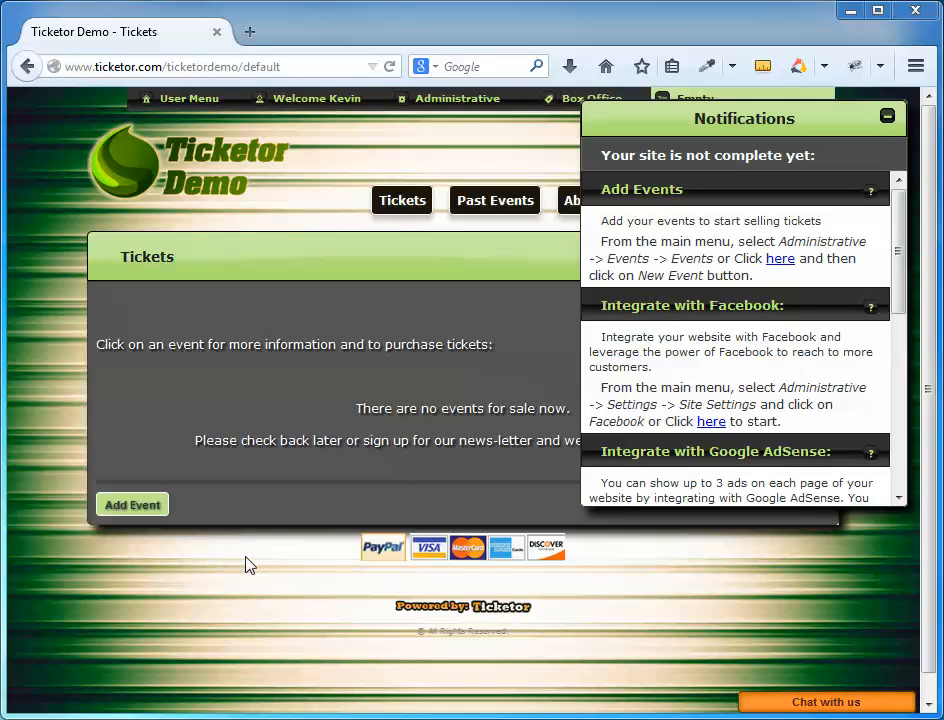
mouse_move(368, 576)
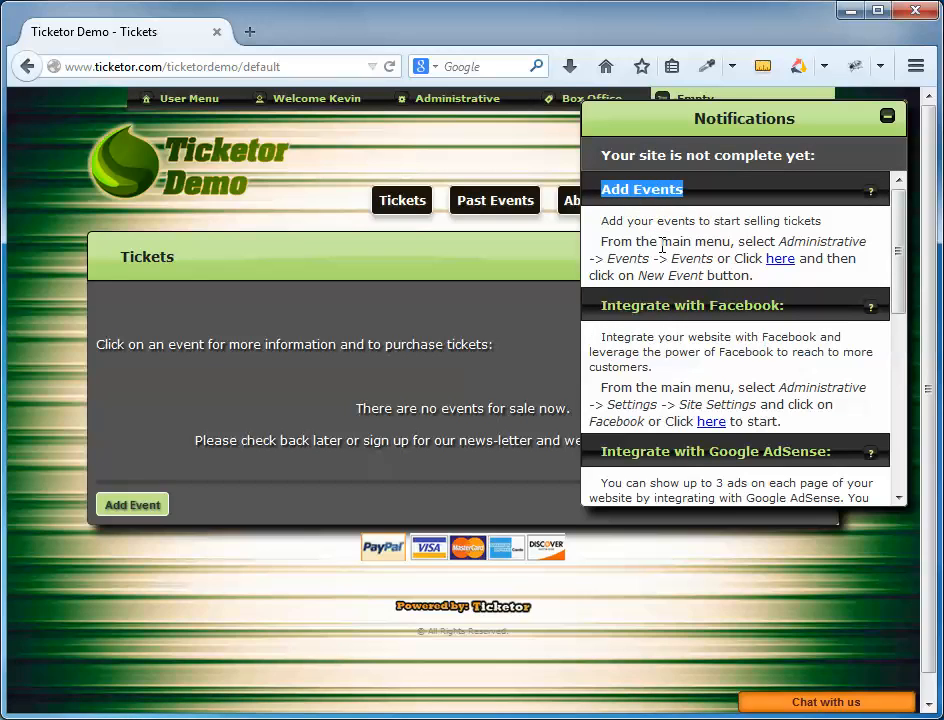
mouse_move(494, 200)
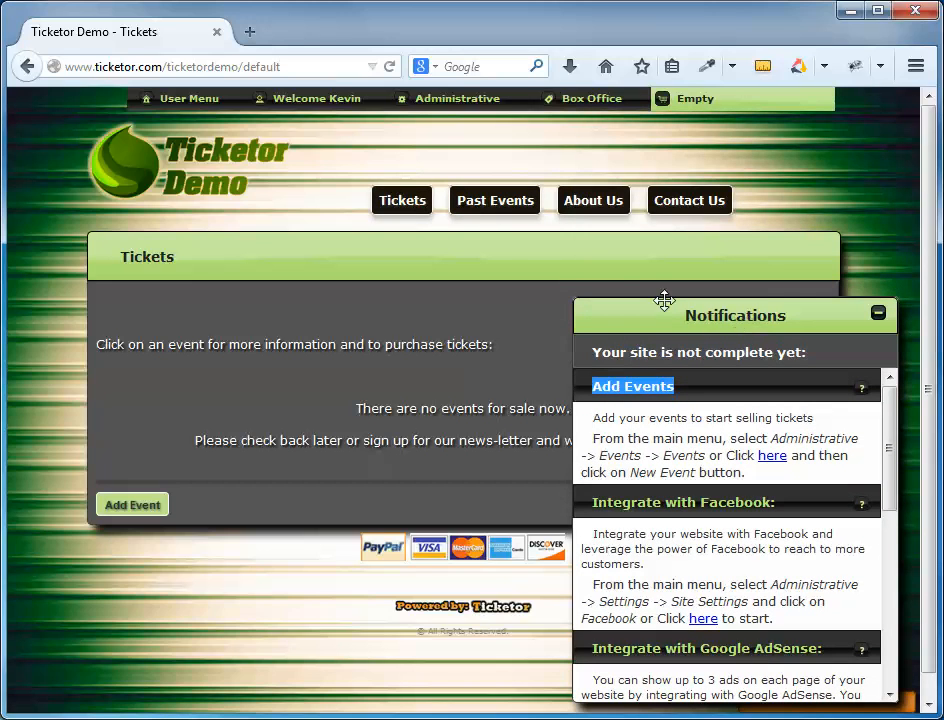
mouse_move(704, 270)
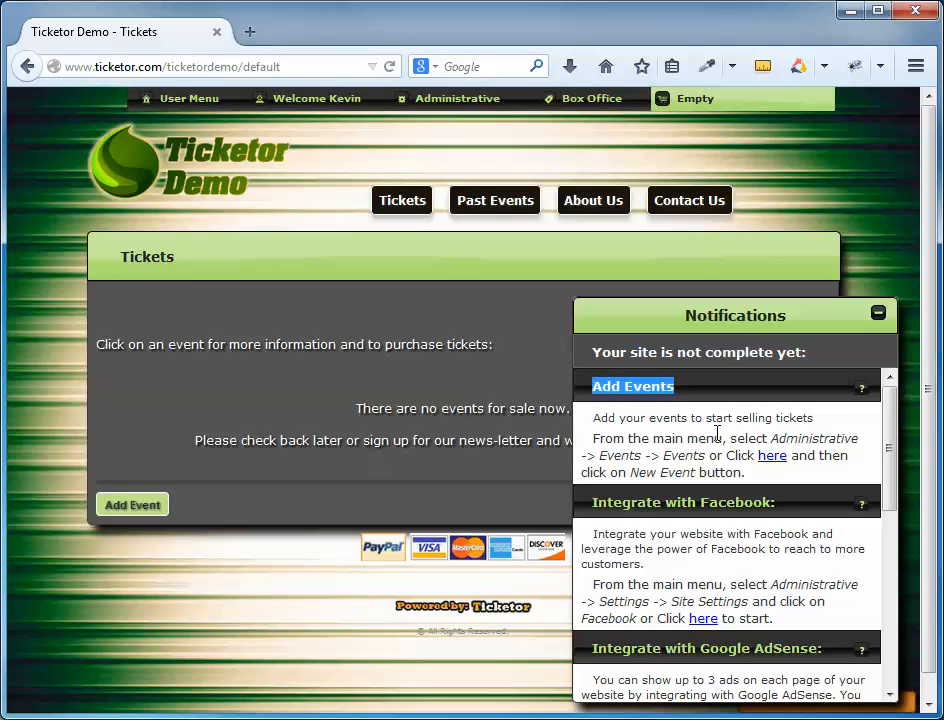
mouse_move(752, 440)
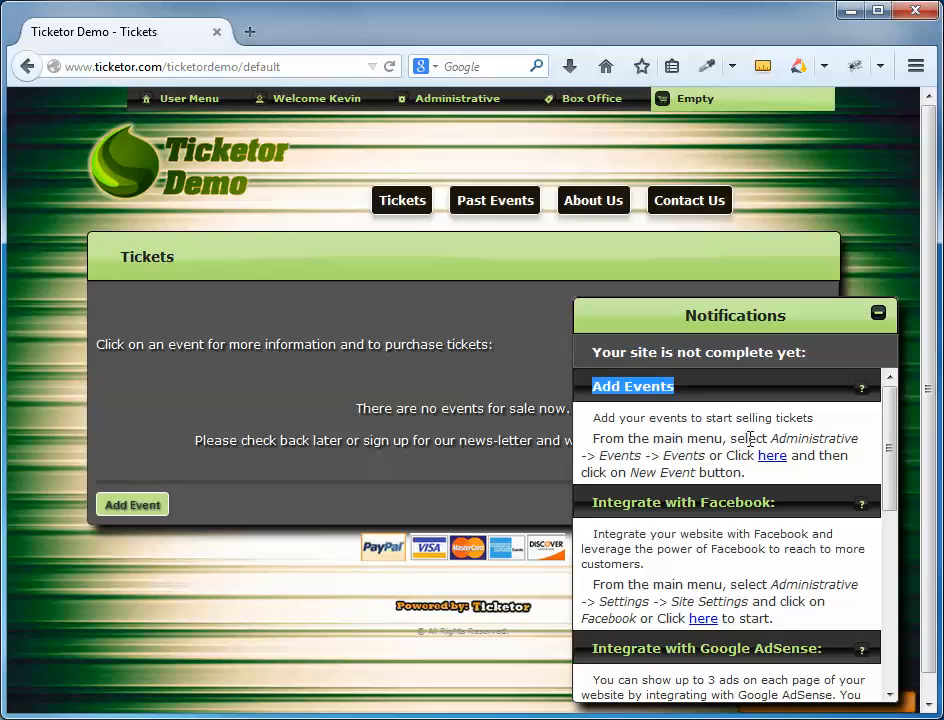
Step: From the Administrative menu, start adding a new event
drag(776, 438, 700, 456)
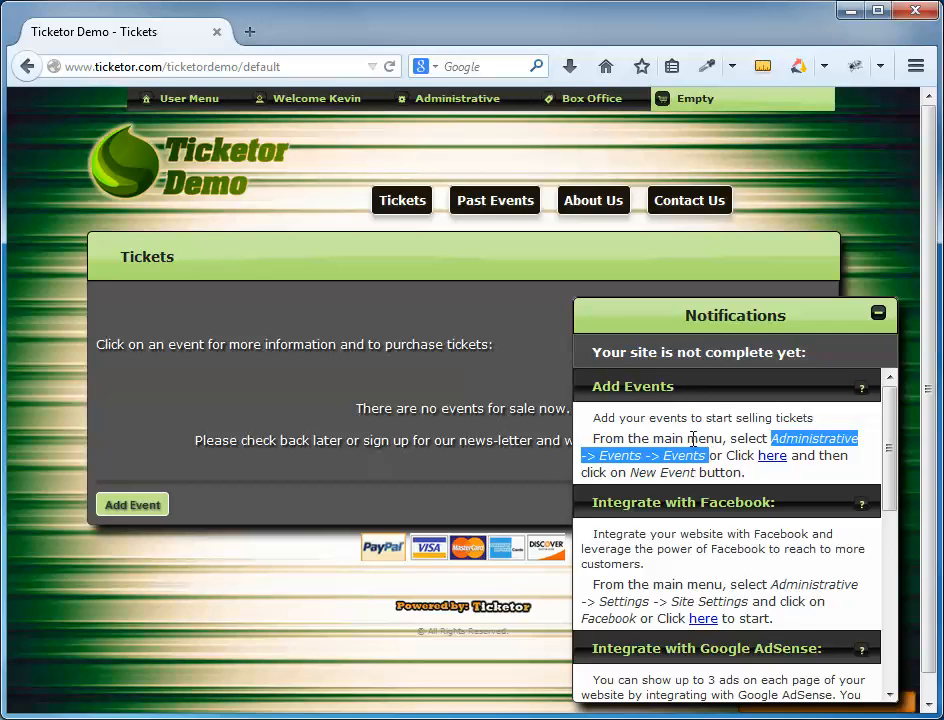
click(460, 98)
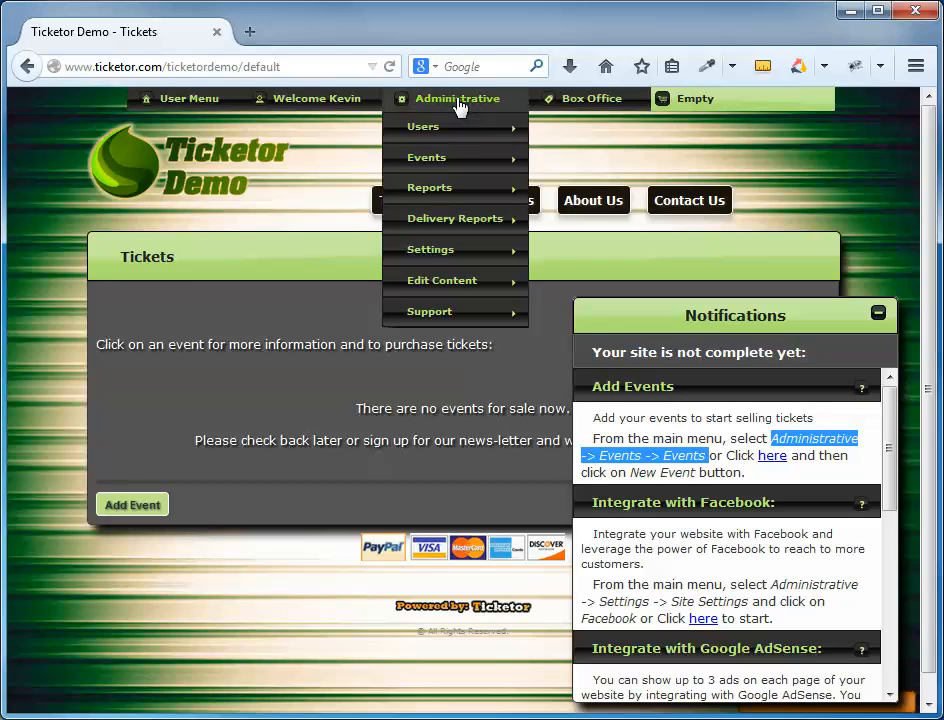
mouse_move(426, 156)
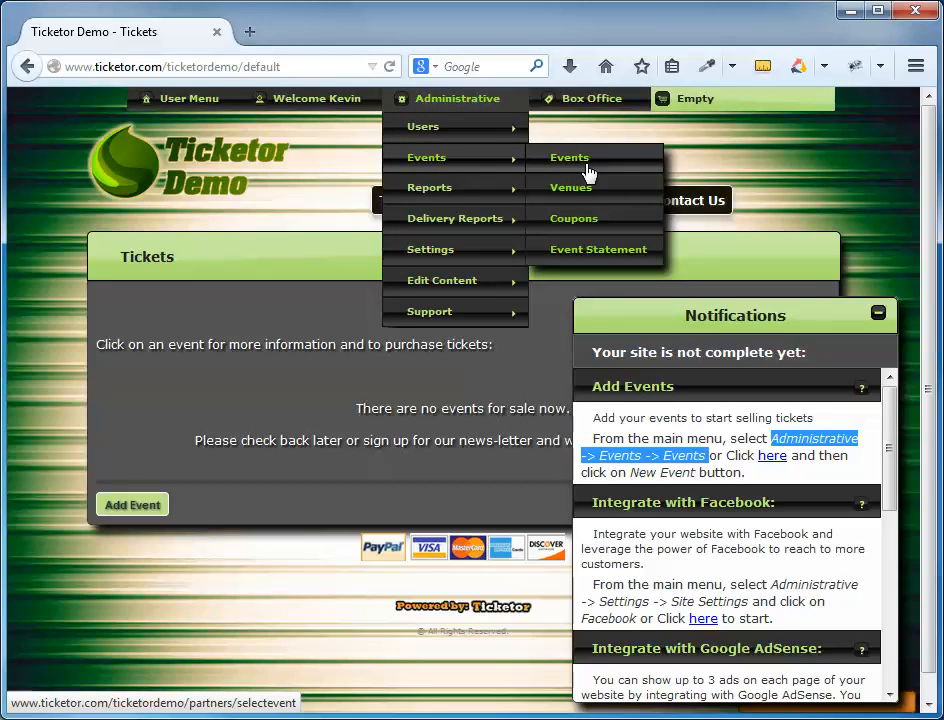
mouse_move(396, 222)
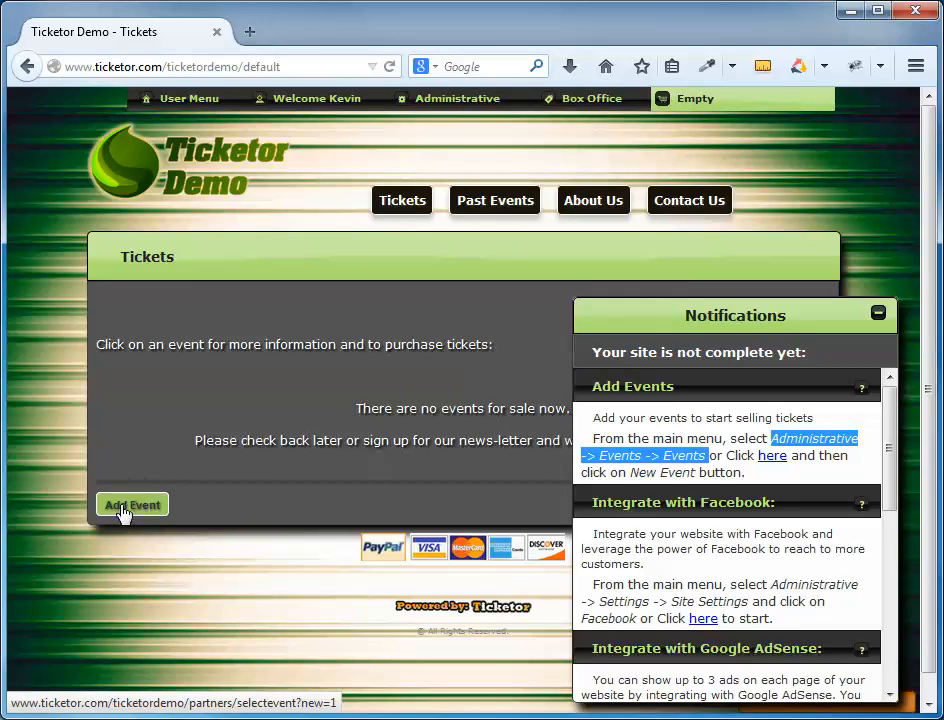
mouse_move(136, 512)
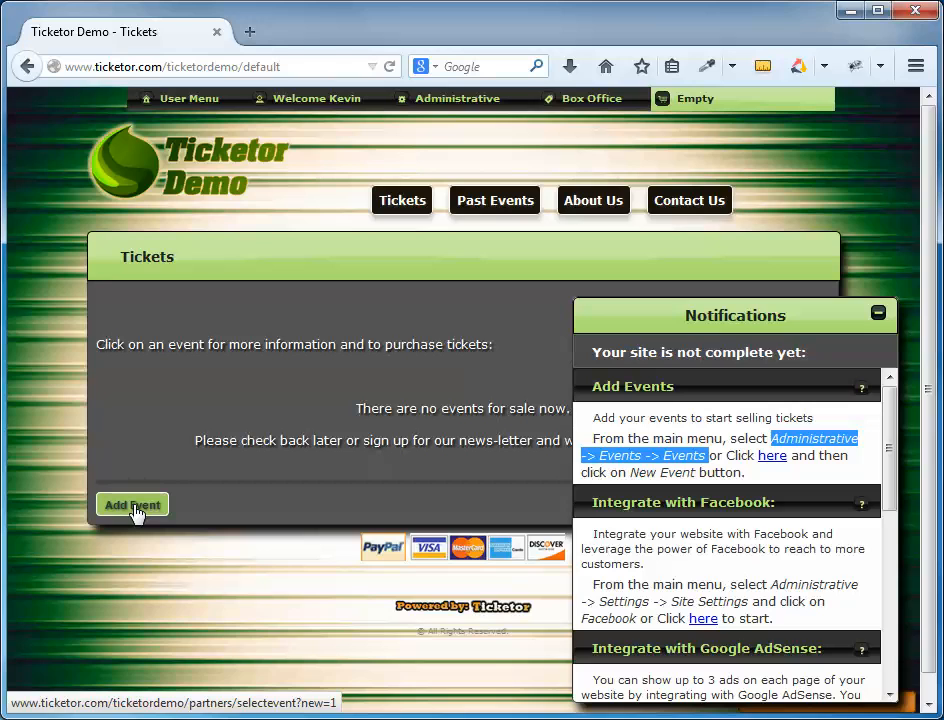
click(132, 504)
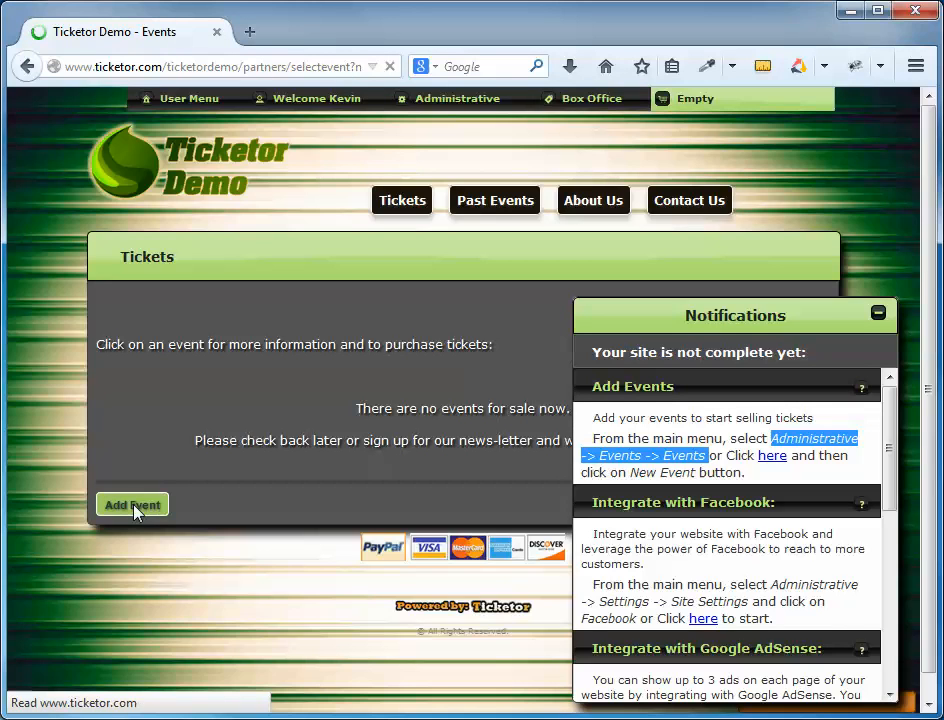
Step: Hide the Notifications panel, glance at the Delivery and Pictures sections, and return to Information
click(132, 504)
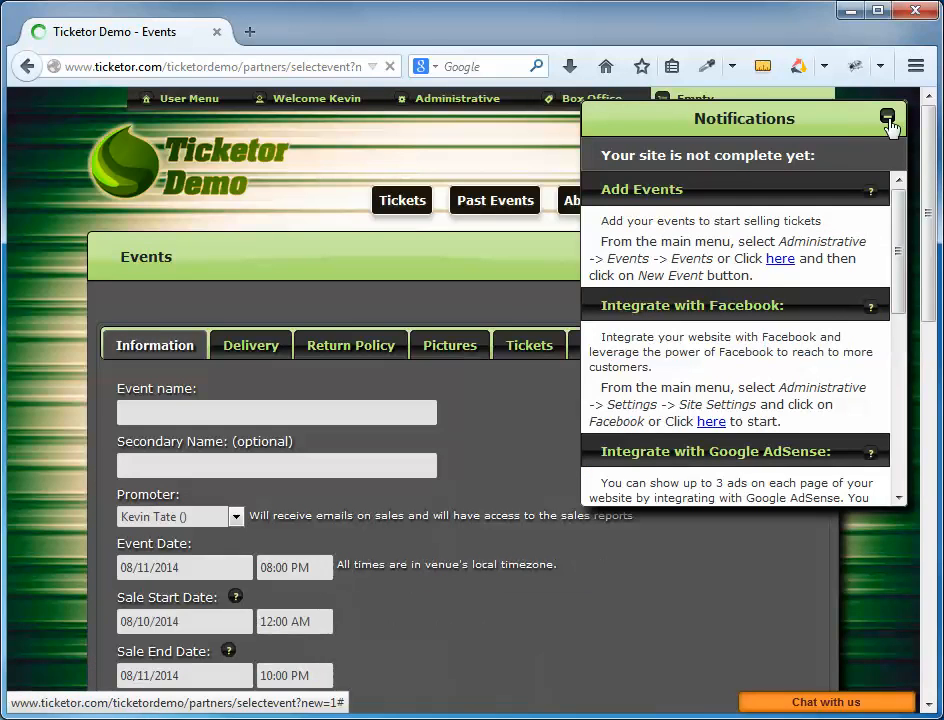
click(888, 118)
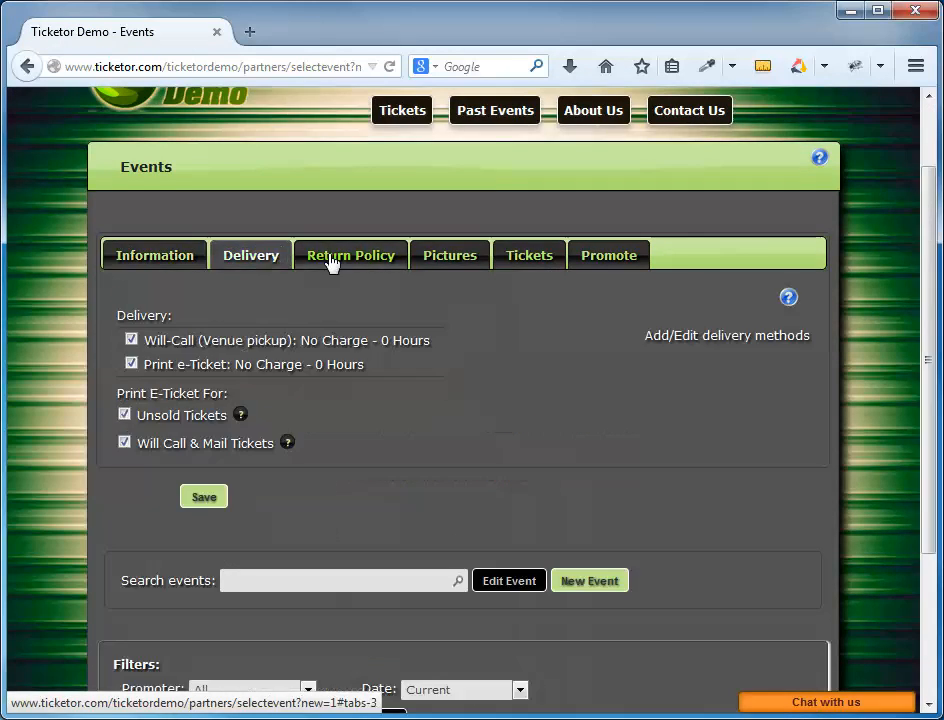
click(448, 254)
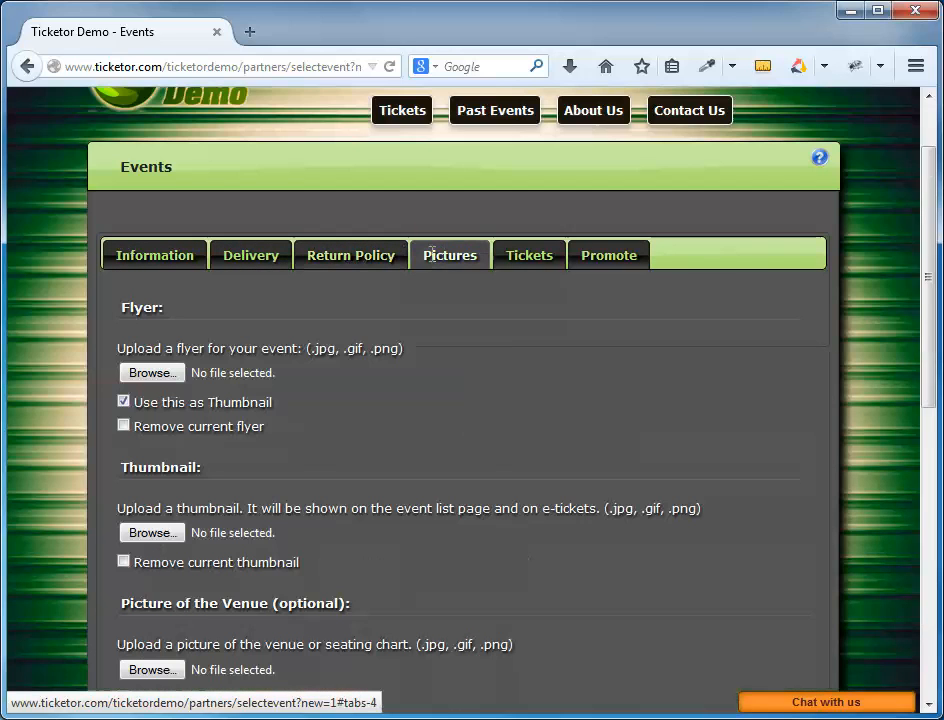
click(154, 254)
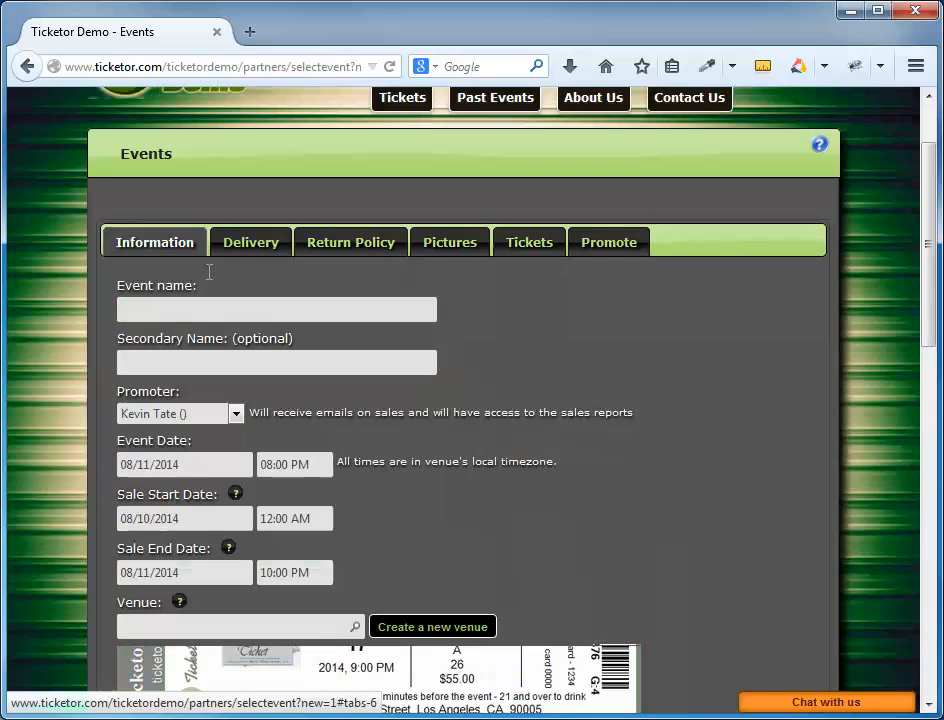
Step: Set the event name to Demo Event from the autocomplete suggestions
scroll(down, 3)
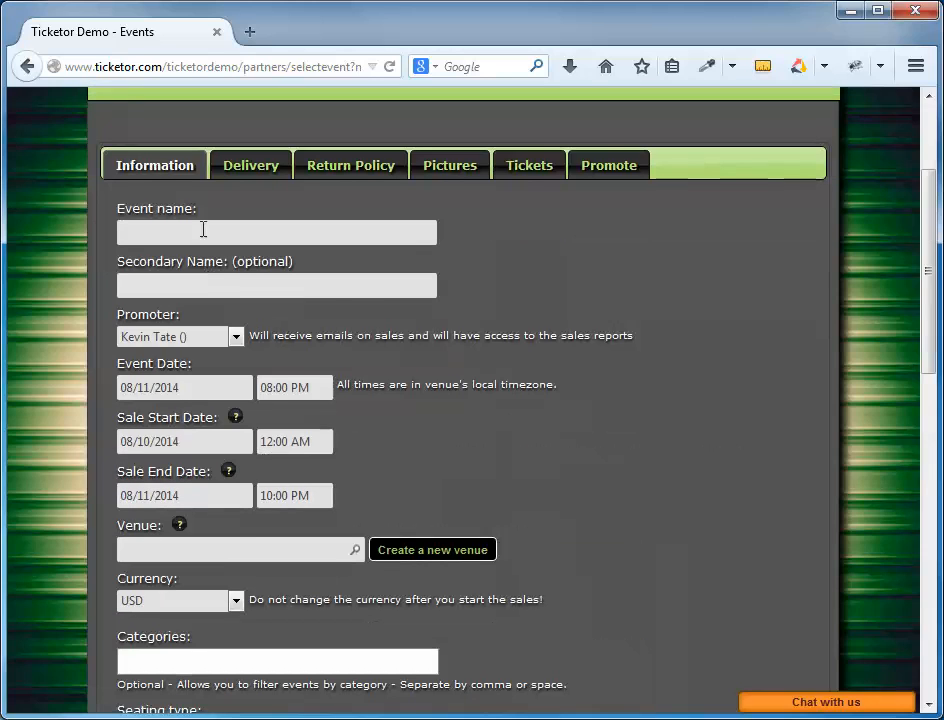
click(276, 232)
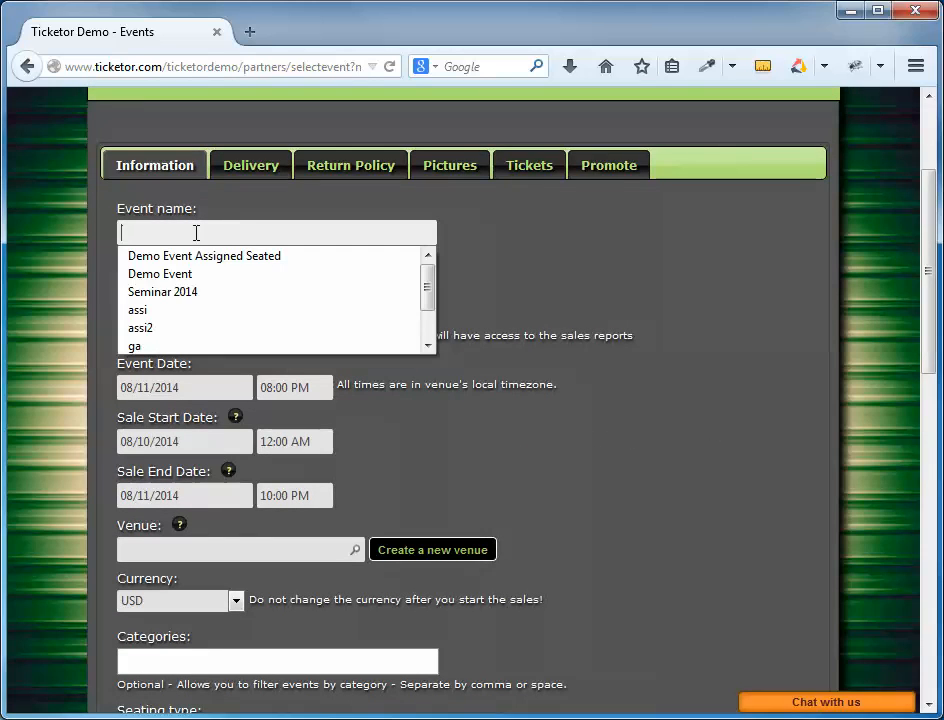
click(160, 272)
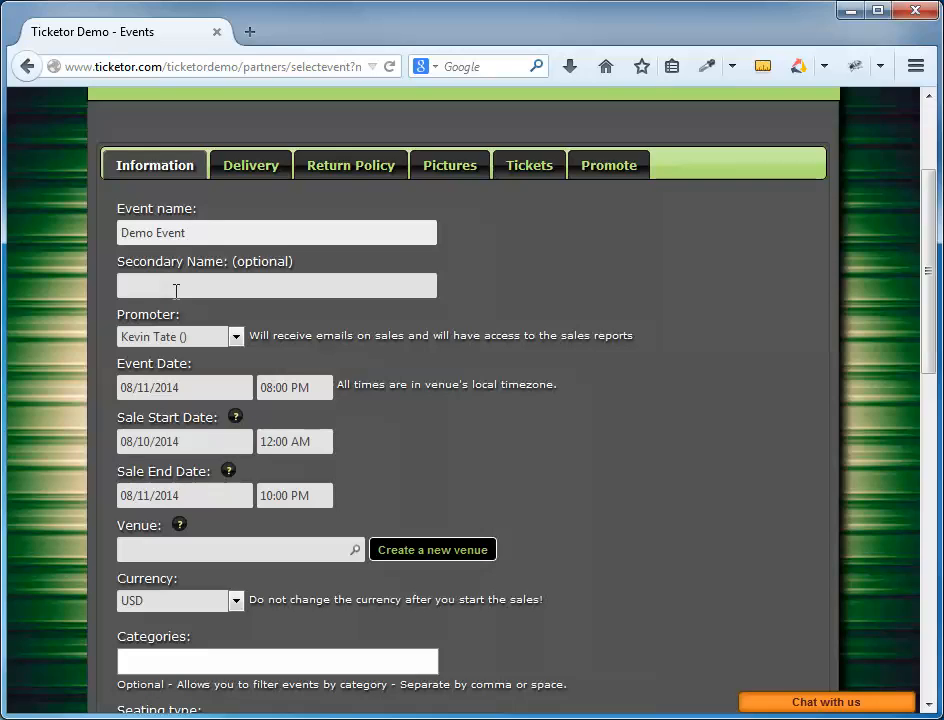
scroll(down, 3)
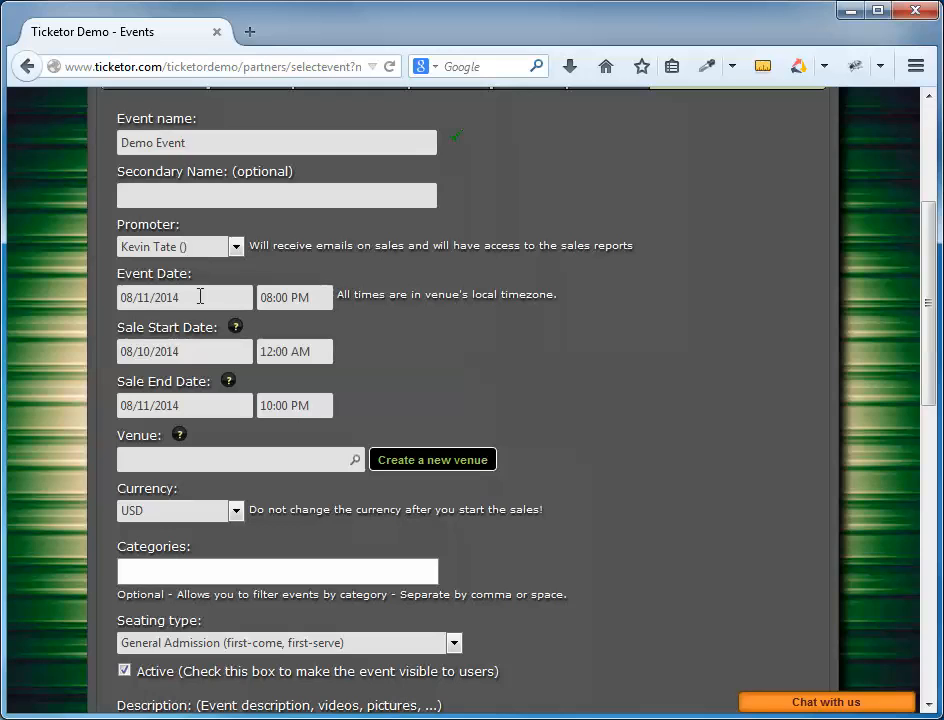
Step: Set the event date to August 30, keep the sale start date, and end sales on August 30
click(184, 296)
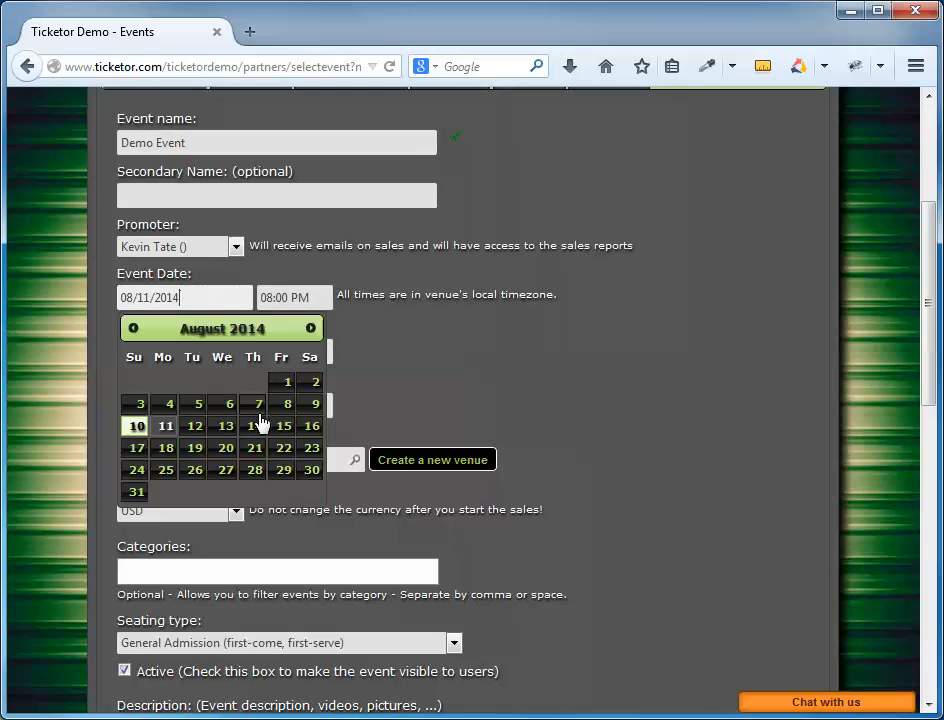
click(312, 468)
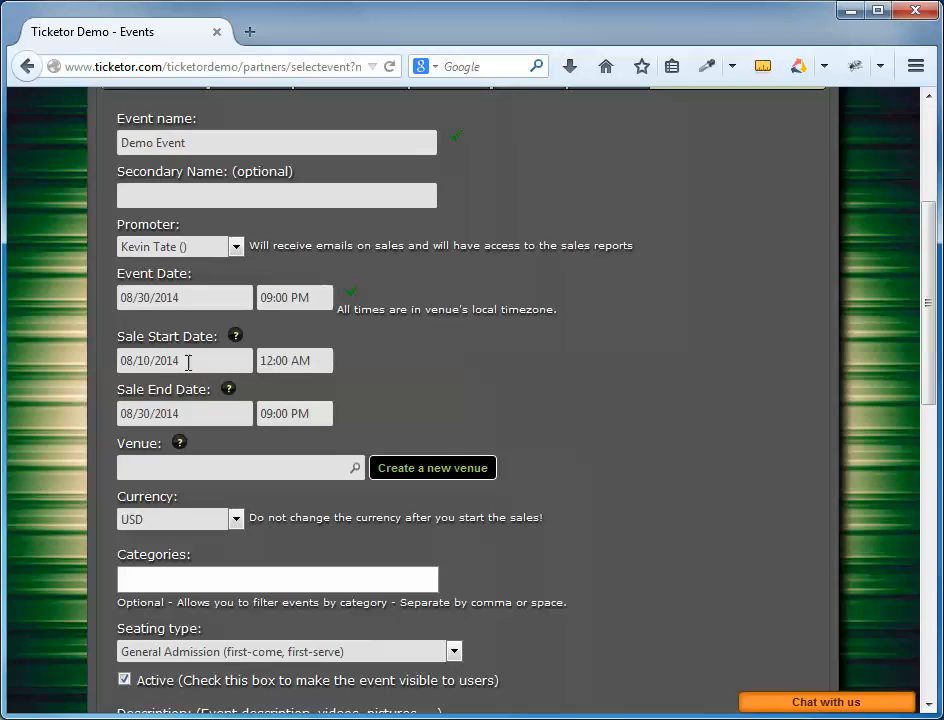
click(184, 360)
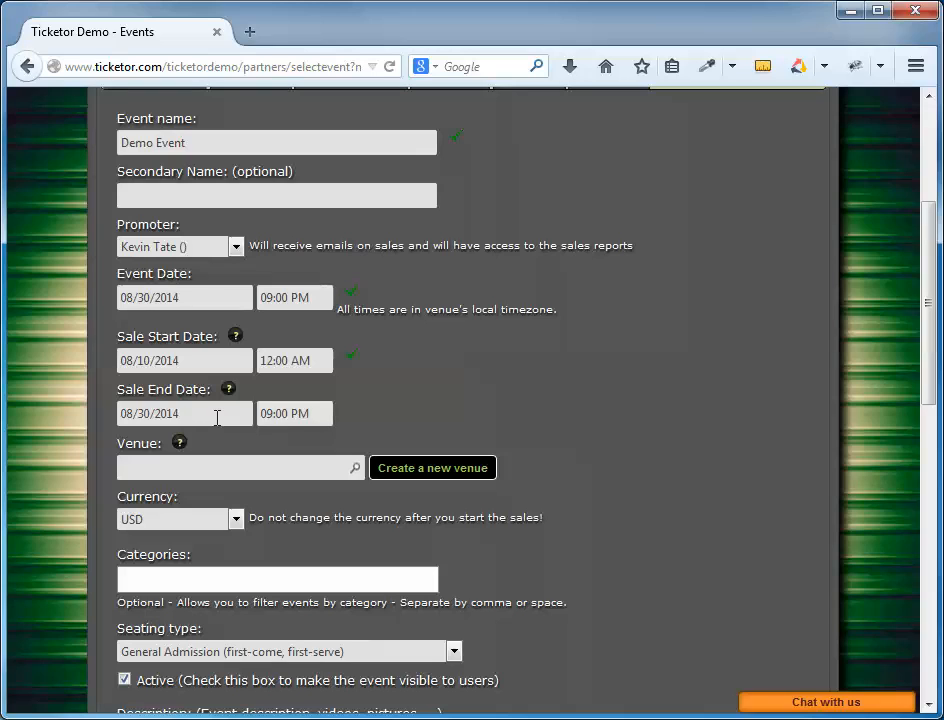
click(184, 412)
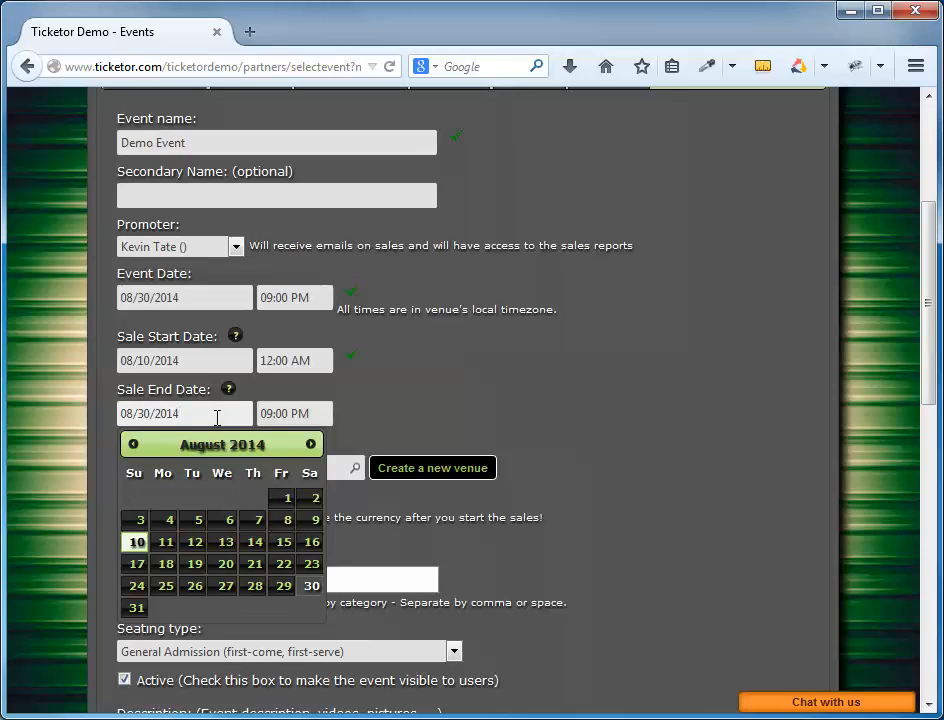
click(184, 412)
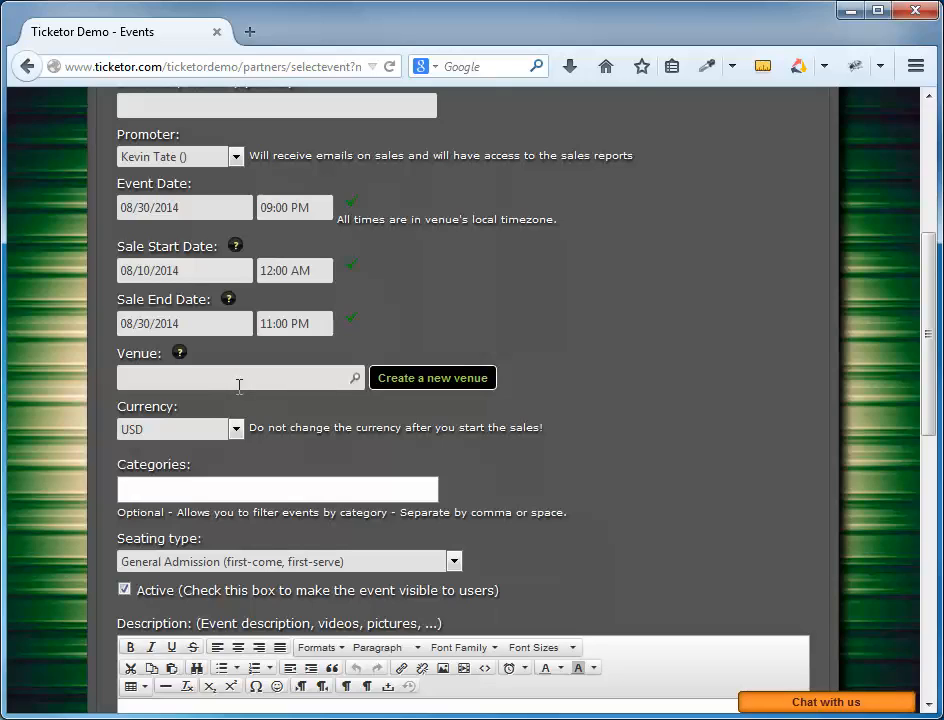
click(240, 376)
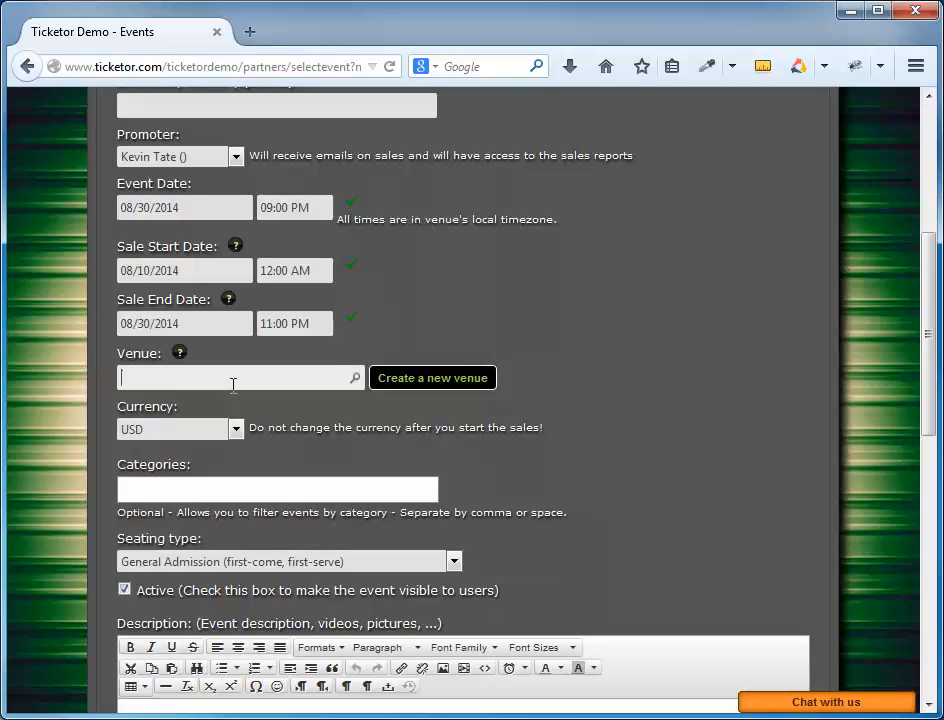
text(N)
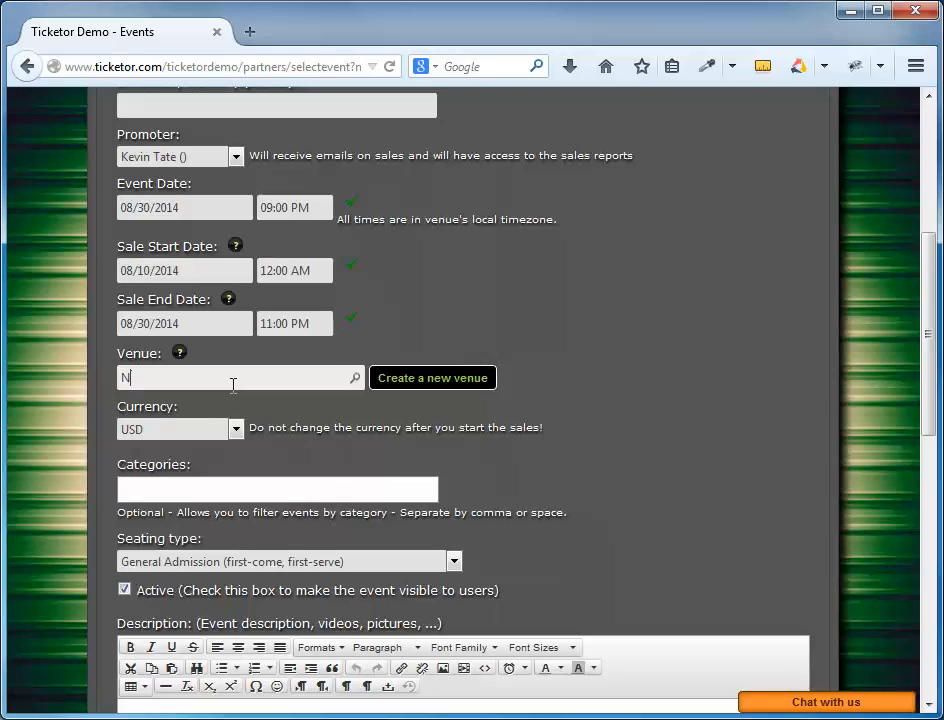
text(okia Theatre , LA- CA_91)
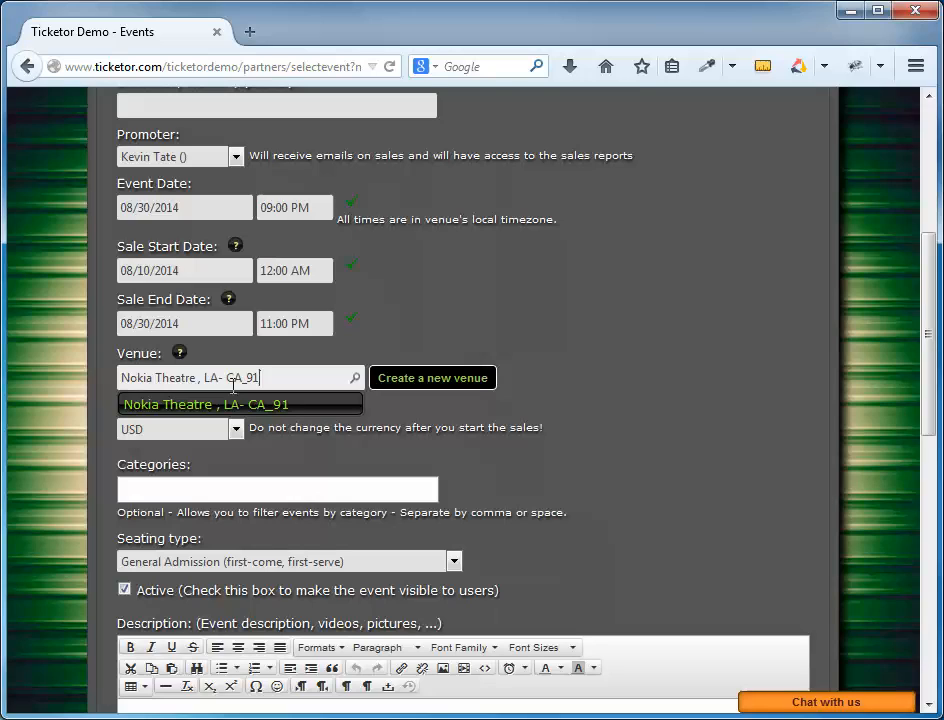
click(204, 404)
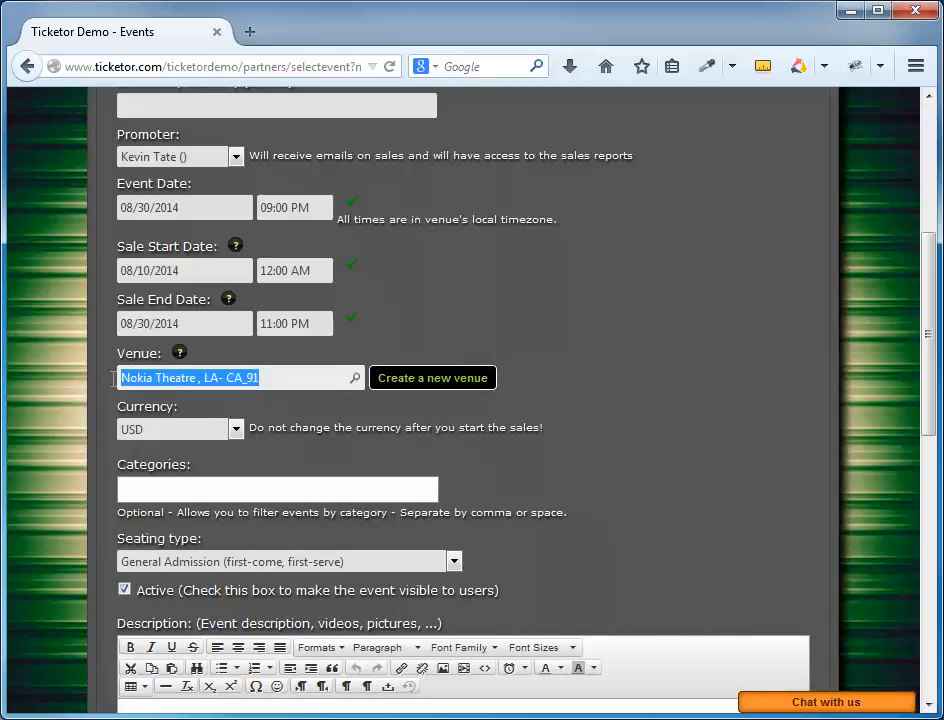
key(Delete)
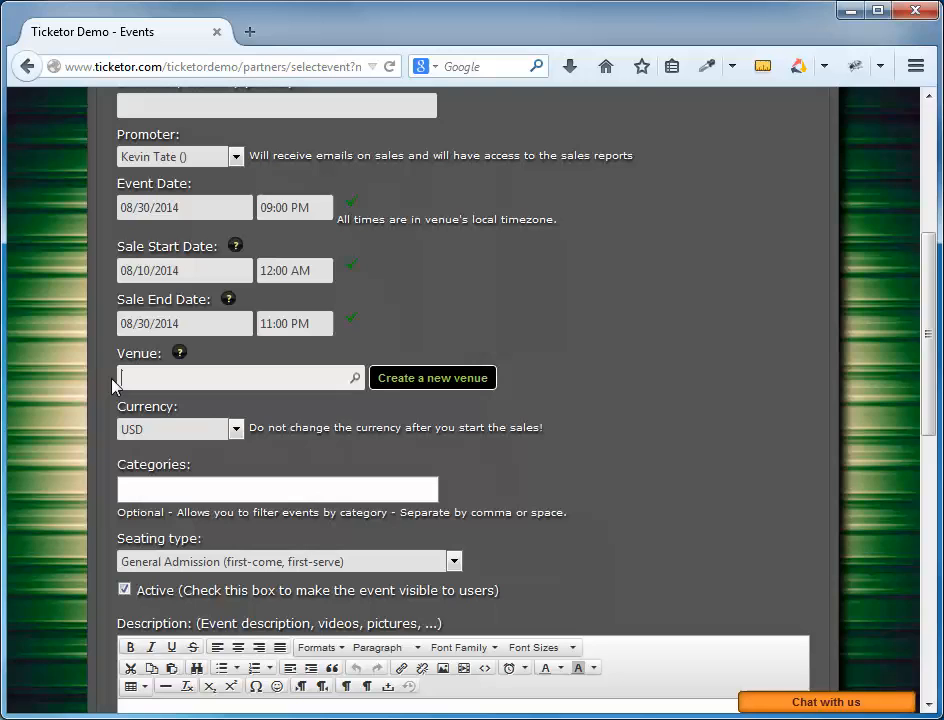
Step: Create a new venue named Demo Venue with region Los Angeles, CA
click(432, 376)
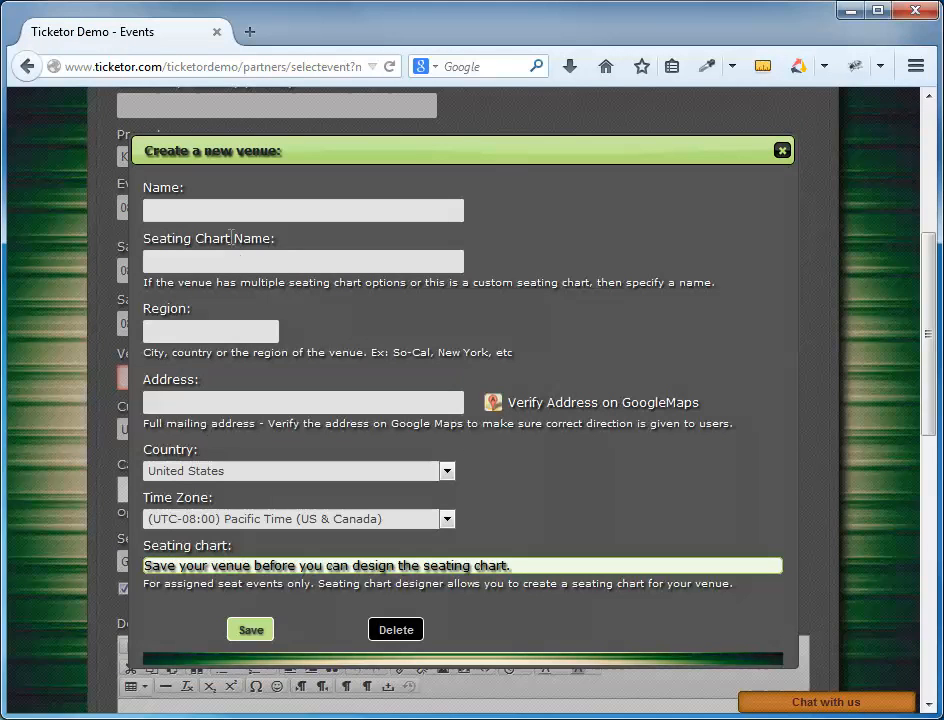
text(Demo Venue)
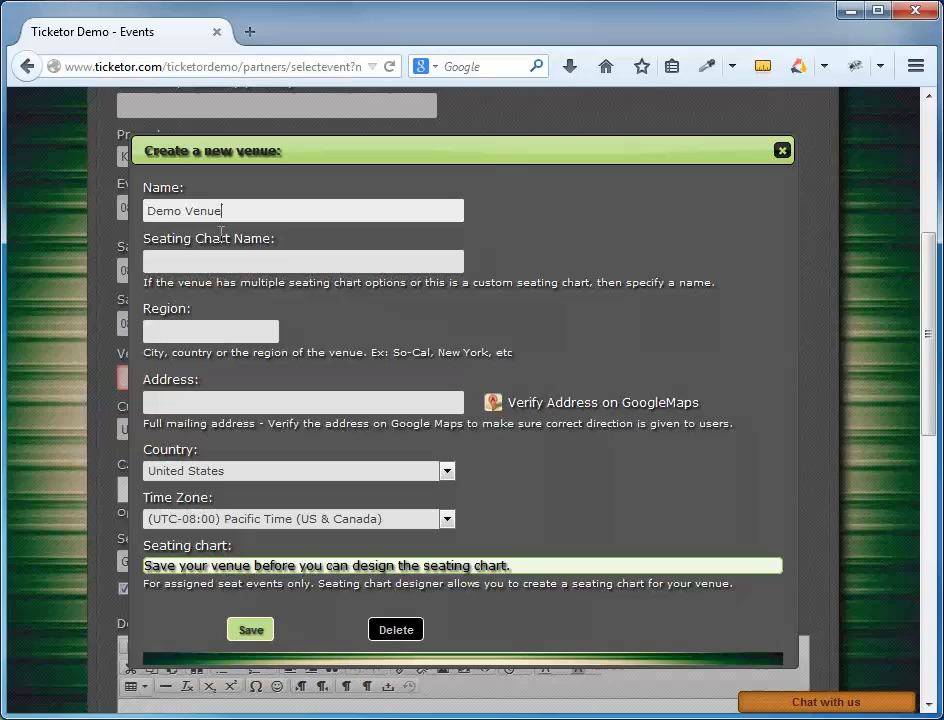
click(210, 332)
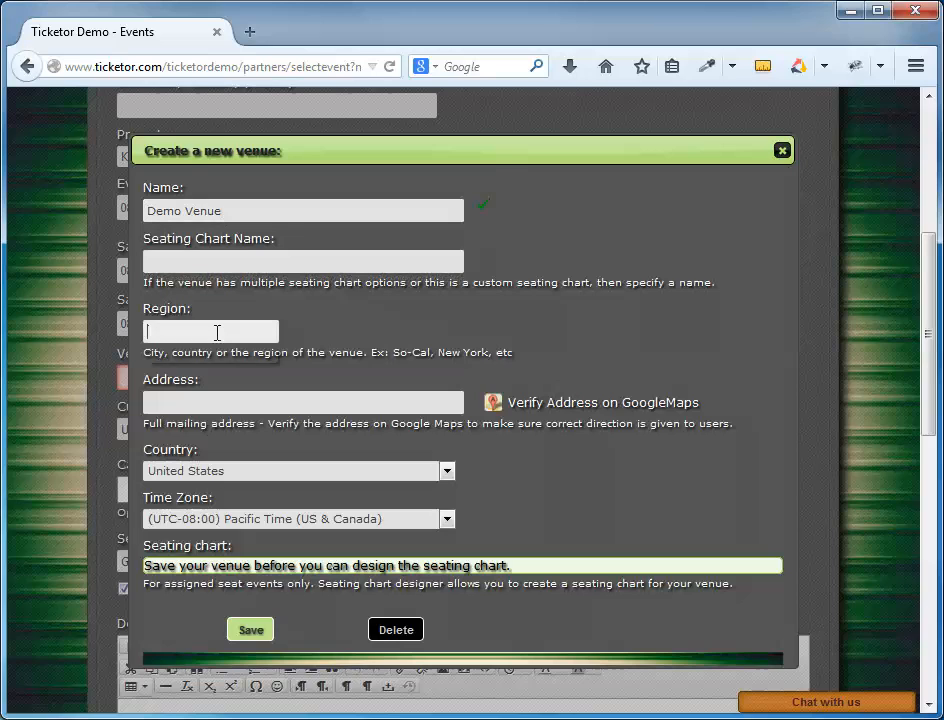
text(Los Angeles, CA)
click(302, 402)
text(123 main st, Santa Monica, CA)
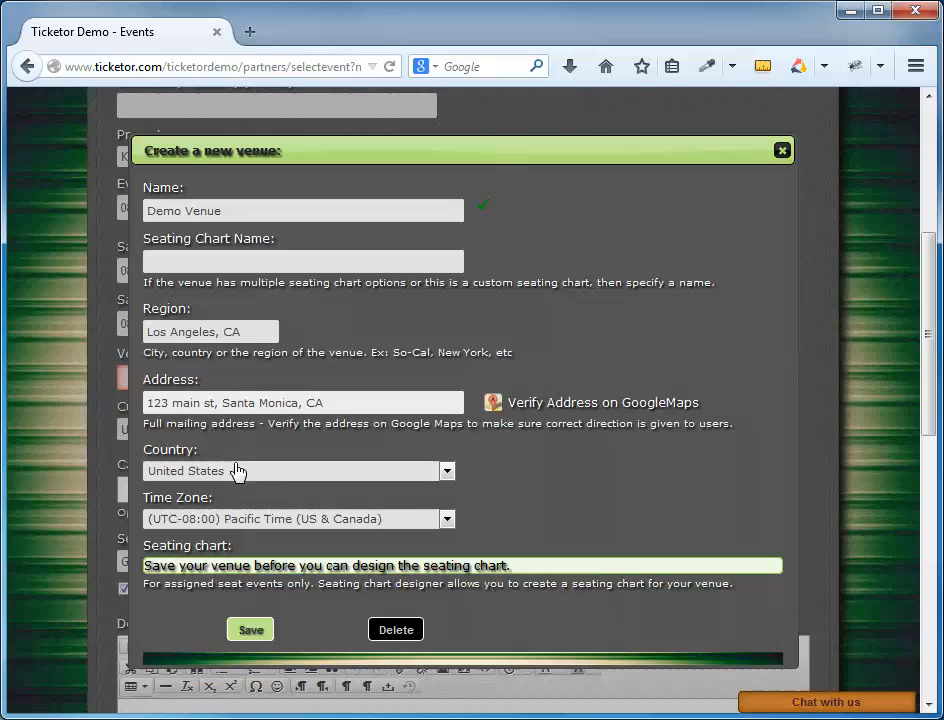
mouse_move(248, 448)
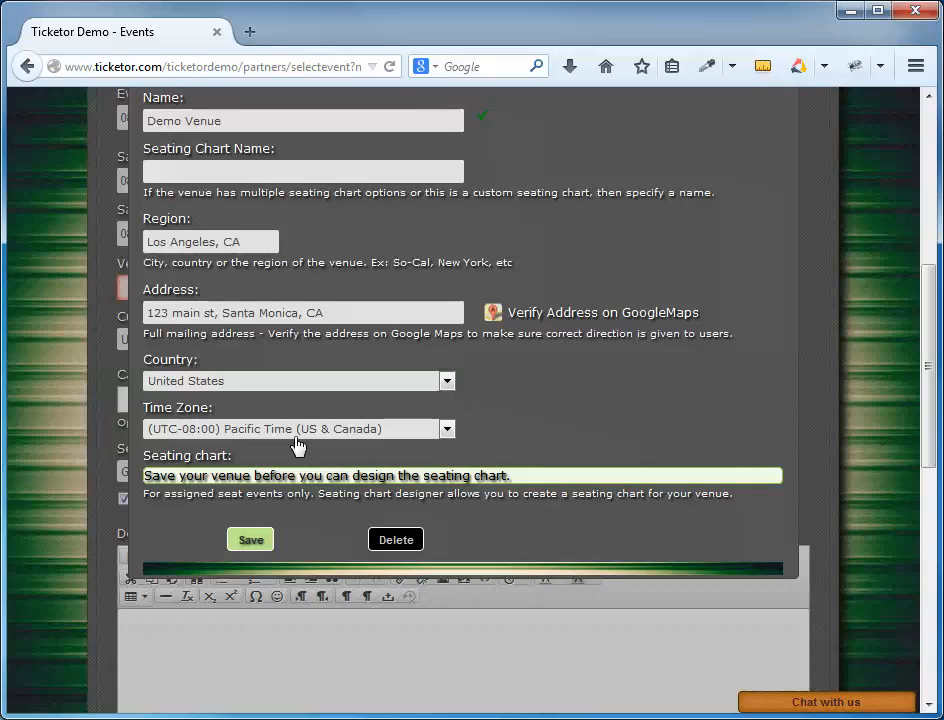
mouse_move(288, 448)
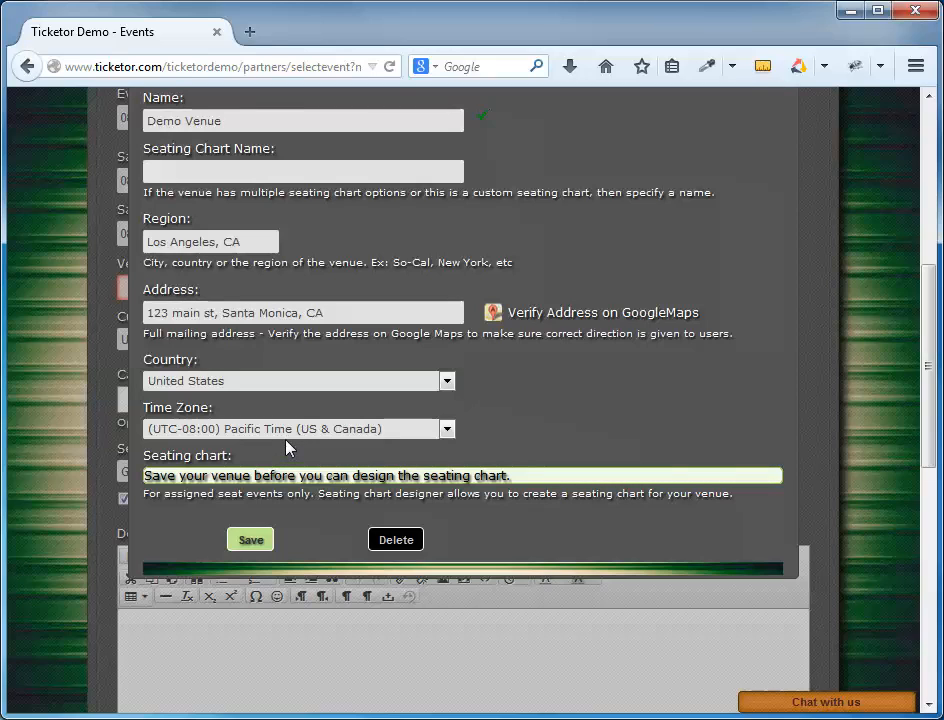
mouse_move(288, 448)
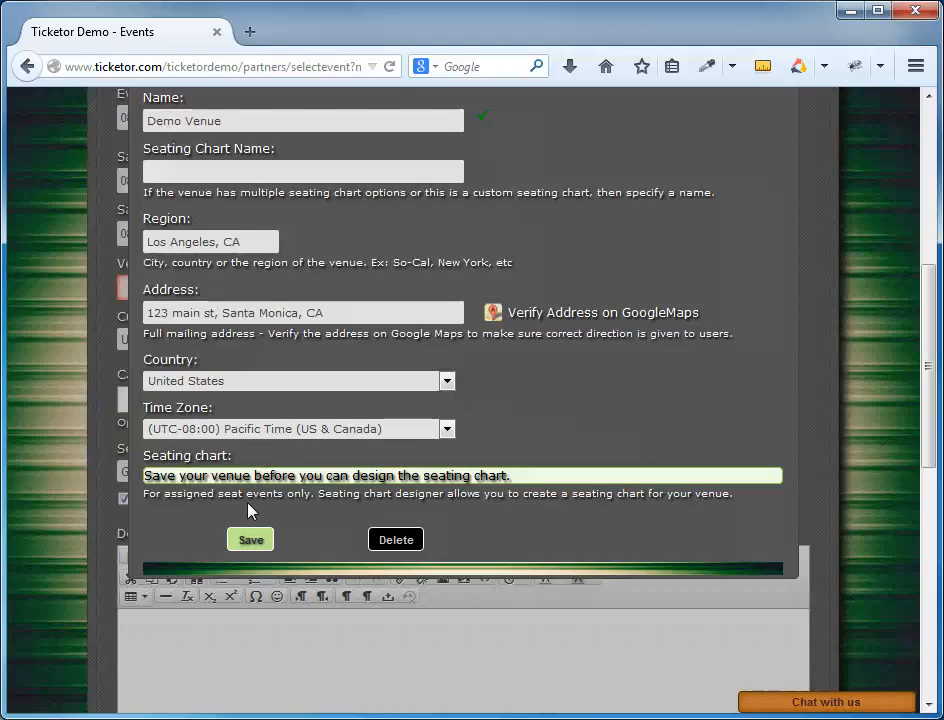
Step: Save Demo Venue and close the 'Record updated successfully!' message
click(250, 540)
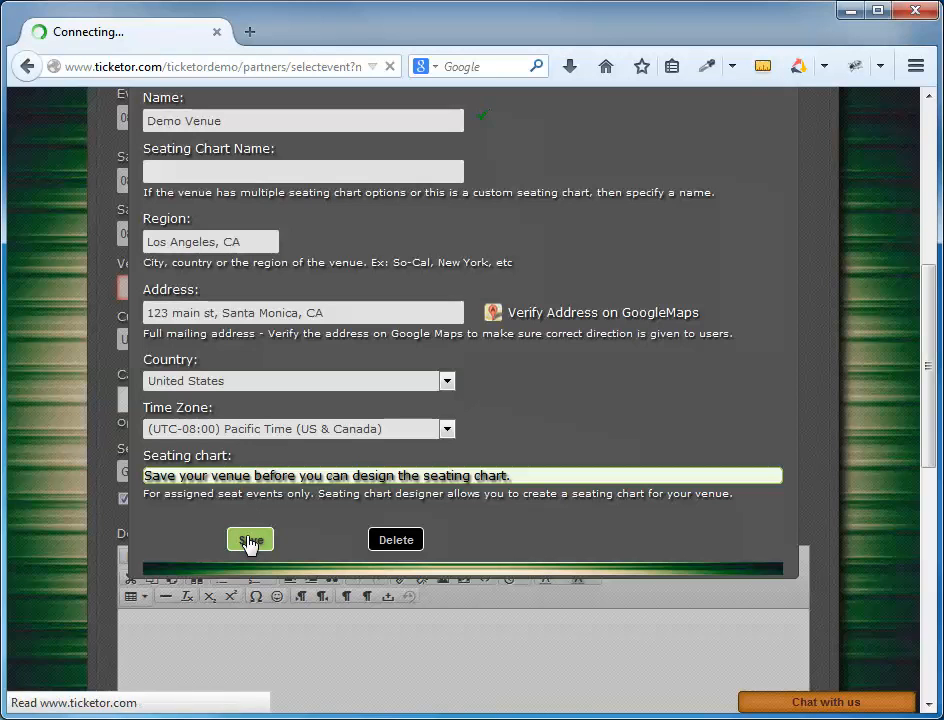
click(250, 540)
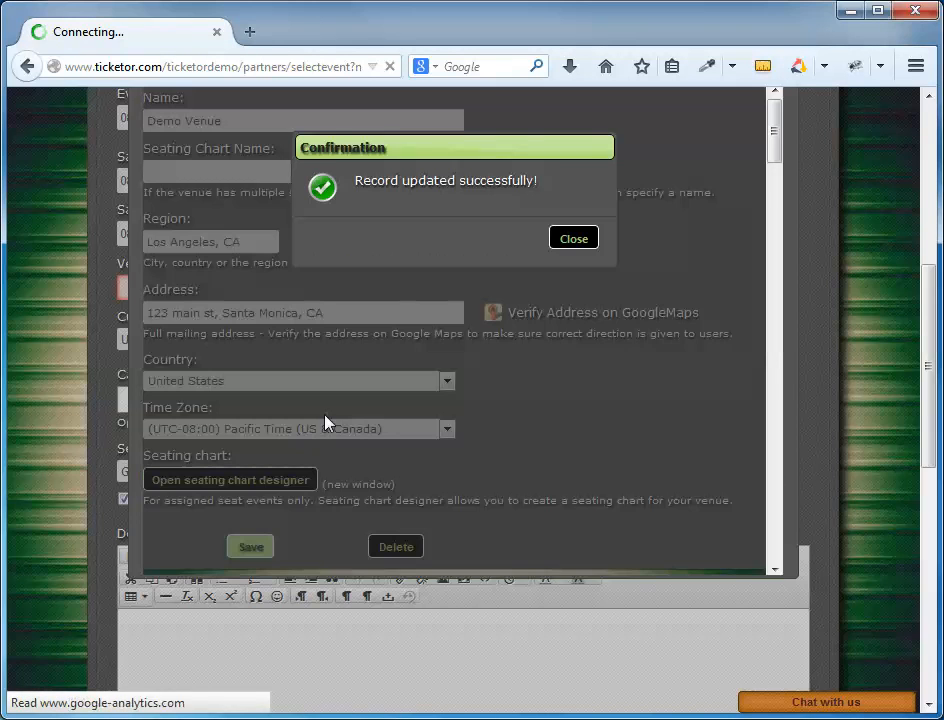
click(572, 238)
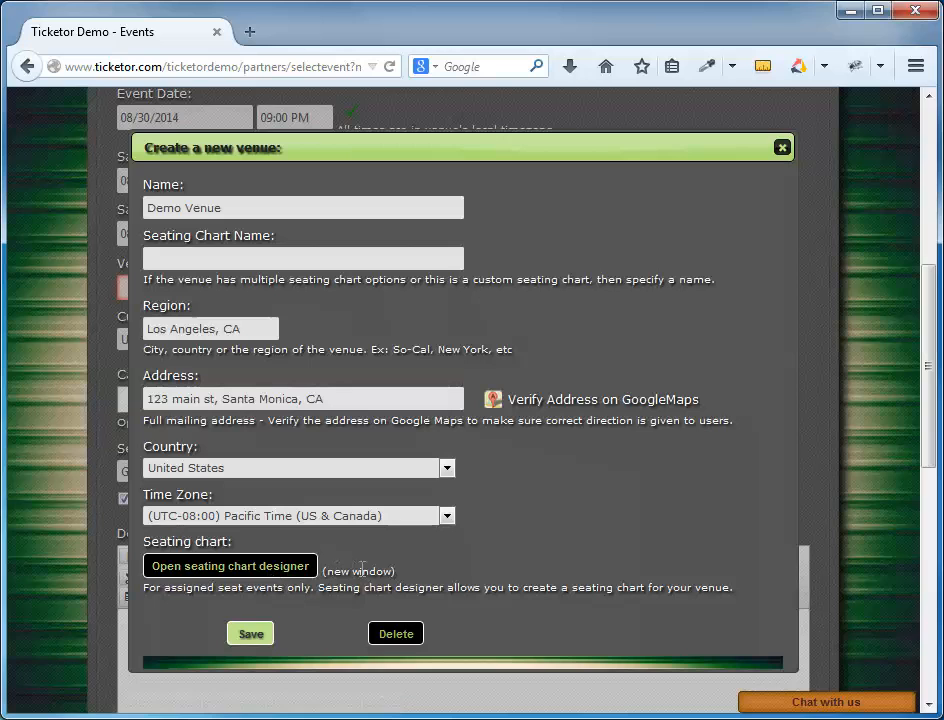
mouse_move(770, 136)
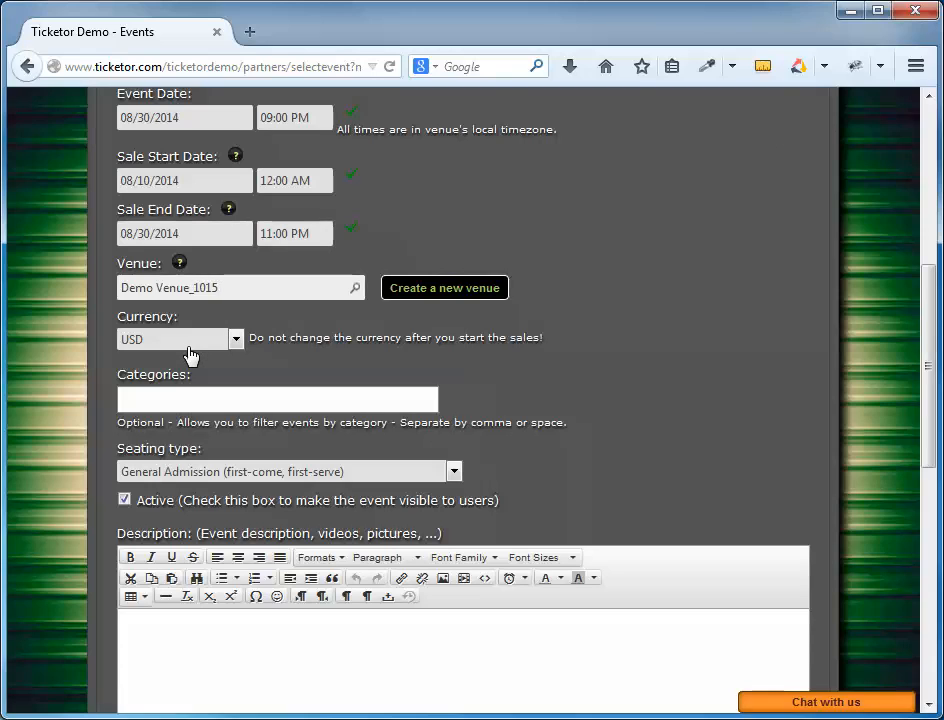
Step: Add Party as a category tag in the Categories field
click(236, 338)
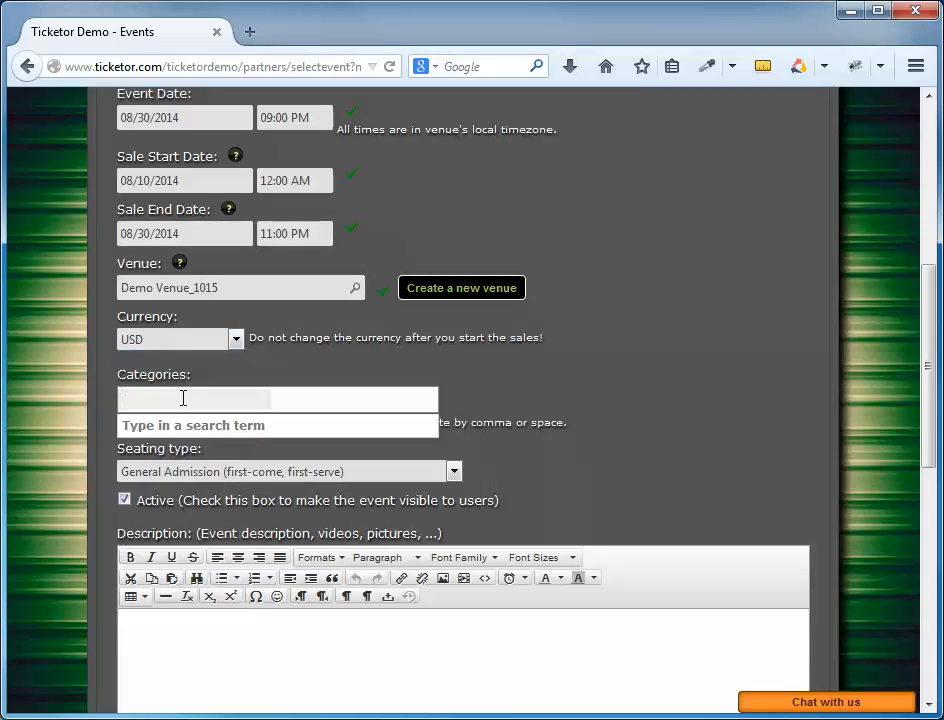
text(Par)
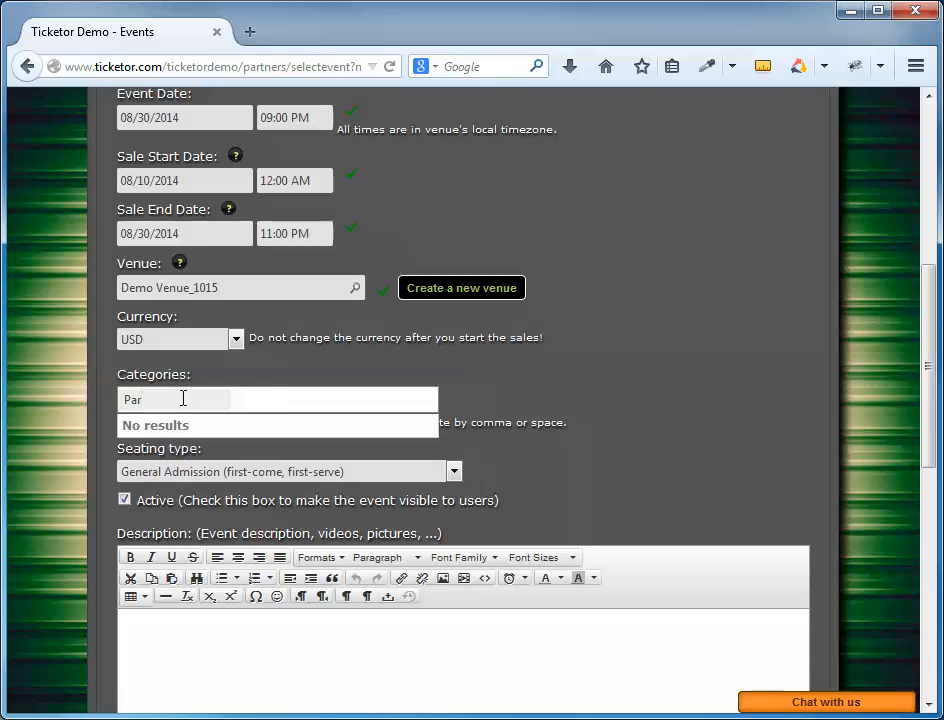
text(y)
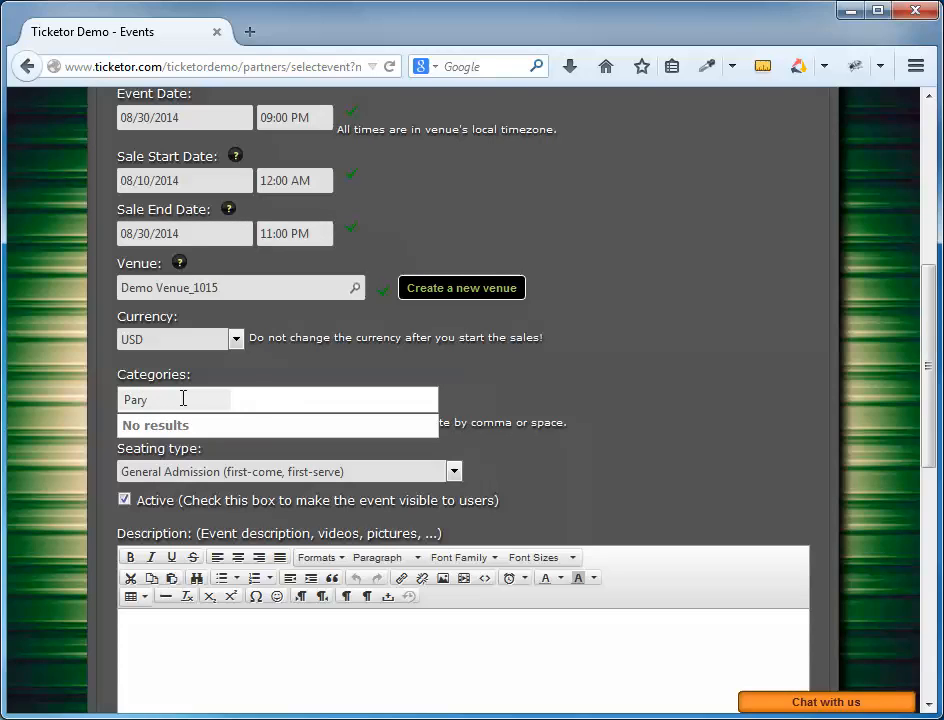
key(Backspace)
text(t)
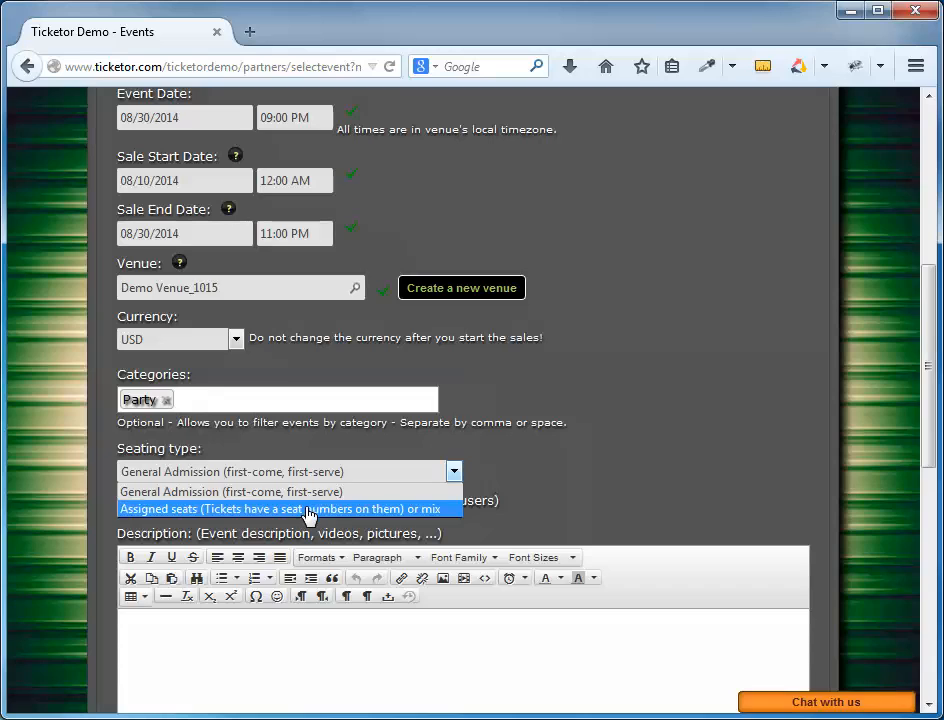
mouse_move(318, 520)
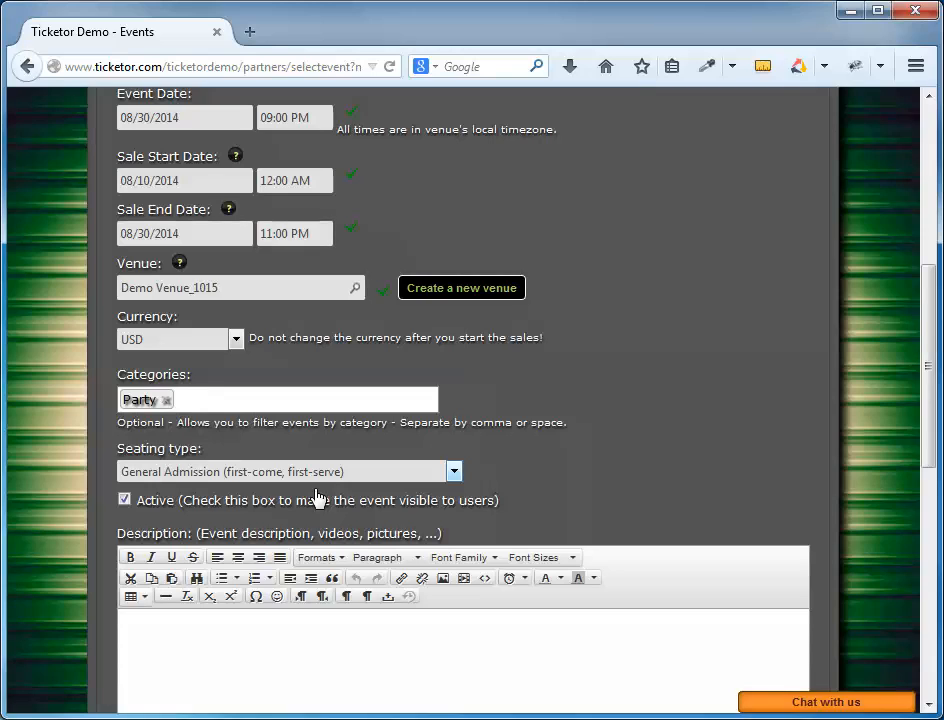
mouse_move(316, 496)
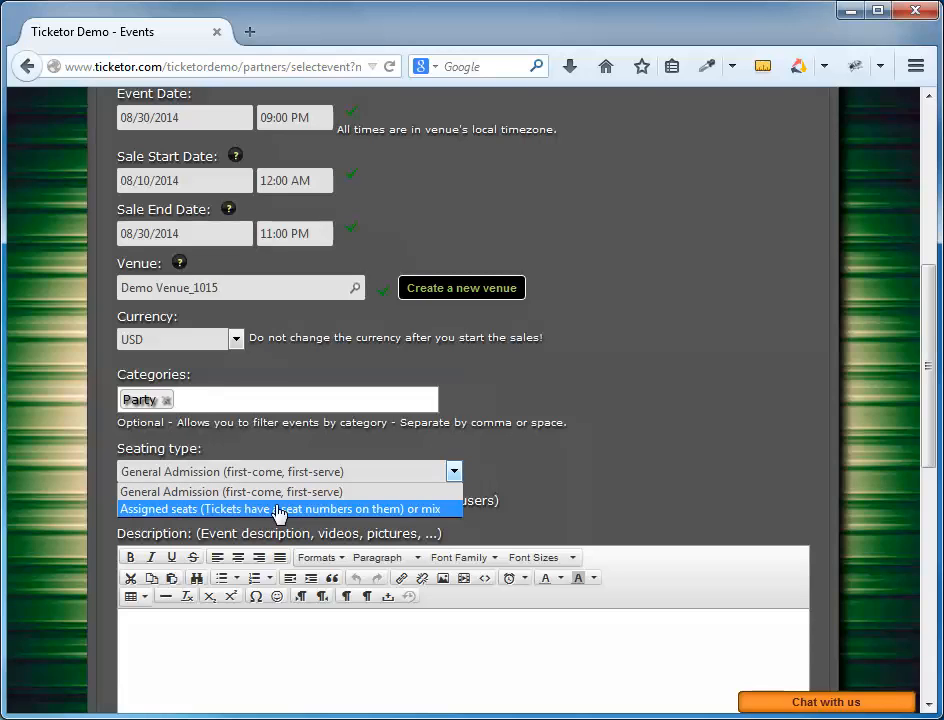
click(280, 510)
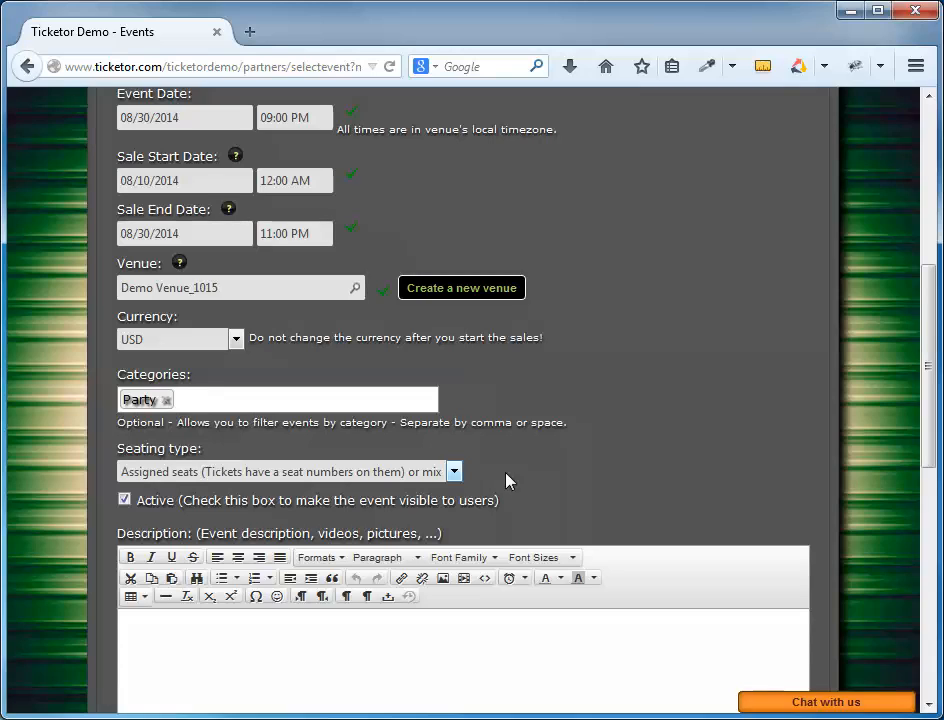
mouse_move(384, 472)
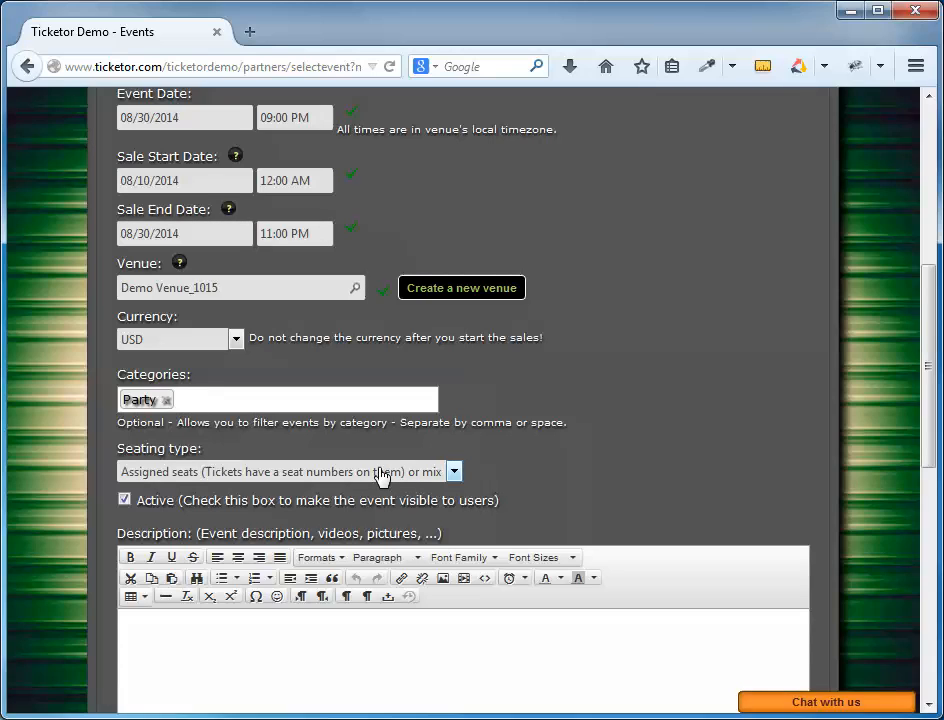
click(284, 472)
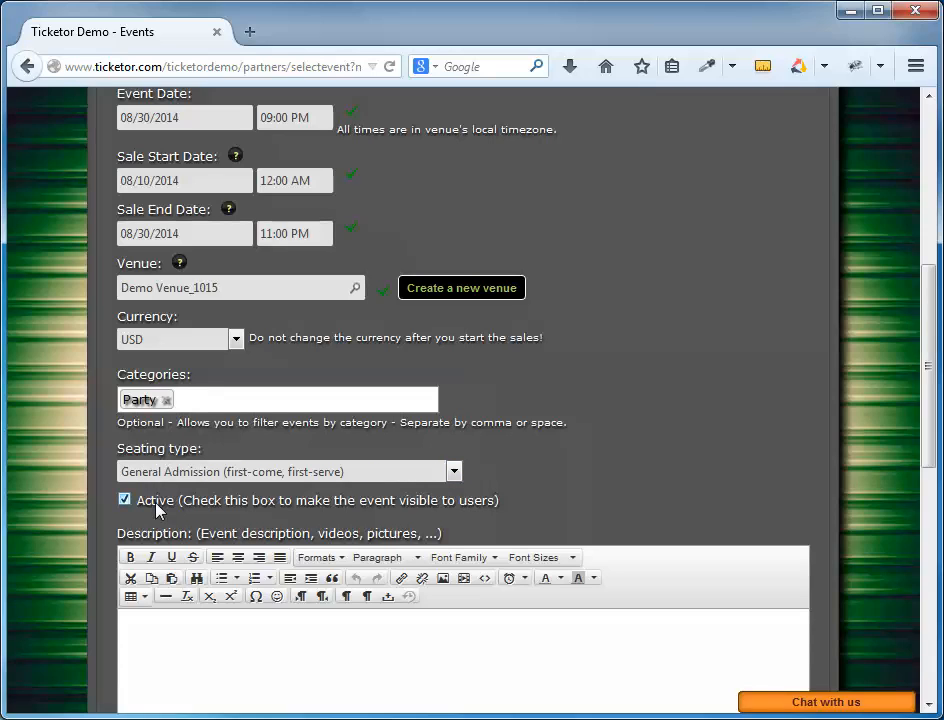
mouse_move(532, 500)
text(21 and abo)
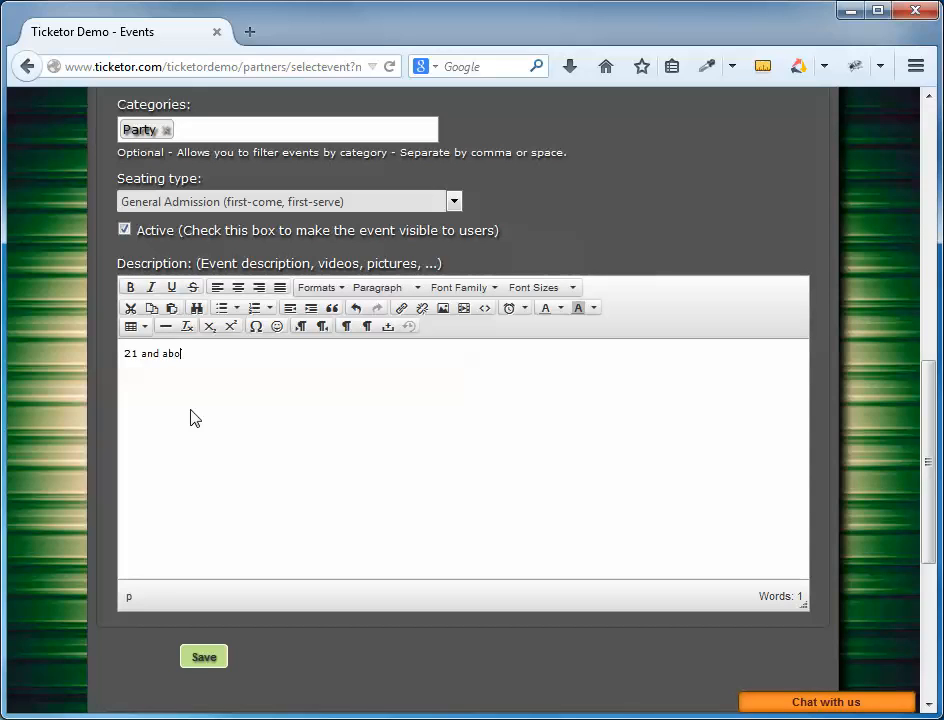
Step: Write '21 and above' and 'Door open at 8:00PM', select both lines for formatting, and check the HTML source
text(ve)
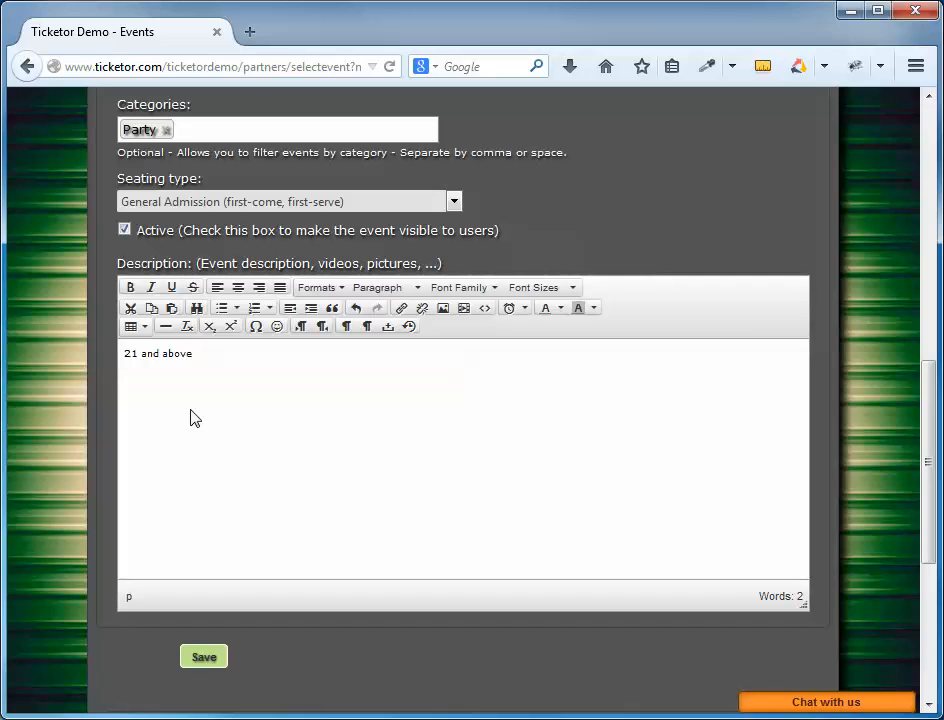
text(Door open at 8:)
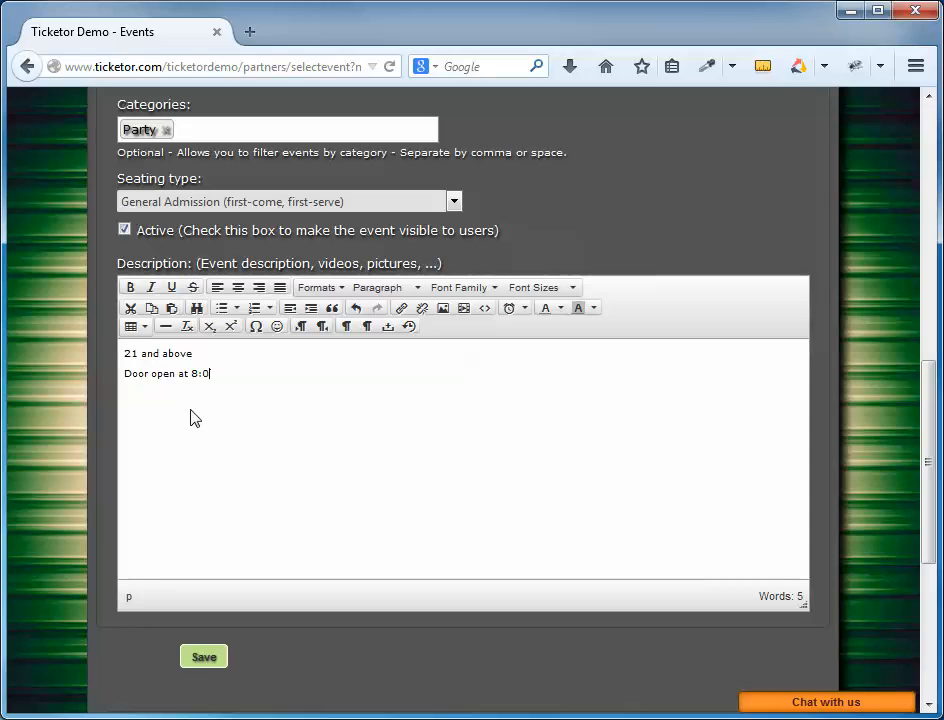
text(0PM)
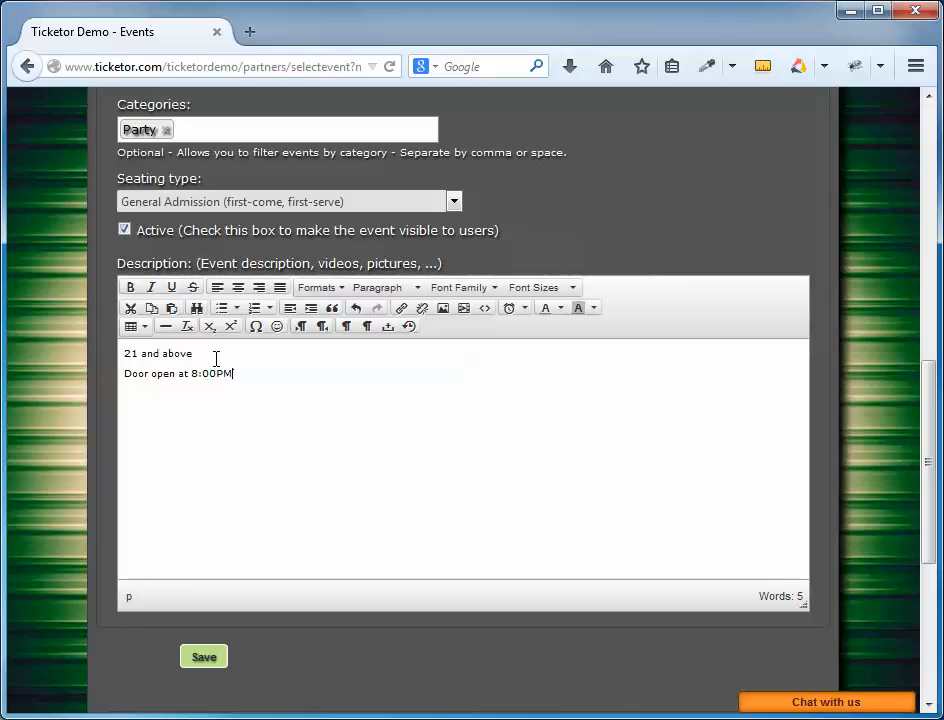
drag(232, 374, 124, 352)
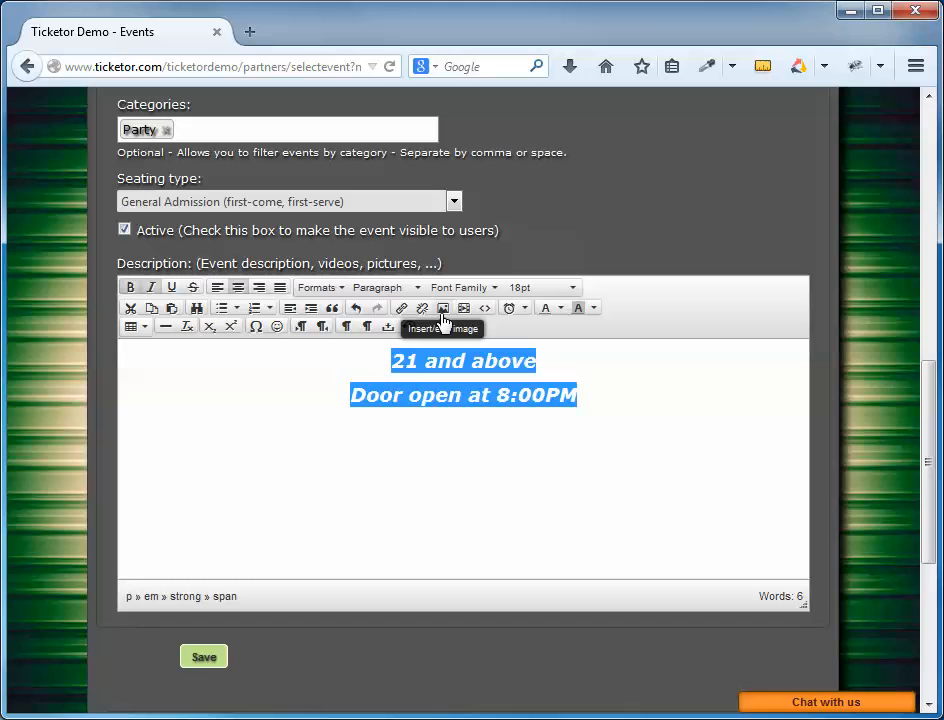
click(484, 308)
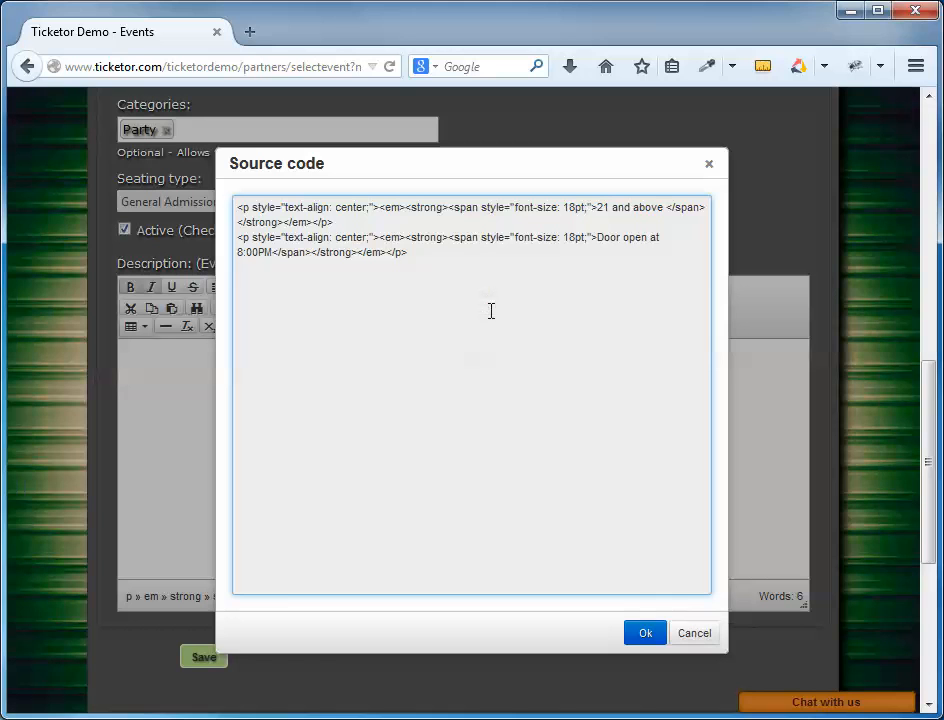
click(644, 632)
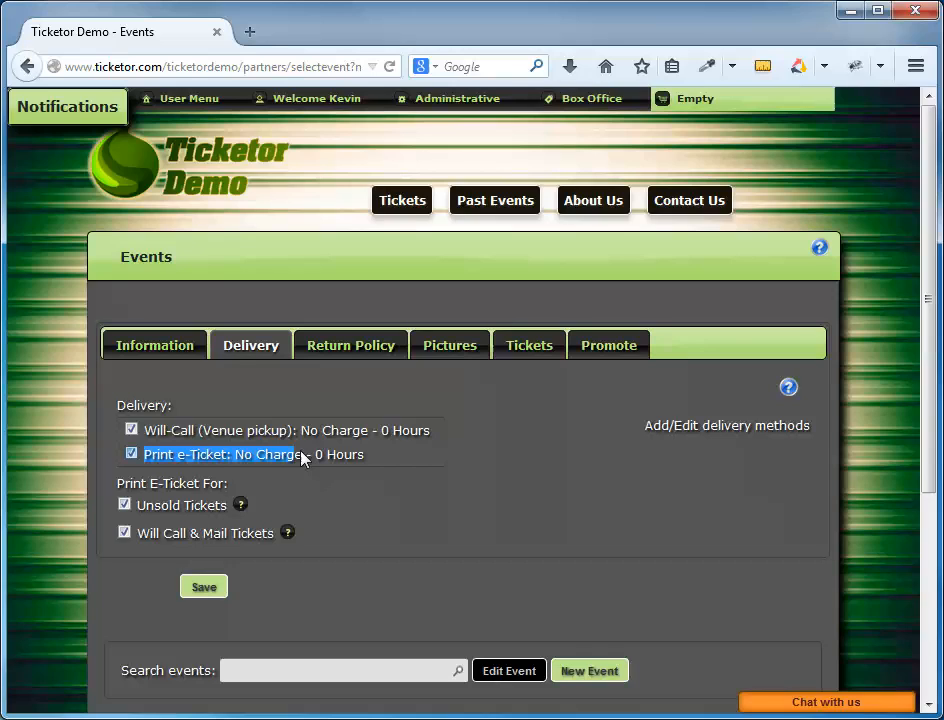
mouse_move(322, 482)
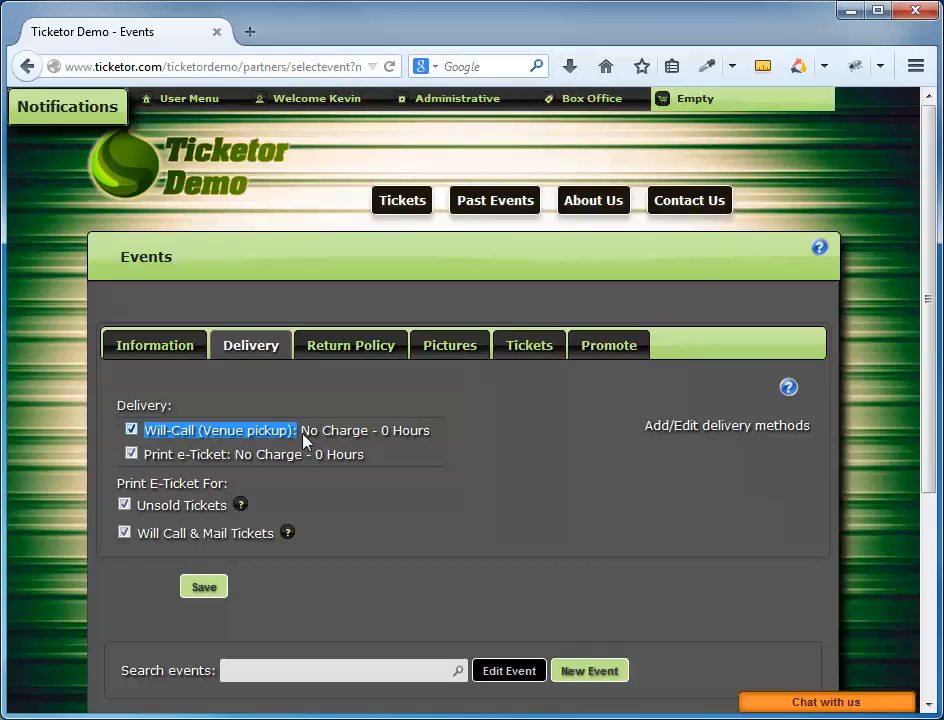
mouse_move(530, 444)
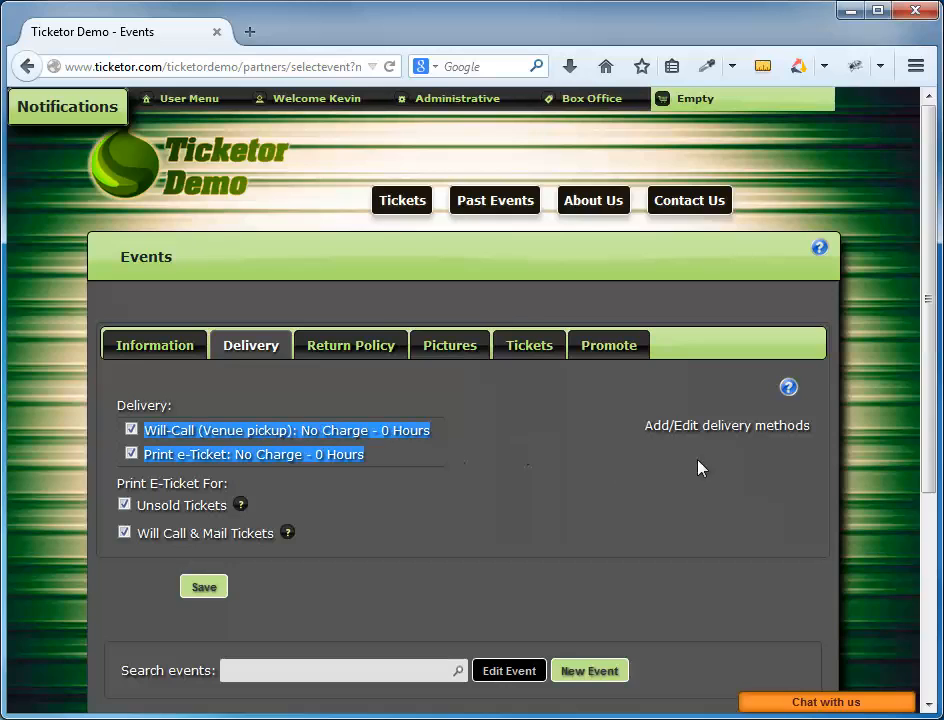
mouse_move(728, 424)
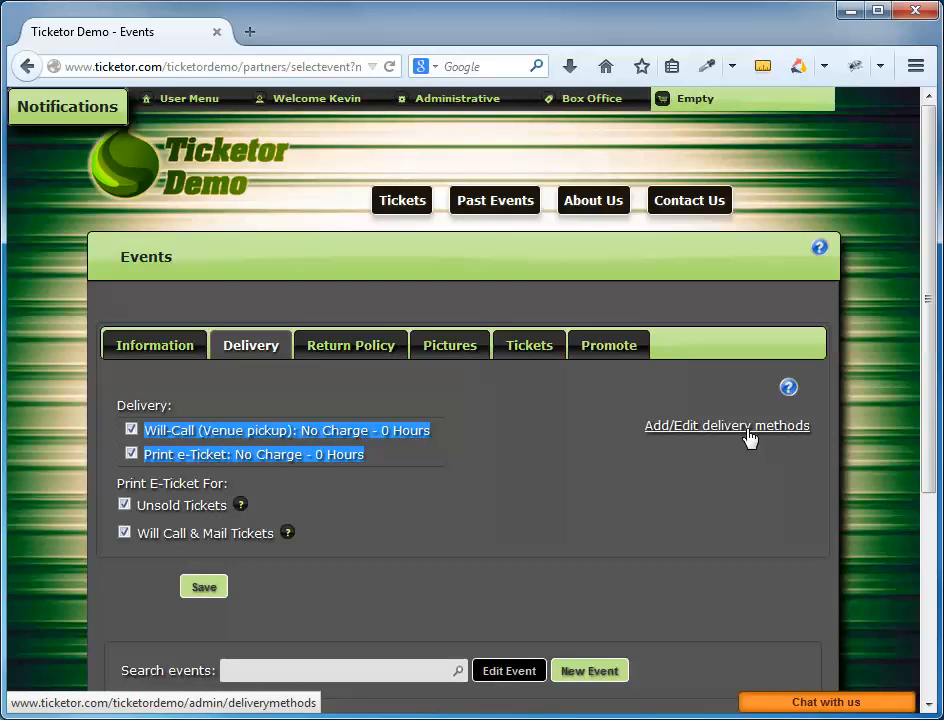
Step: View the Add/Edit delivery methods page in a new tab and return to the Events tab
click(728, 424)
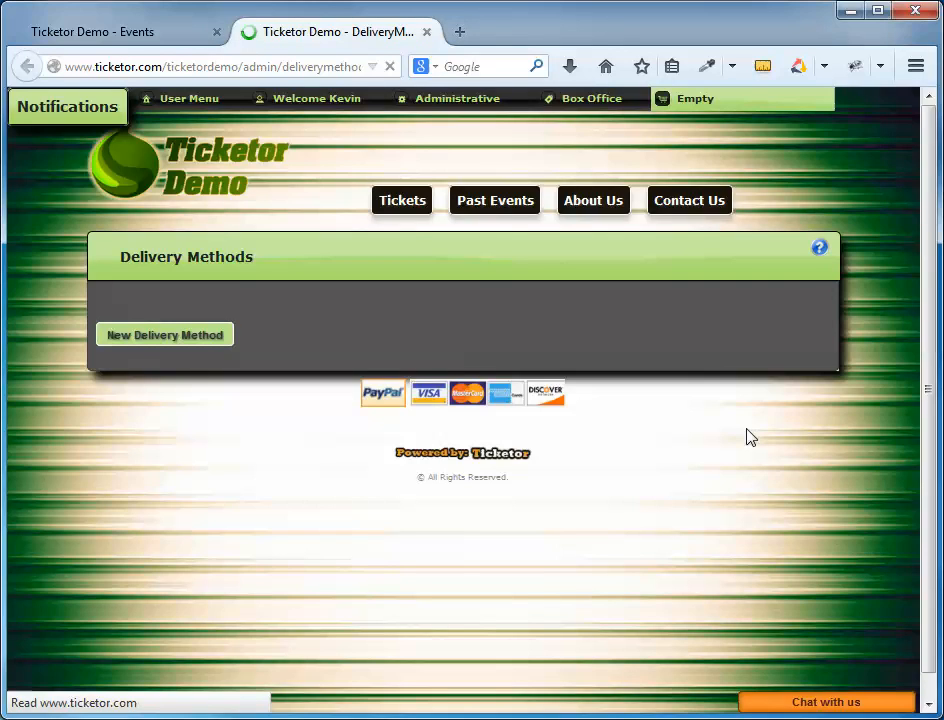
click(164, 334)
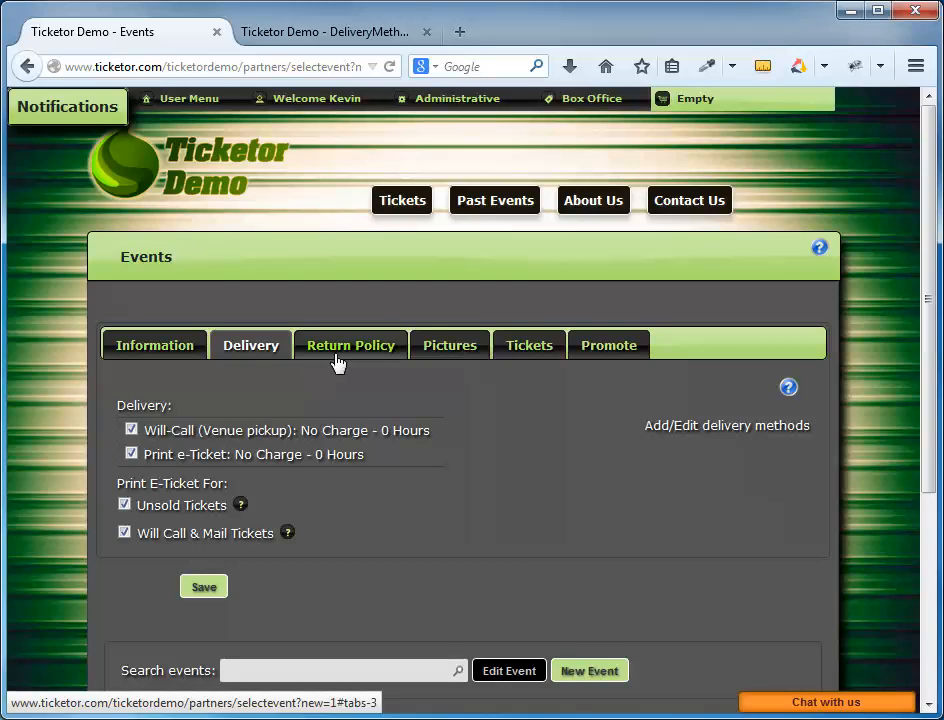
mouse_move(350, 360)
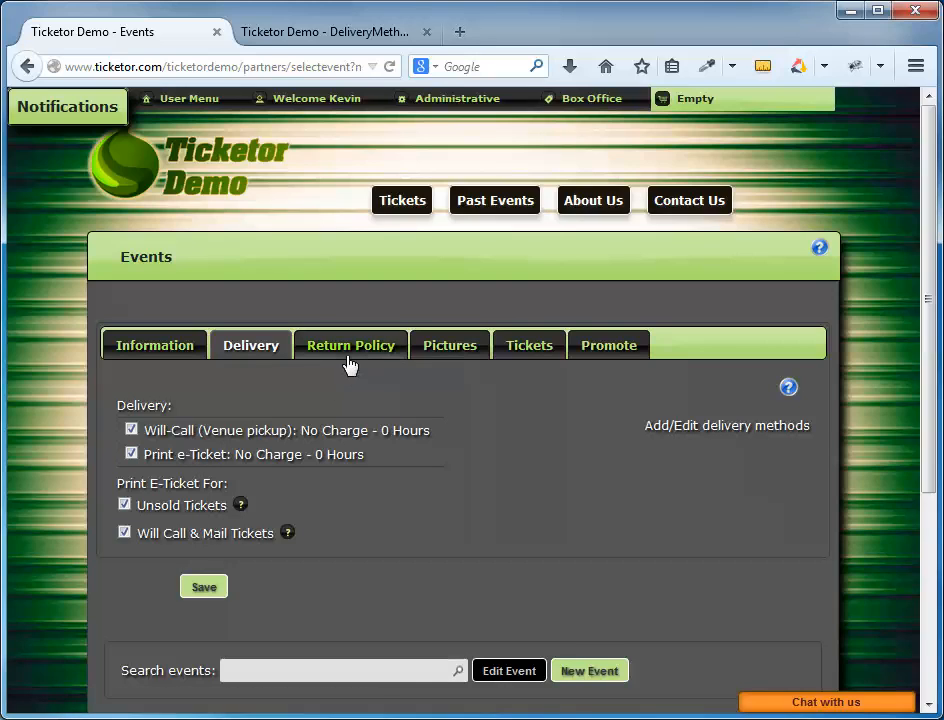
Step: On Return Policy, set a 10% store credit deduction and 15% credit card refund deduction
click(350, 344)
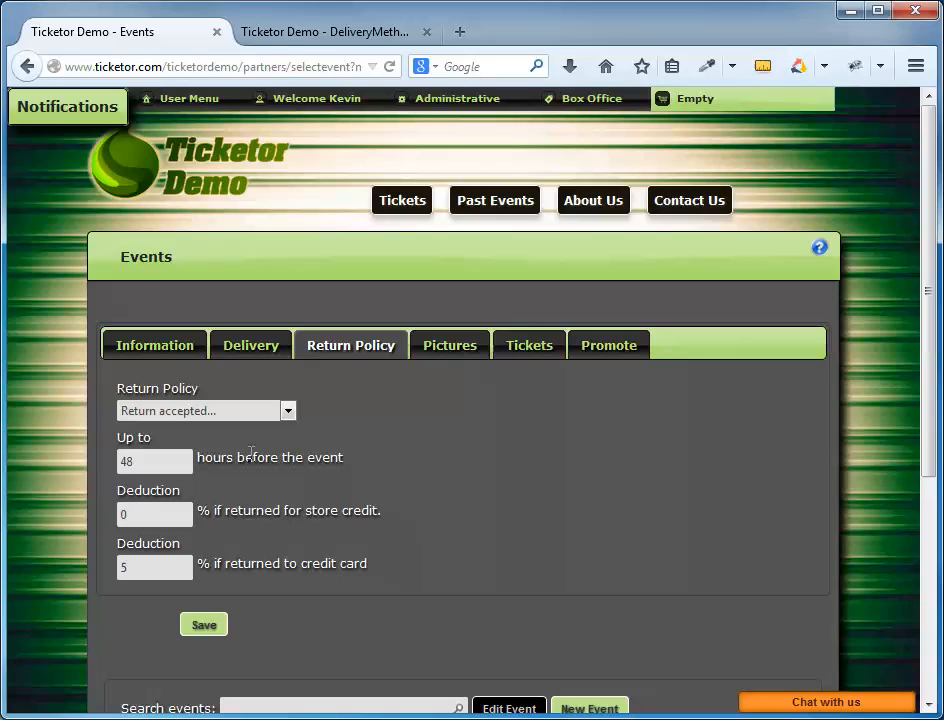
mouse_move(330, 496)
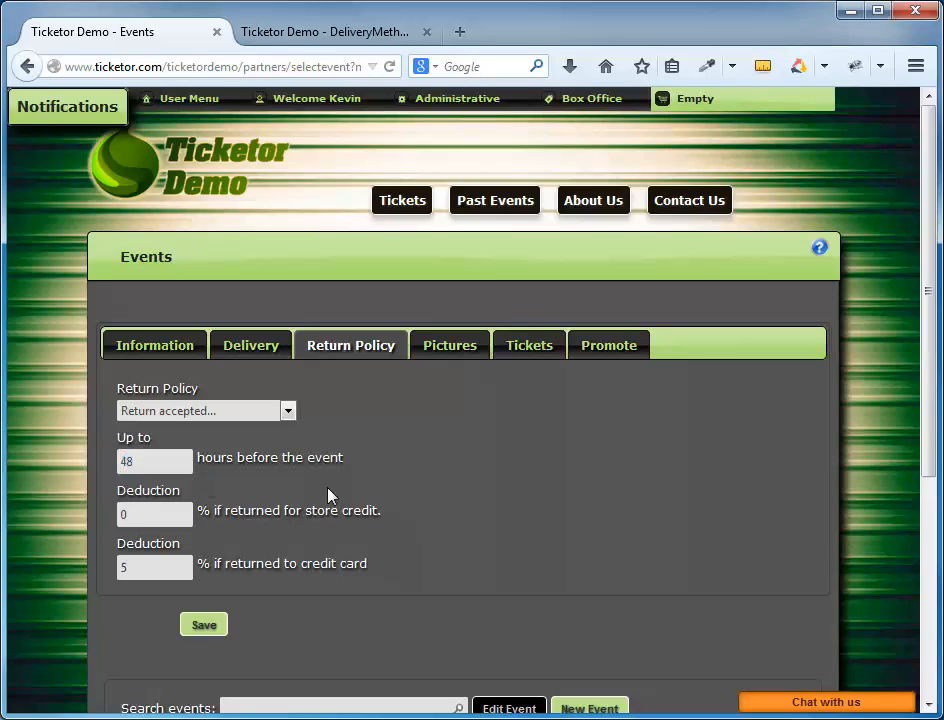
mouse_move(158, 520)
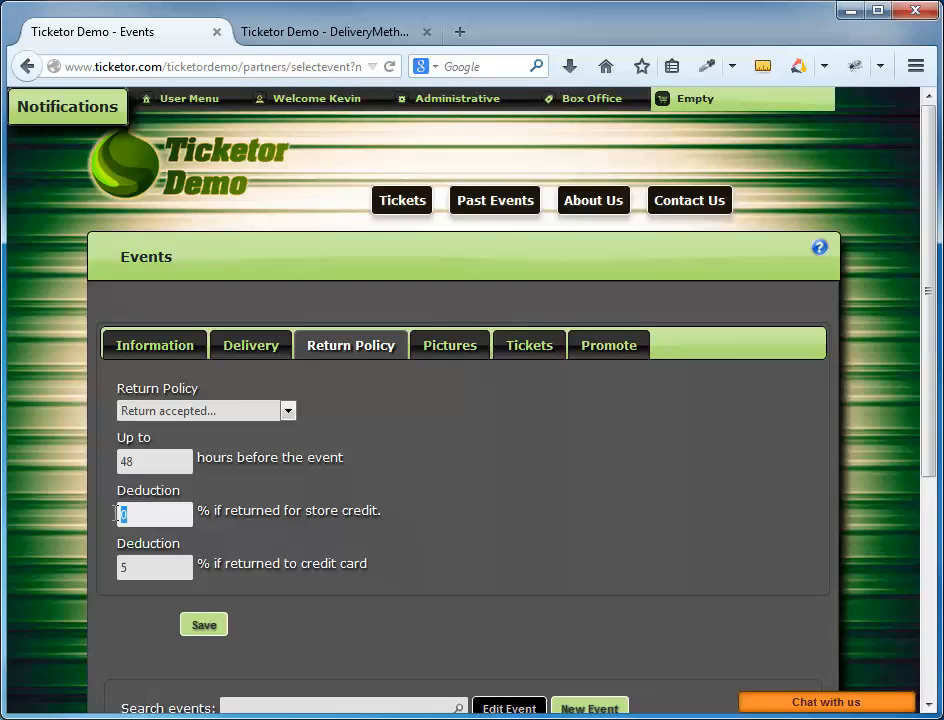
text(10)
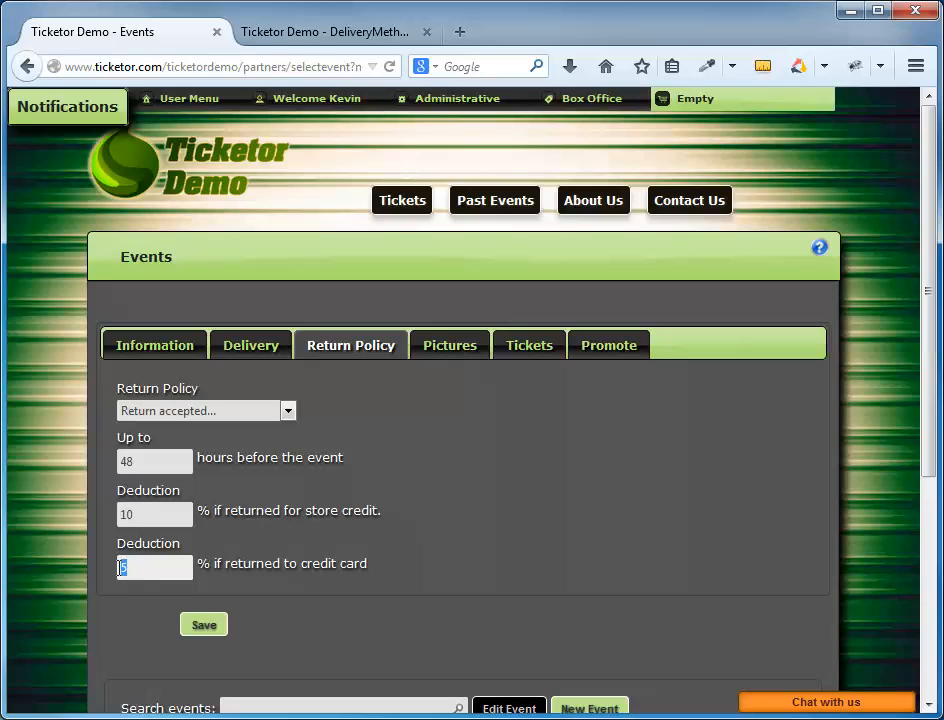
mouse_move(388, 518)
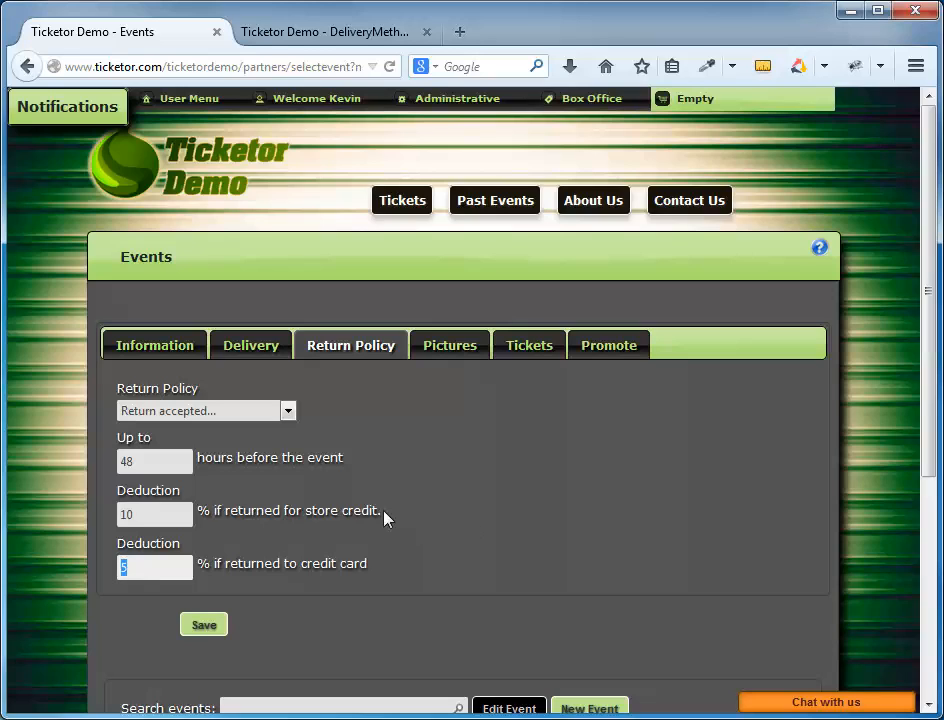
drag(258, 510, 382, 510)
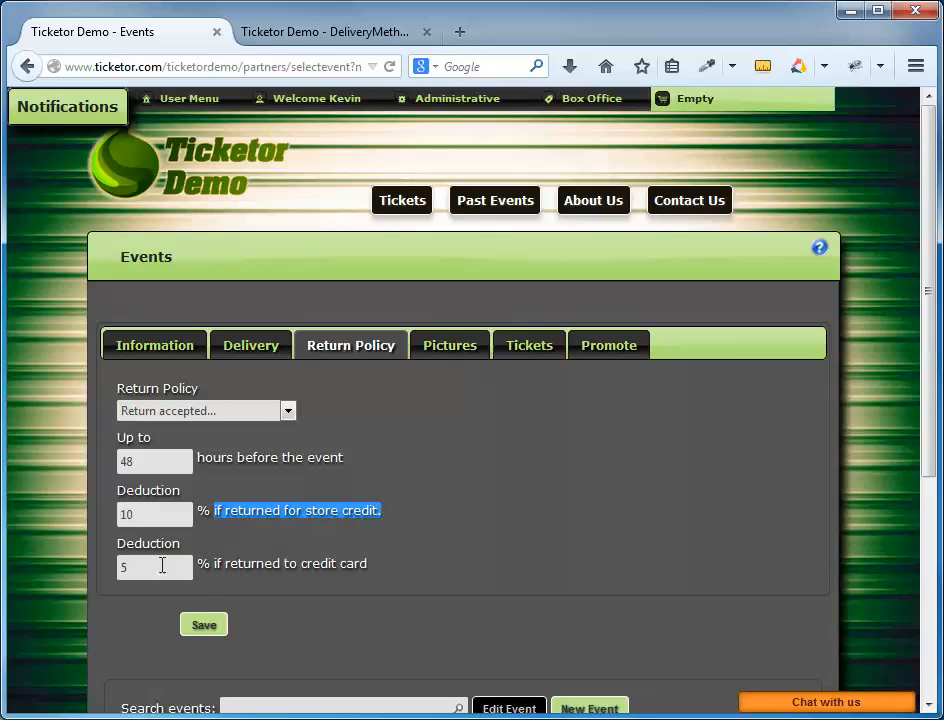
click(148, 568)
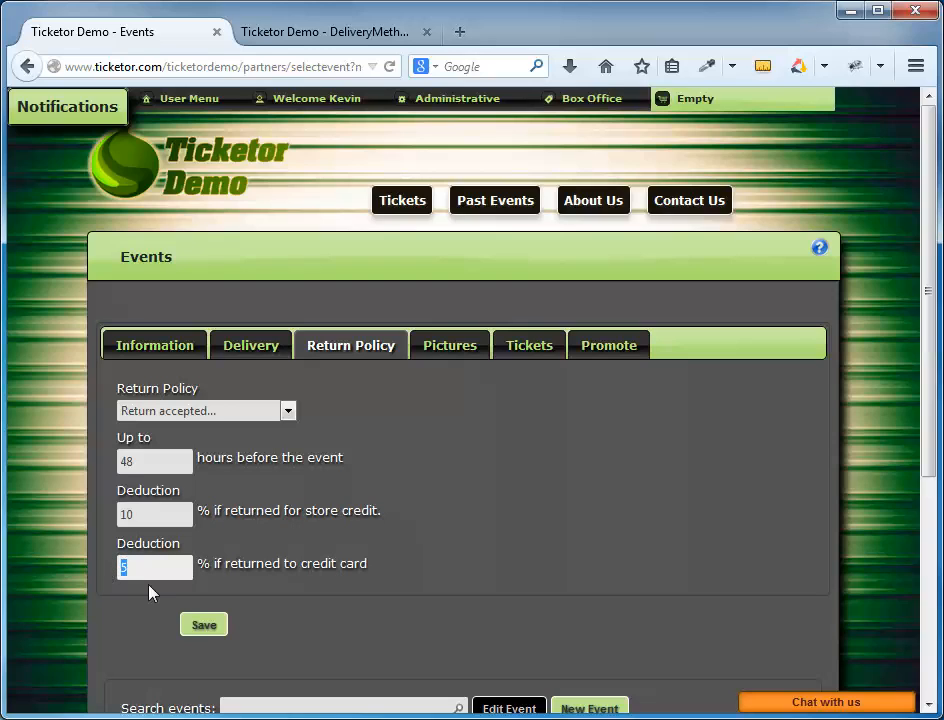
text(1)
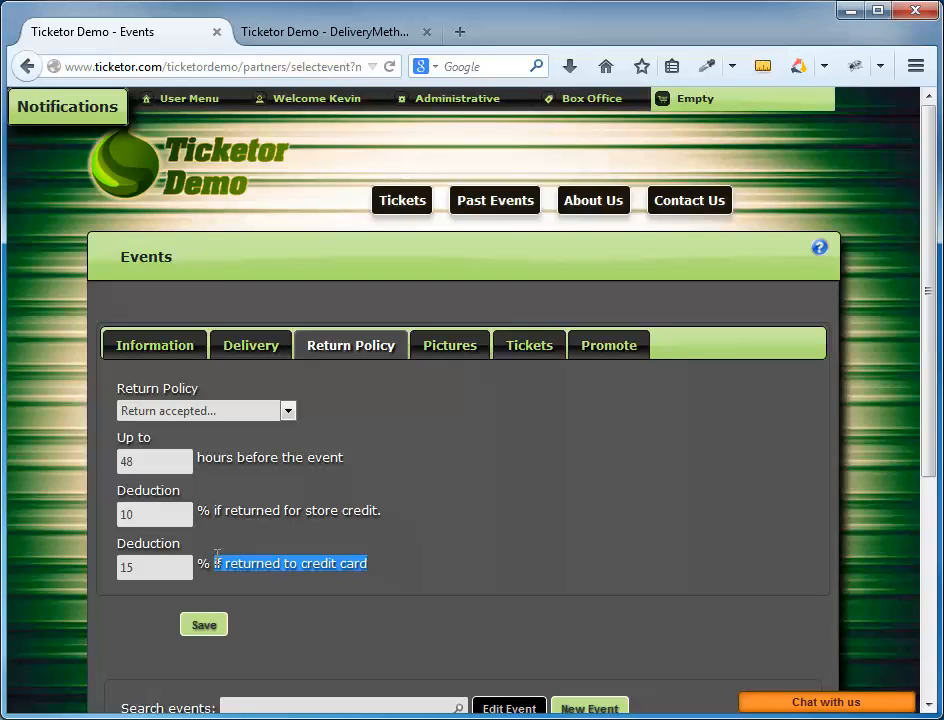
click(448, 344)
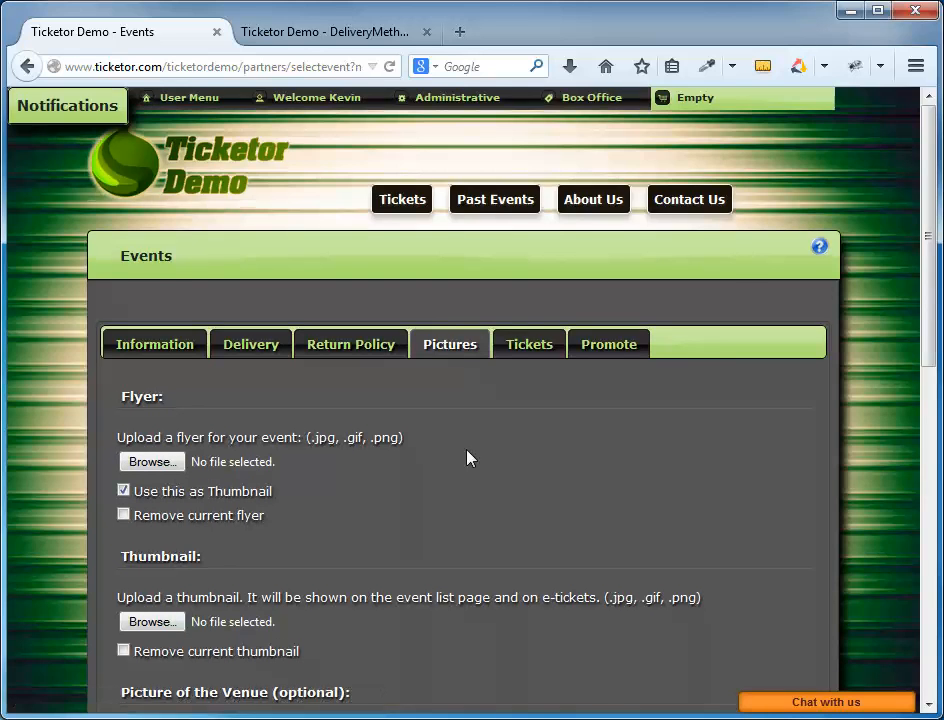
Step: Choose cabaret-tehran-11x14.gif as the event flyer, keeping 'Use this as Thumbnail' checked
scroll(down, 3)
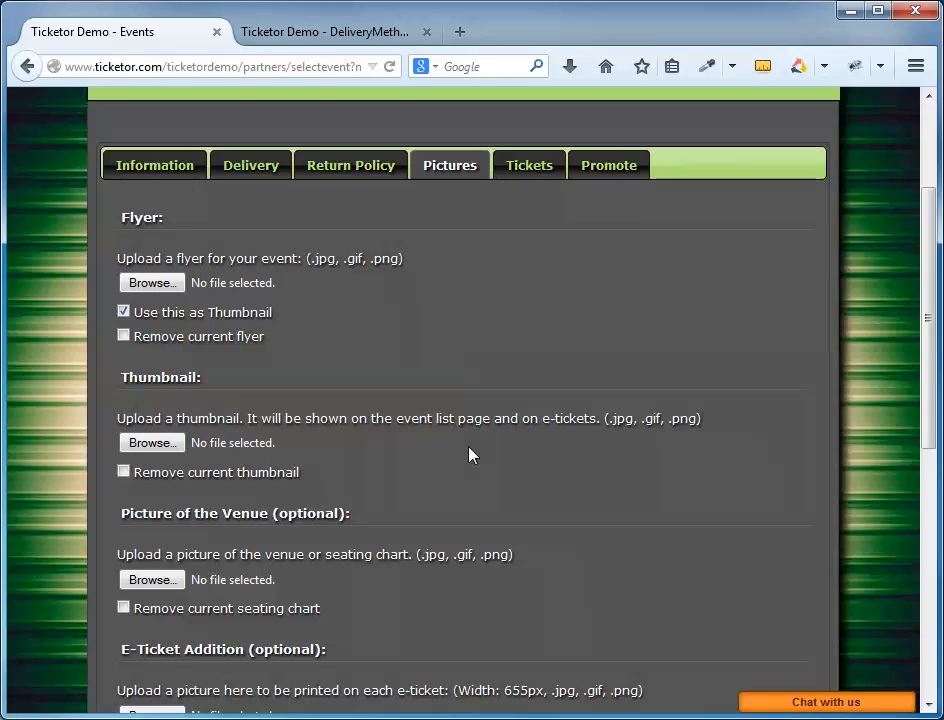
double_click(230, 512)
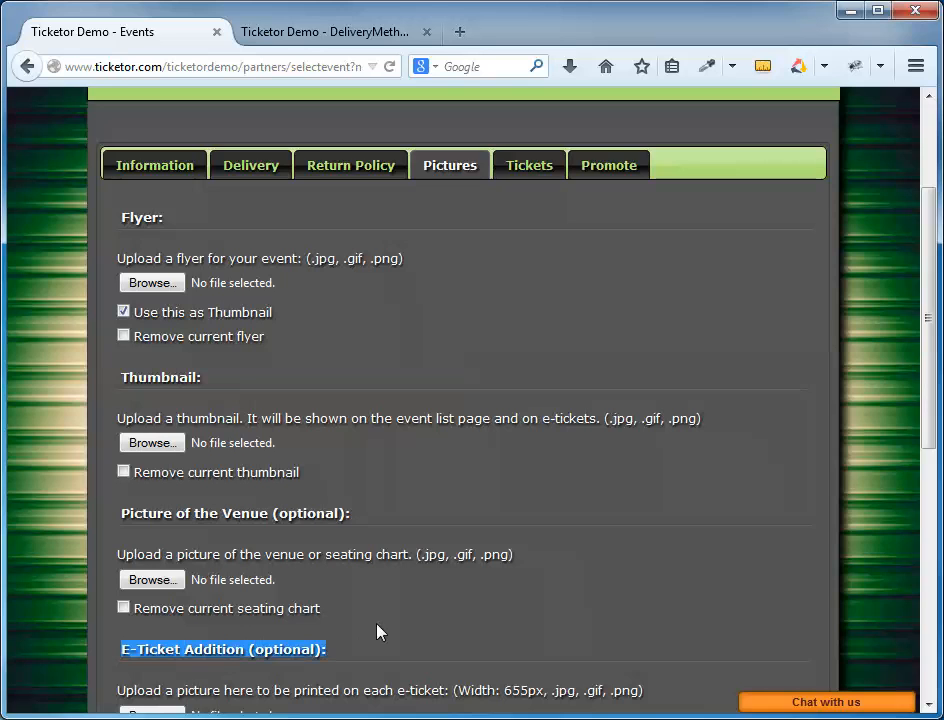
click(152, 282)
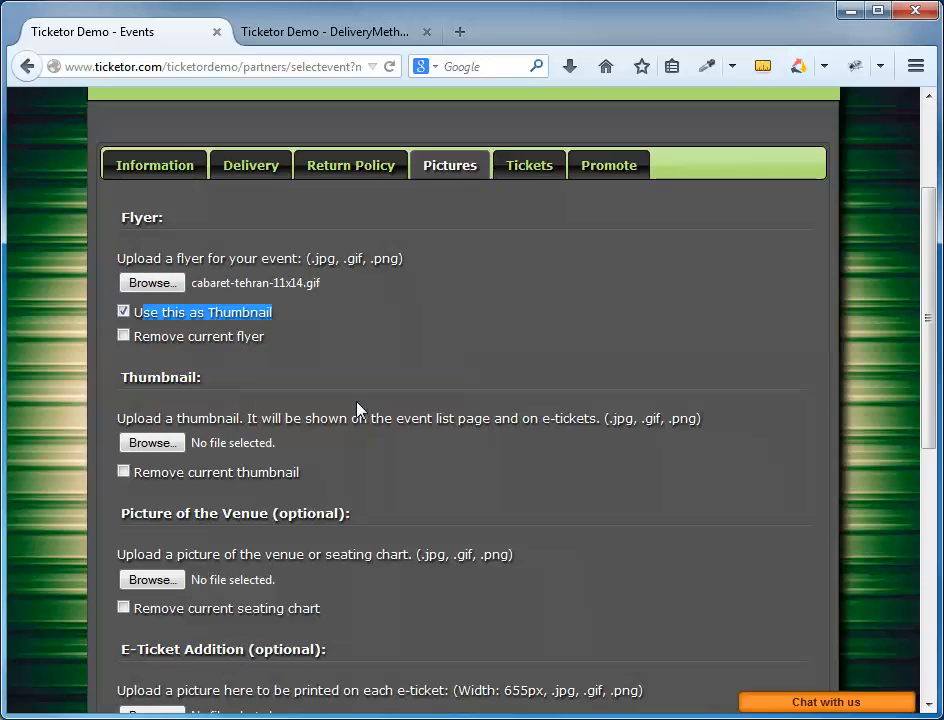
scroll(down, 3)
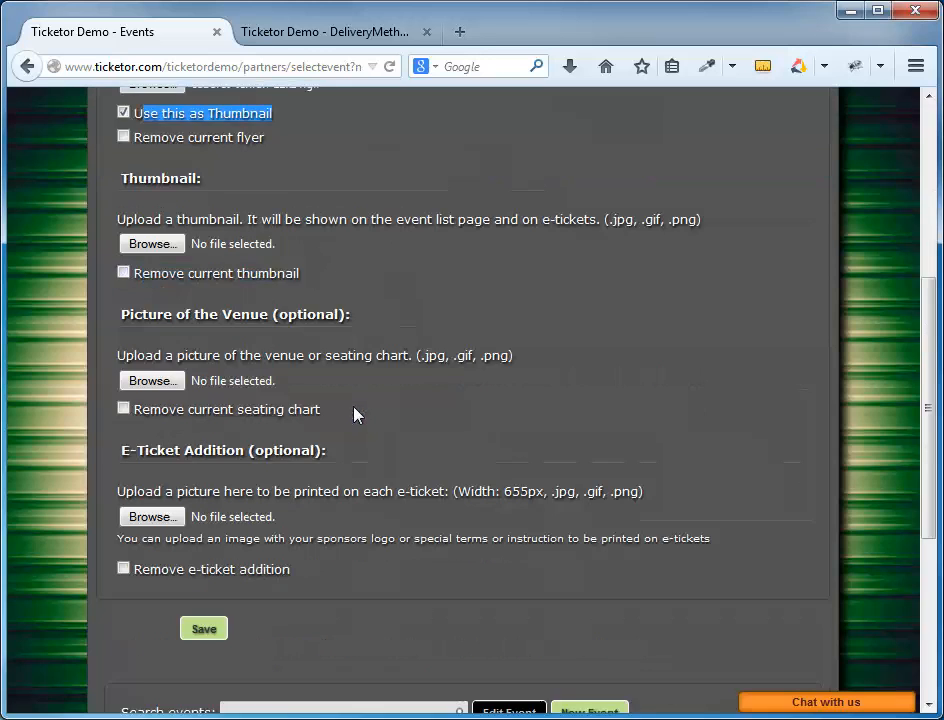
scroll(down, 3)
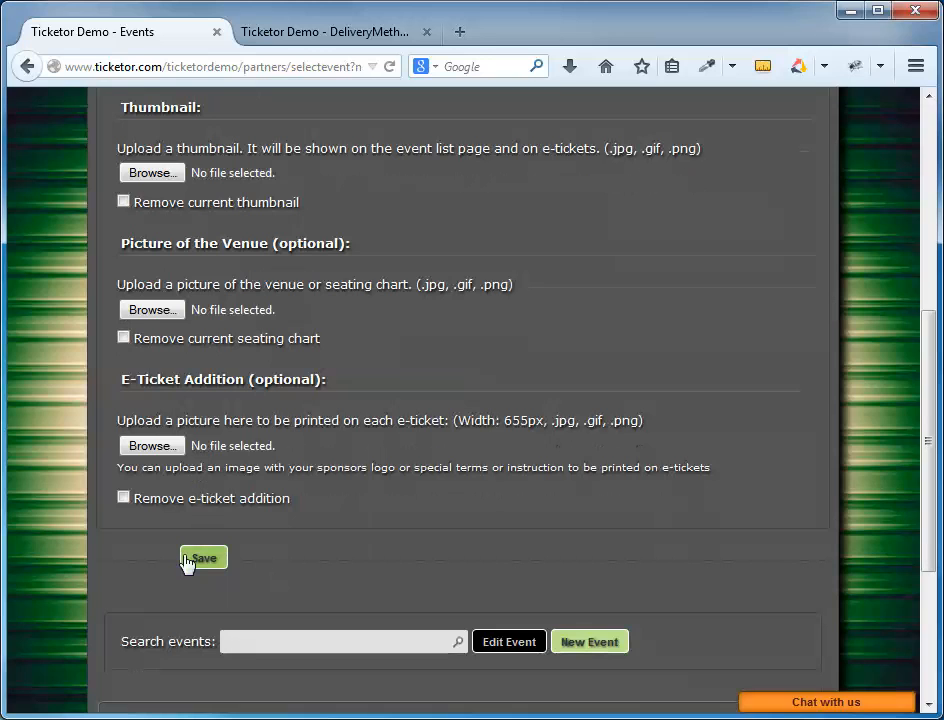
Step: Save the picture settings and go to the public Tickets listing of upcoming events
click(204, 558)
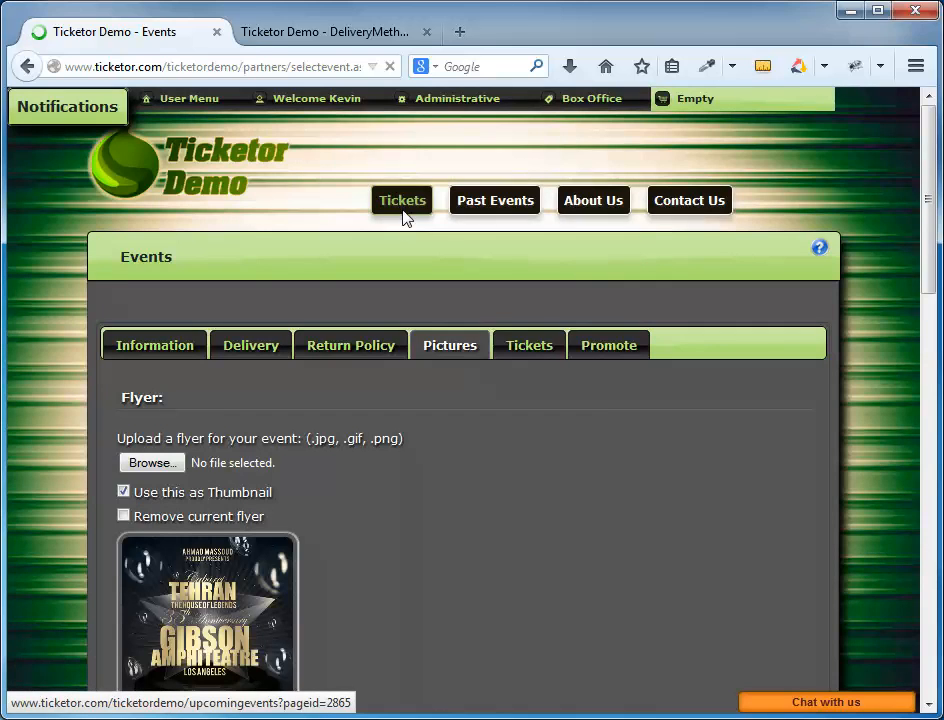
click(402, 200)
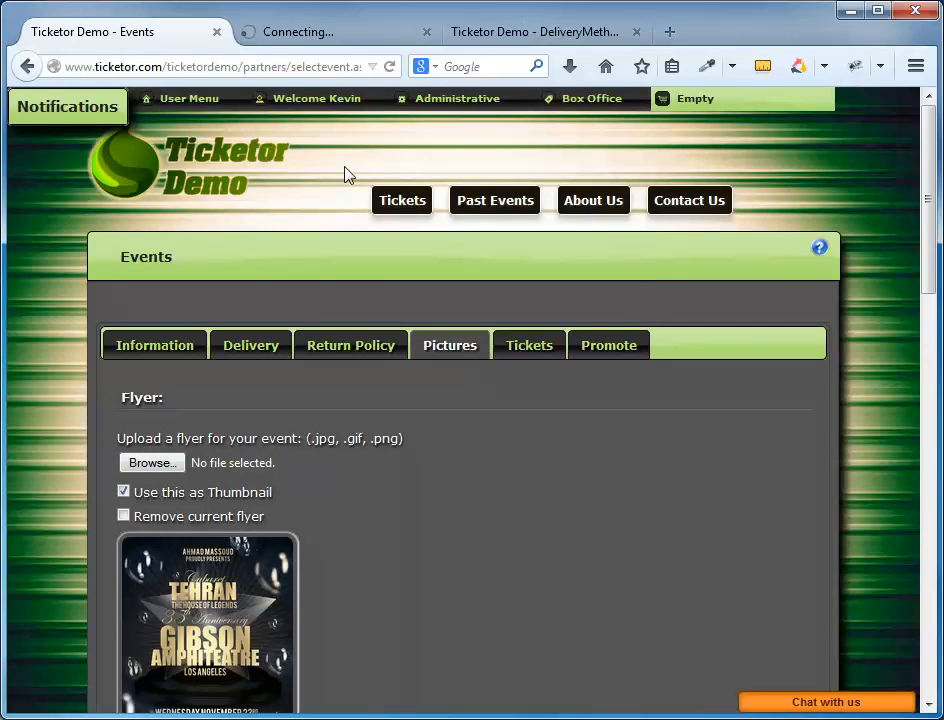
click(336, 32)
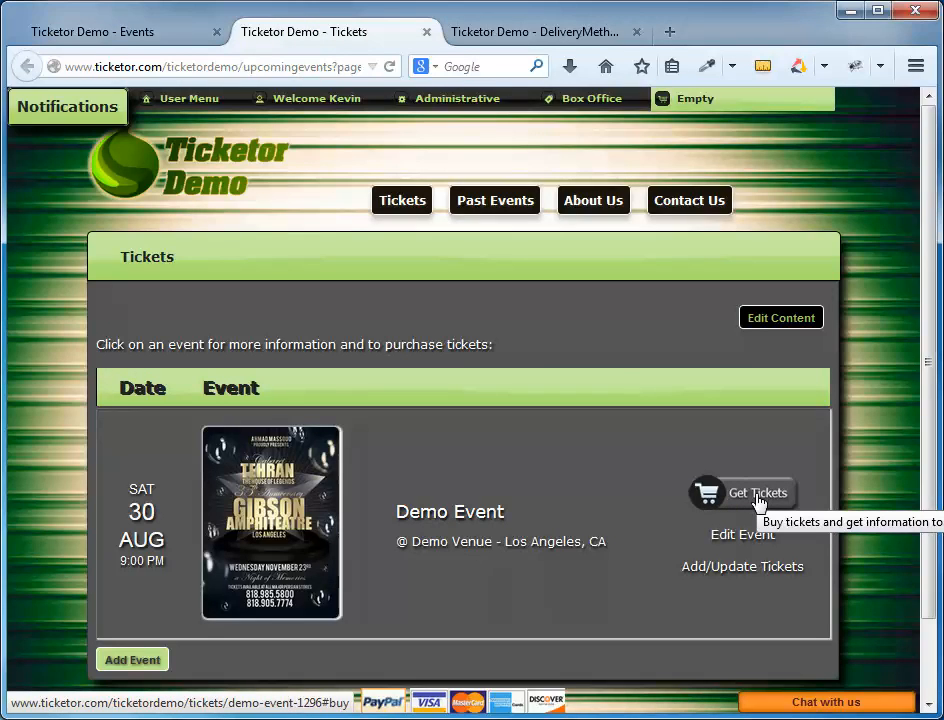
Step: Try Get Tickets on Demo Event, hit 'no tickets available', and choose Add Tickets
click(756, 492)
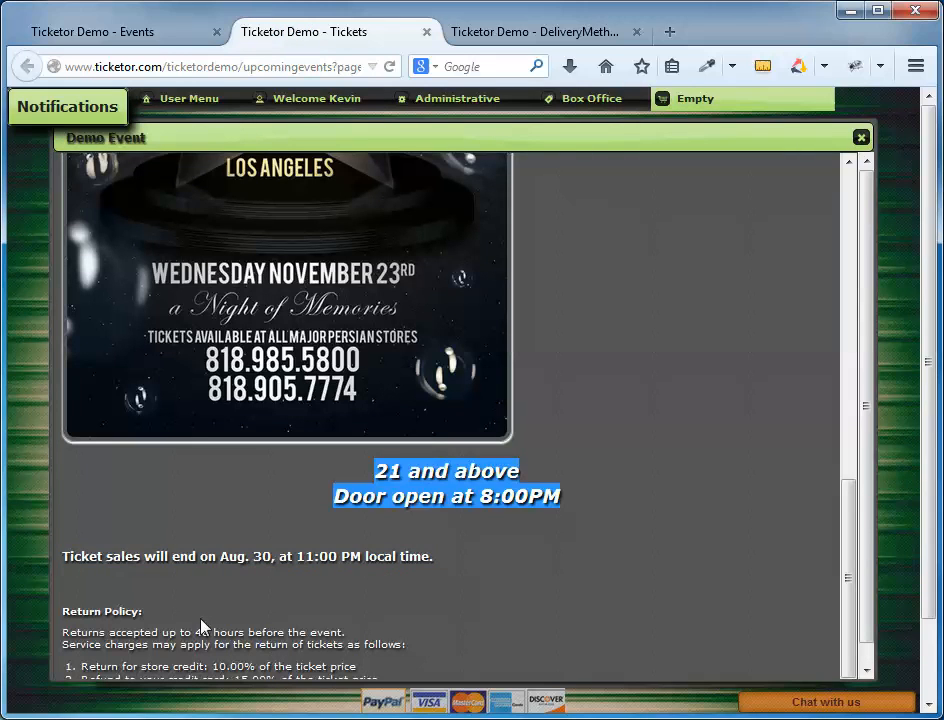
scroll(down, 3)
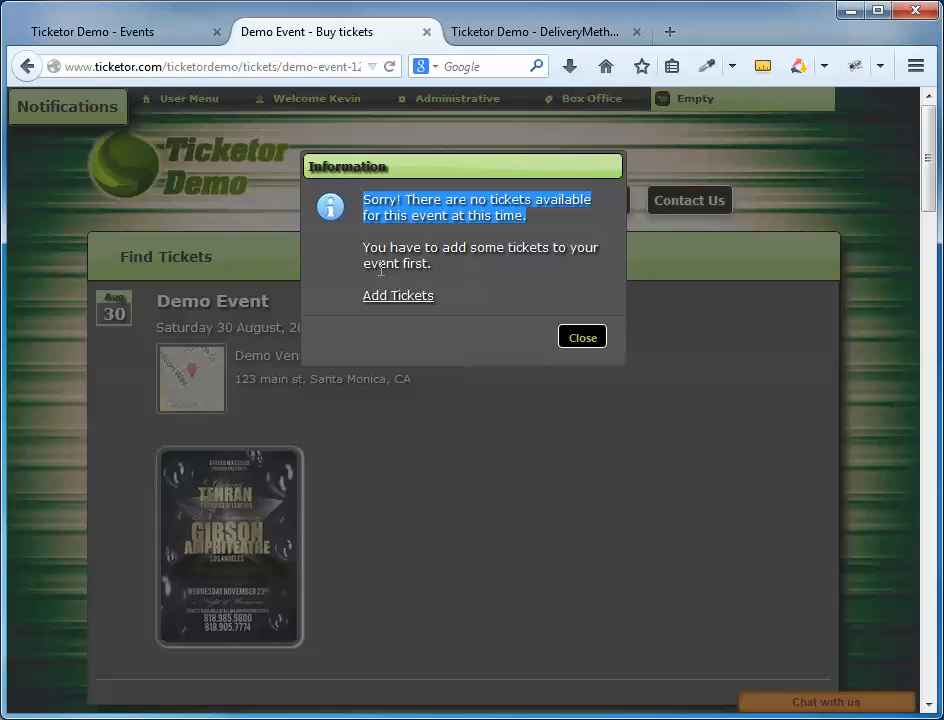
mouse_move(384, 304)
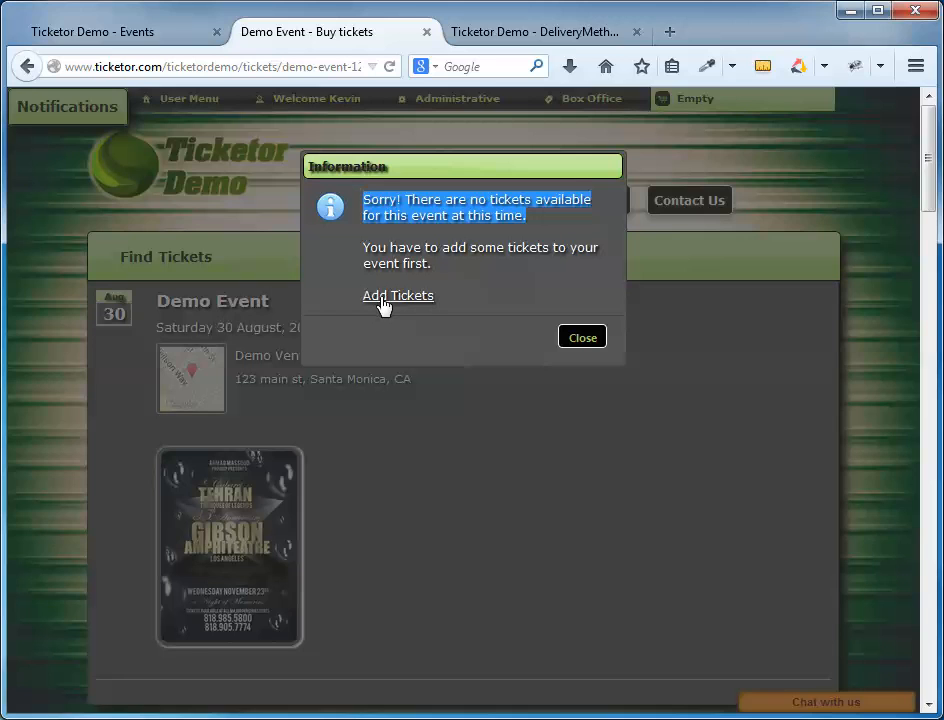
click(582, 336)
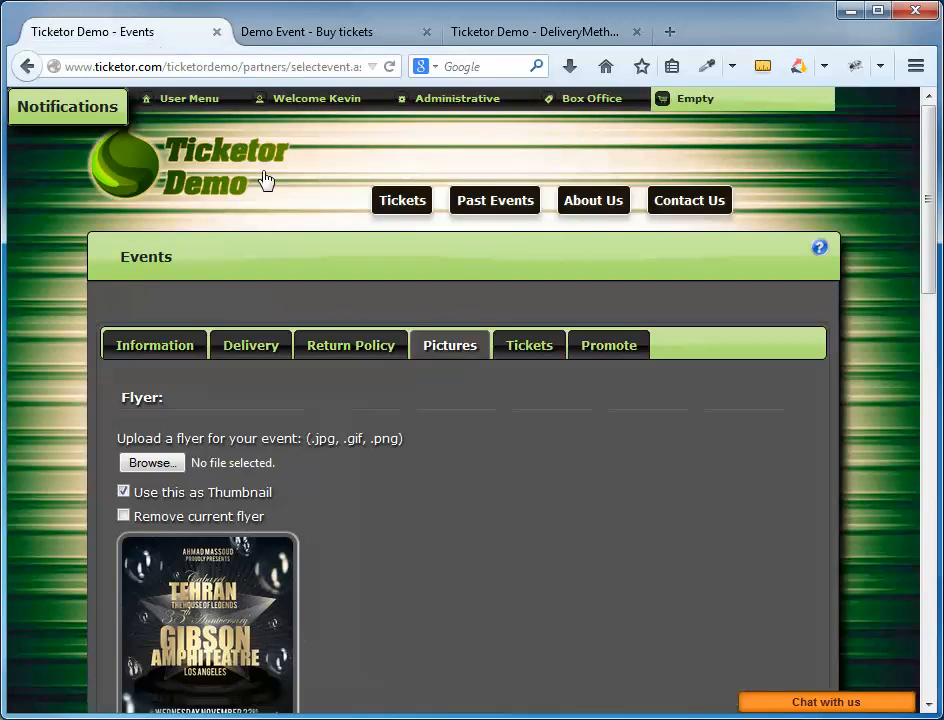
Step: Return to Demo Event's editor and start editing its sale start date
click(402, 200)
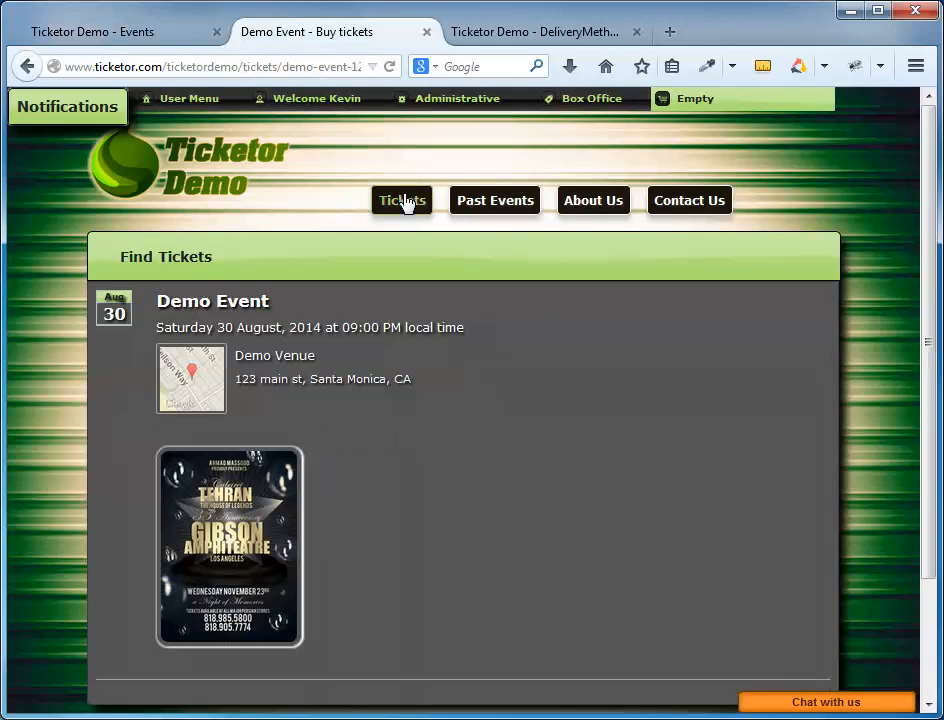
click(400, 200)
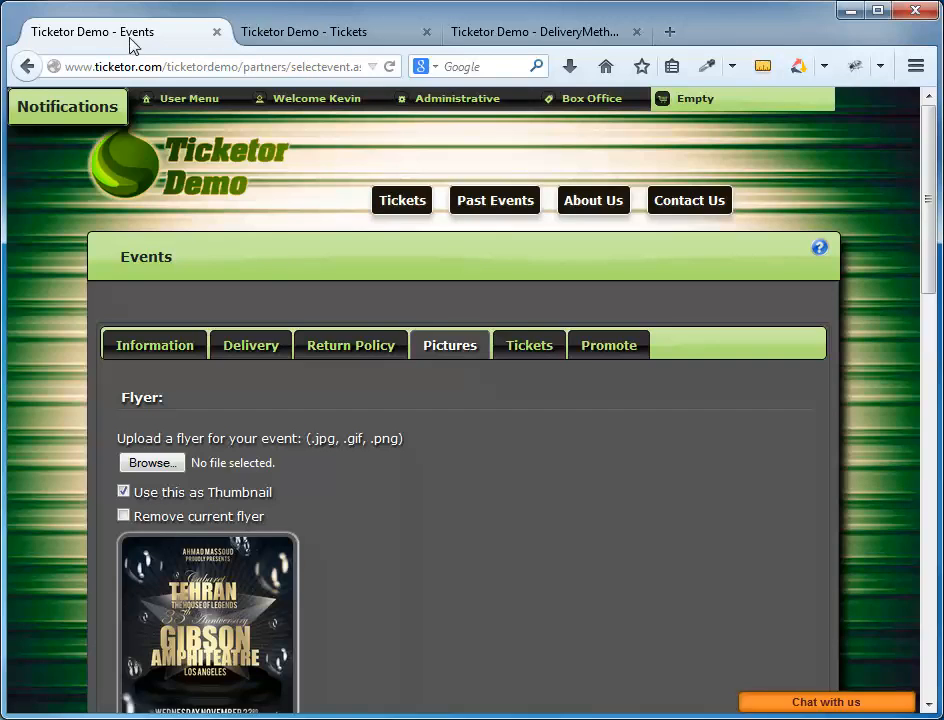
click(152, 344)
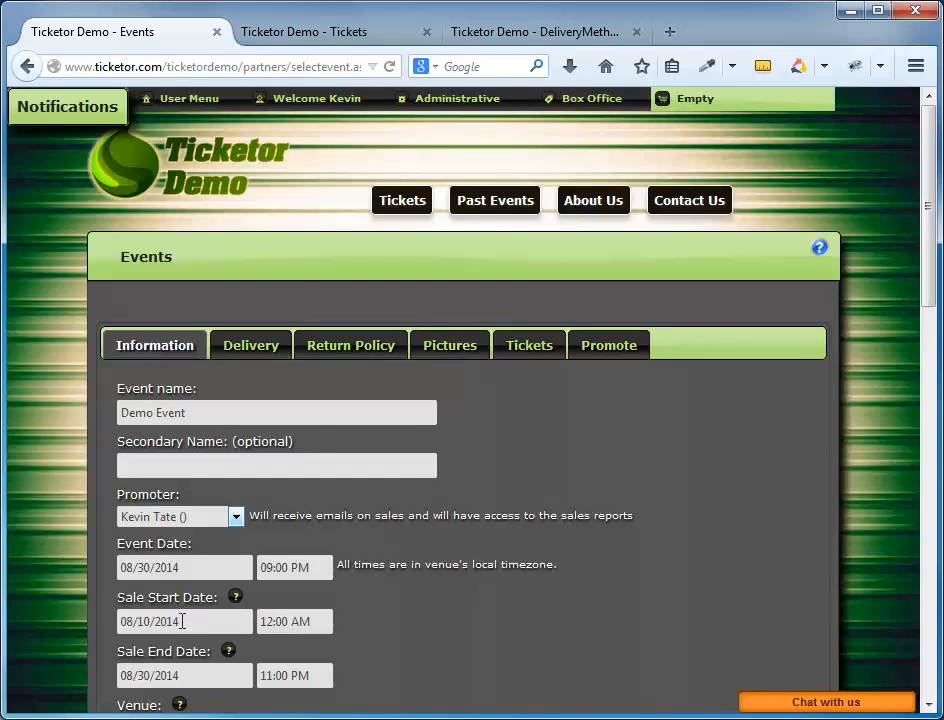
click(184, 620)
text(1)
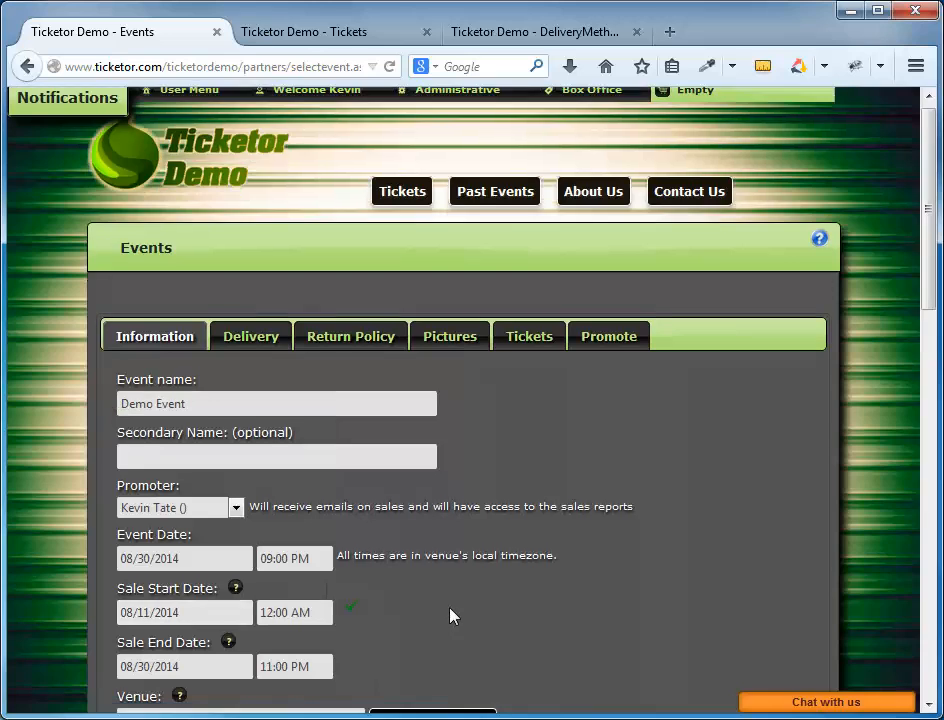
scroll(down, 3)
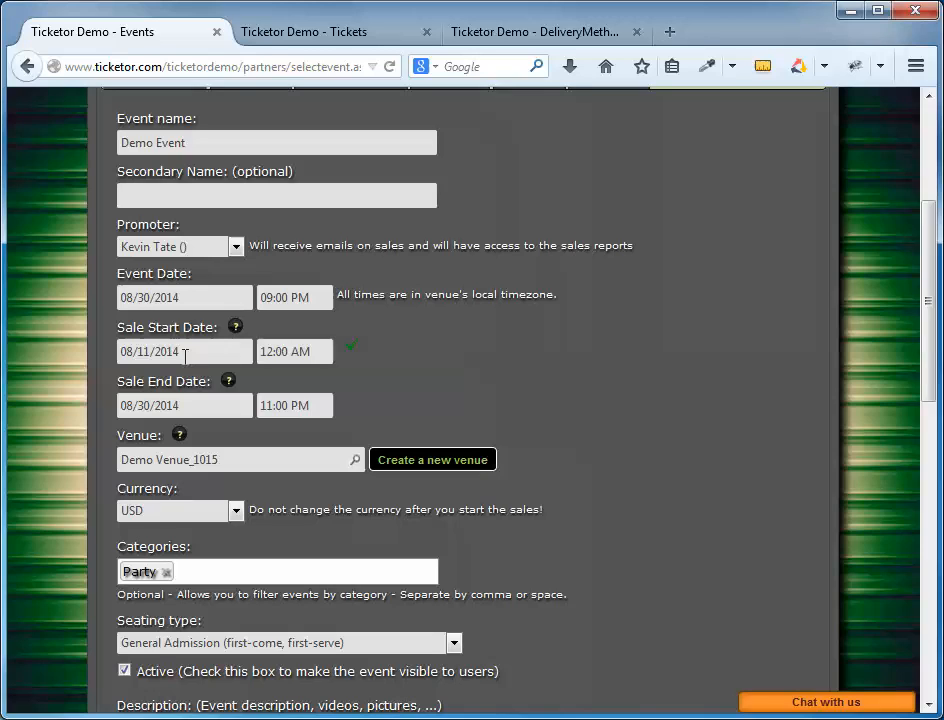
click(184, 352)
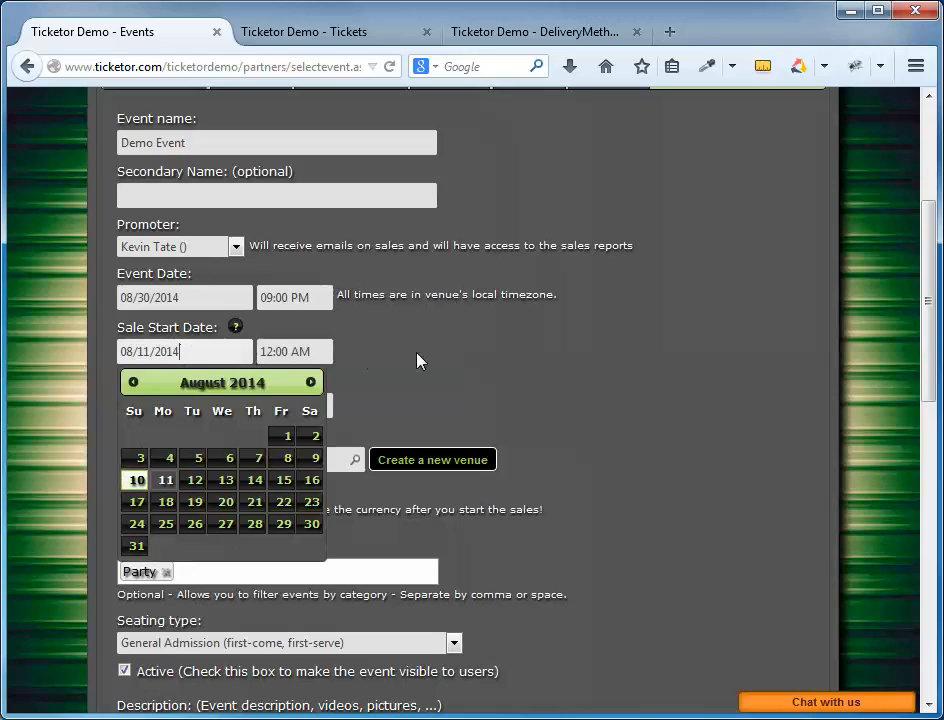
Step: Set the sale start date to 08/10/2014 at 12:00 AM from the calendar
scroll(down, 3)
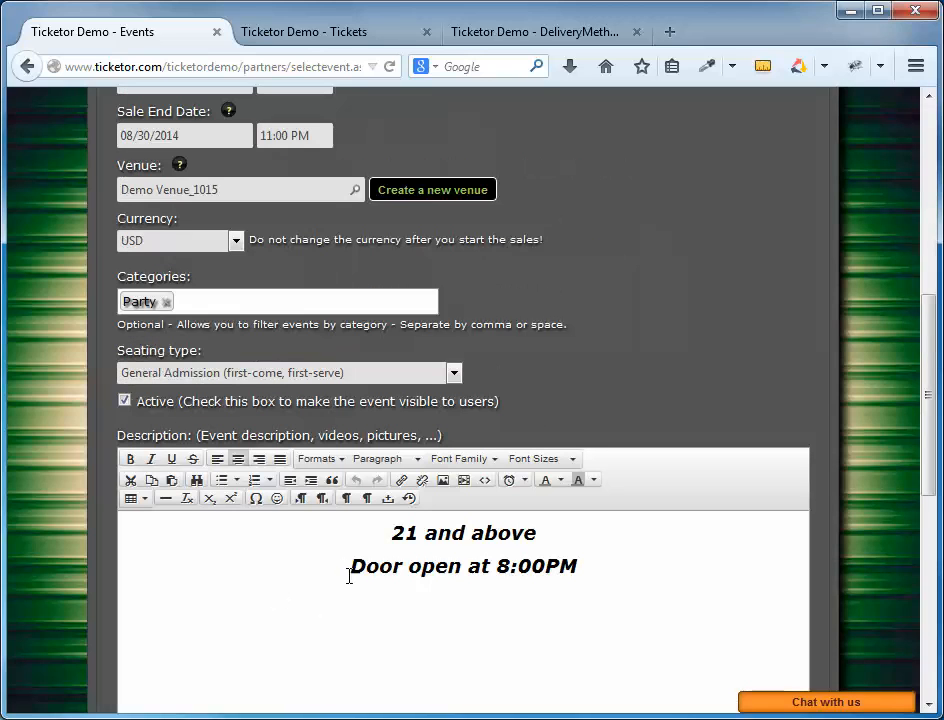
scroll(down, 3)
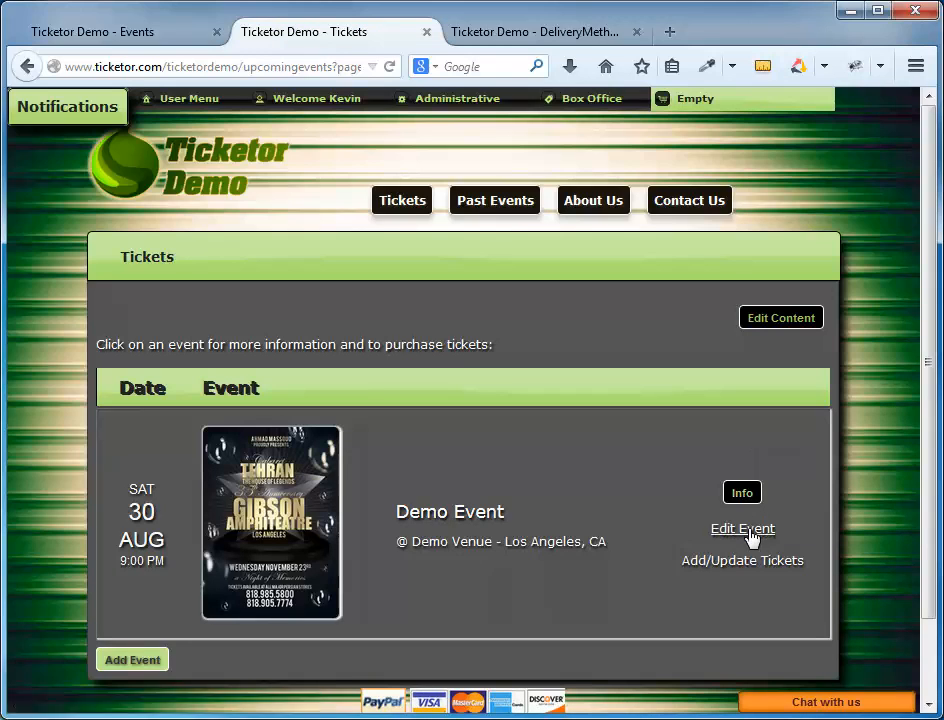
click(742, 528)
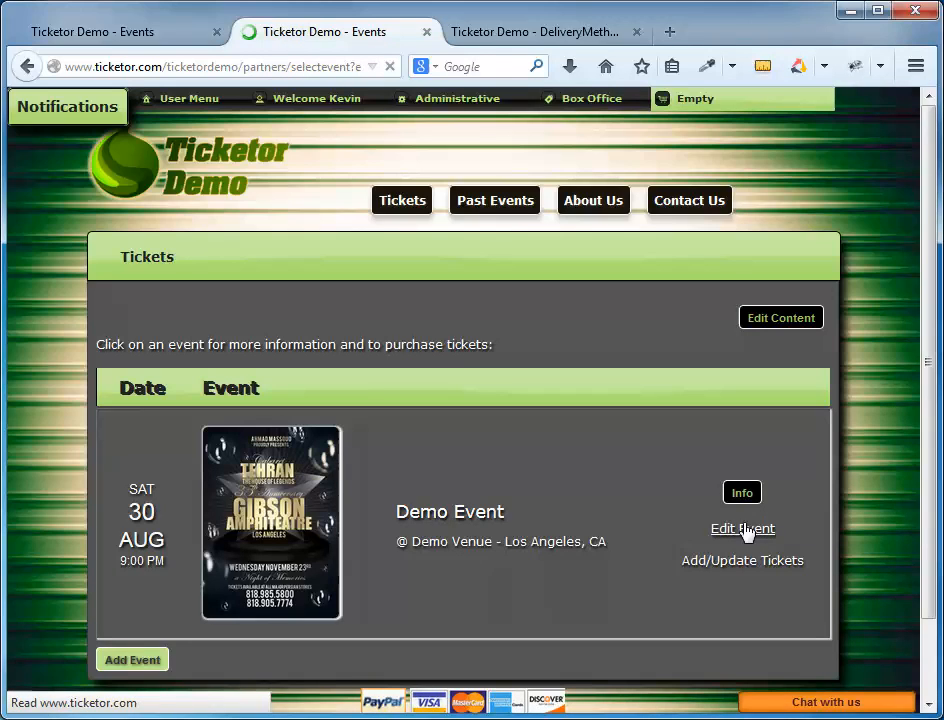
click(742, 528)
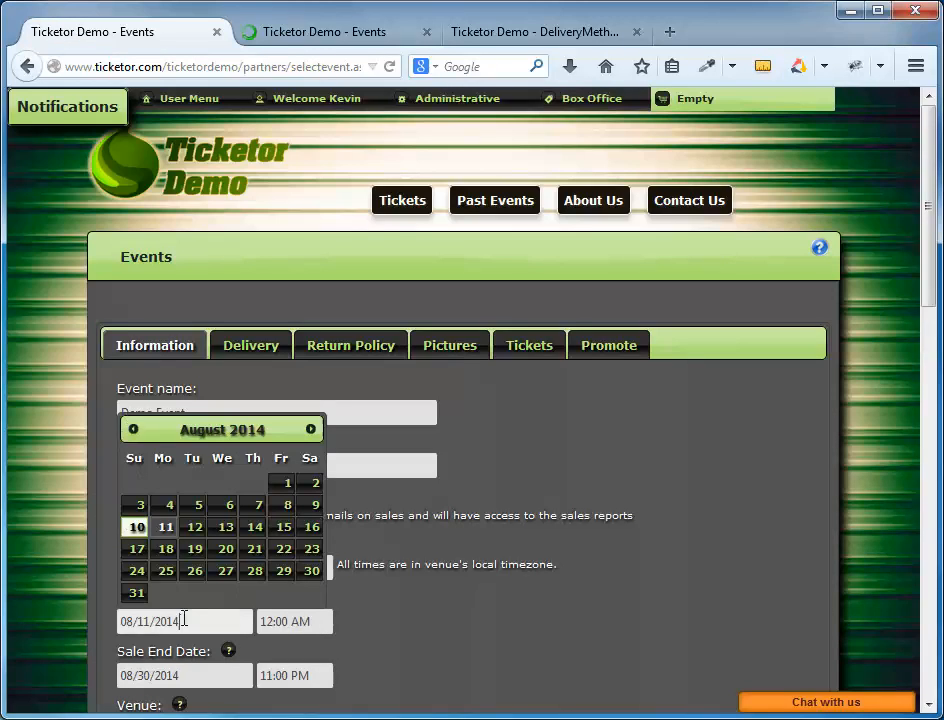
click(136, 528)
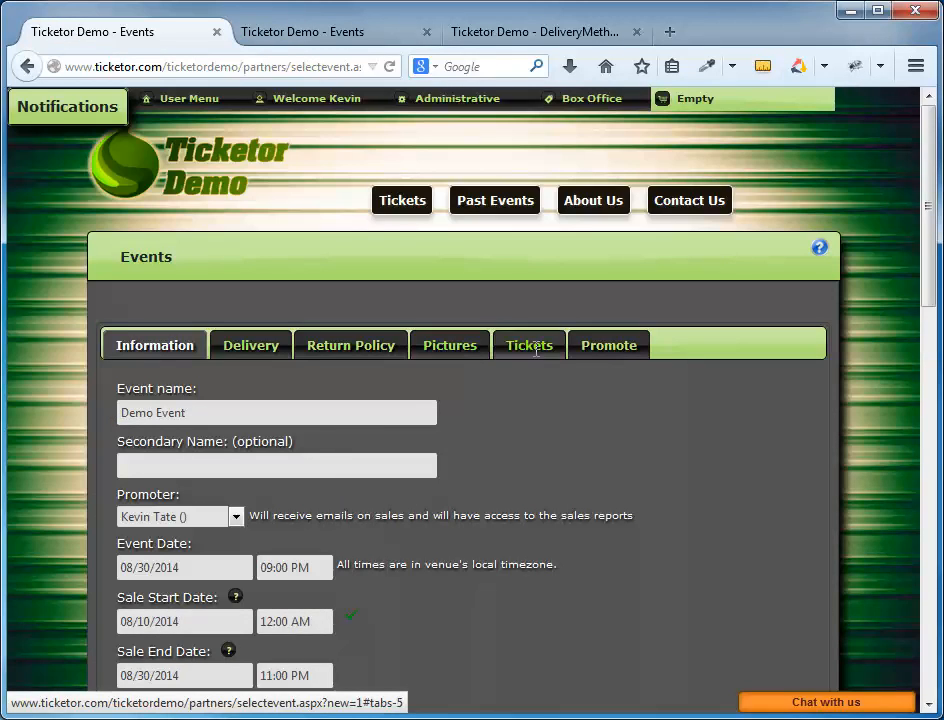
Step: Save Demo Event from its ticket settings, getting 'Event updated successfully'
click(528, 344)
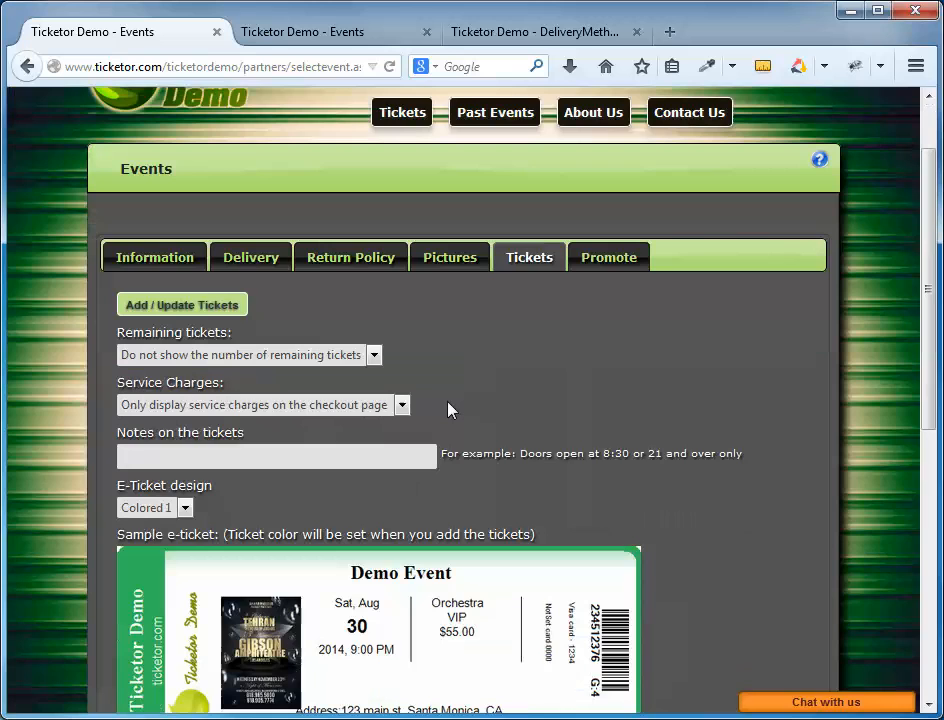
scroll(down, 3)
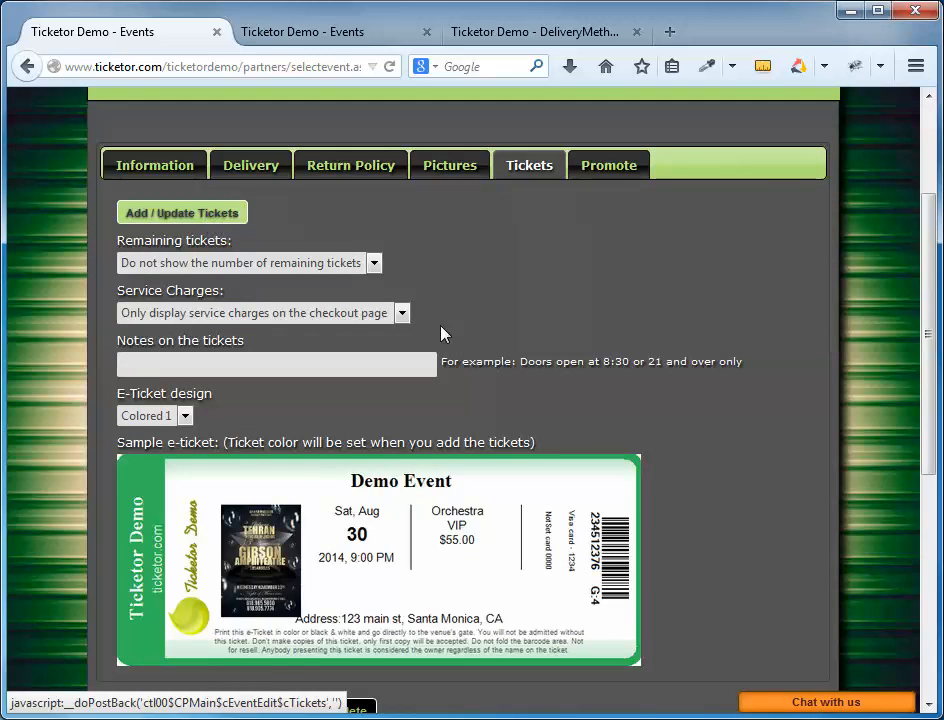
scroll(down, 3)
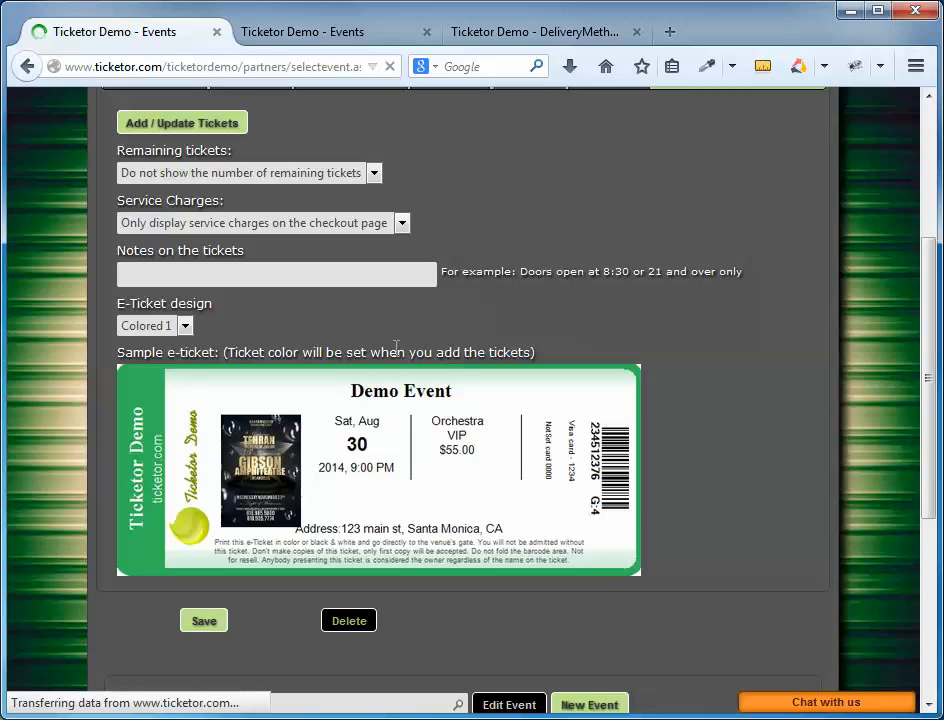
click(204, 620)
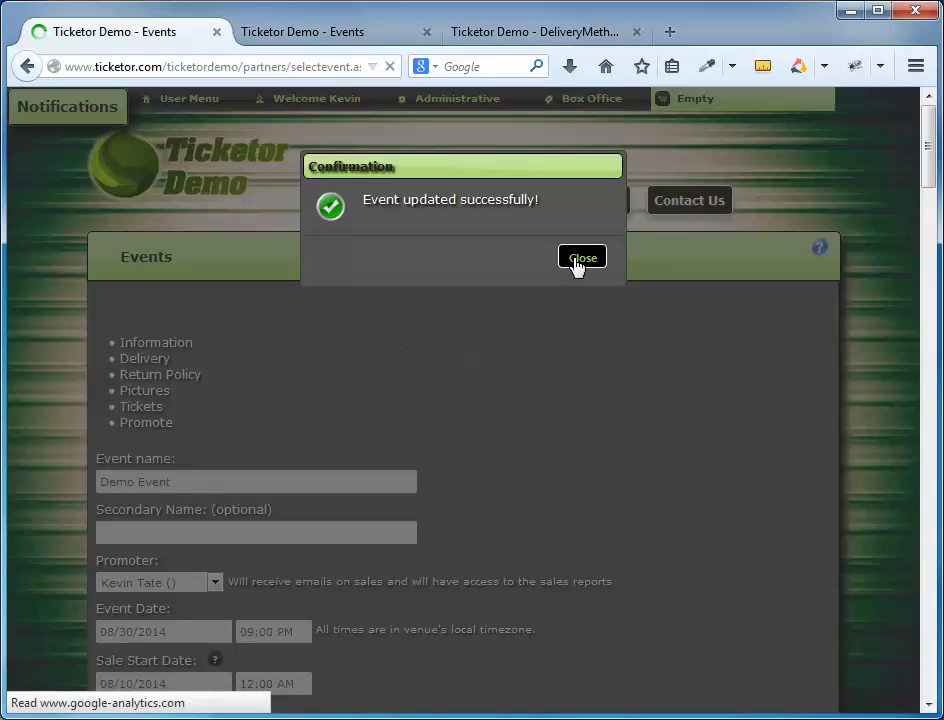
Step: Close the confirmation and choose Add/Update Tickets under Demo Event
click(582, 258)
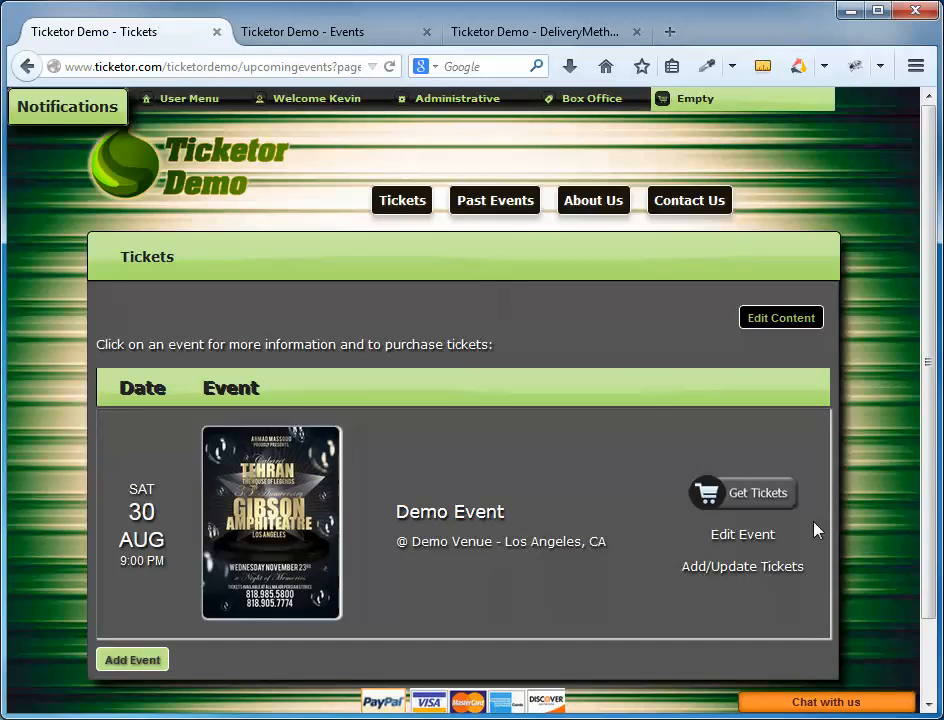
mouse_move(742, 566)
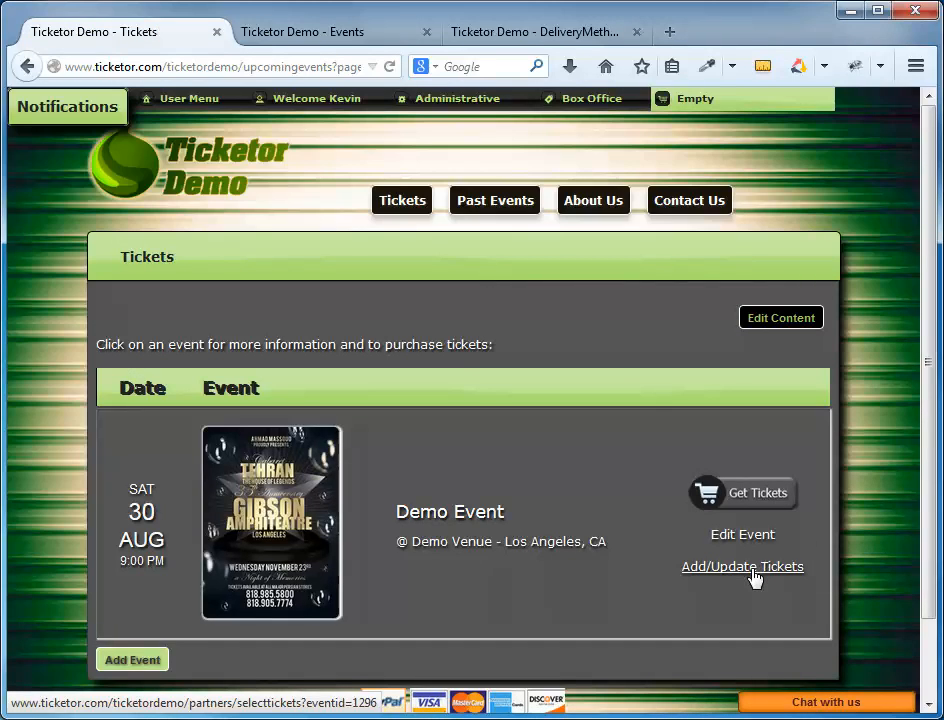
click(742, 566)
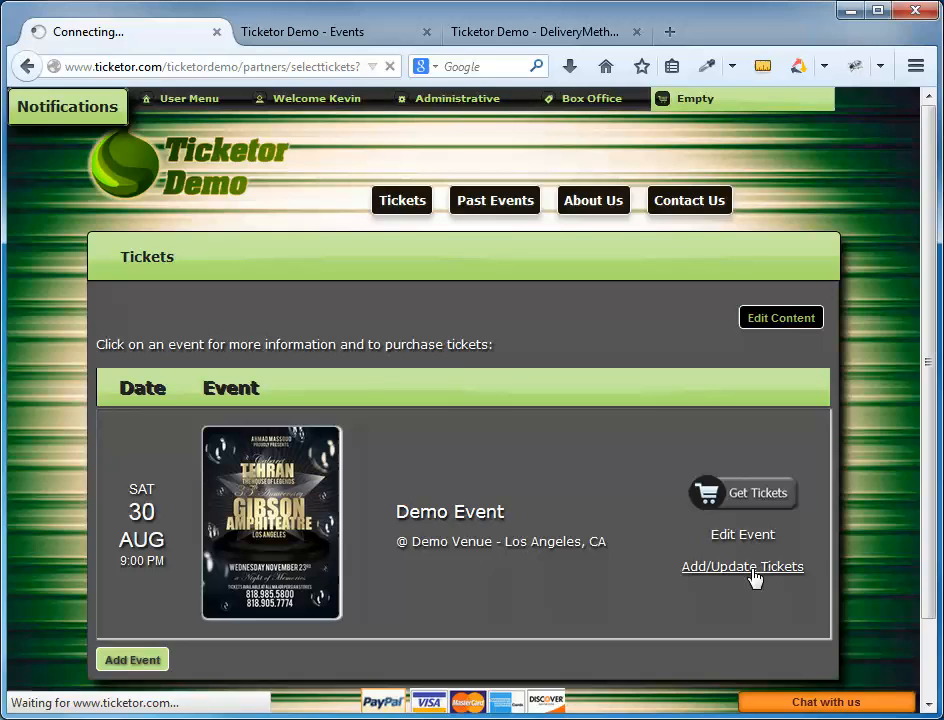
Step: In the Ticket Editor, start a new Section / Price Level for Demo Event
click(742, 566)
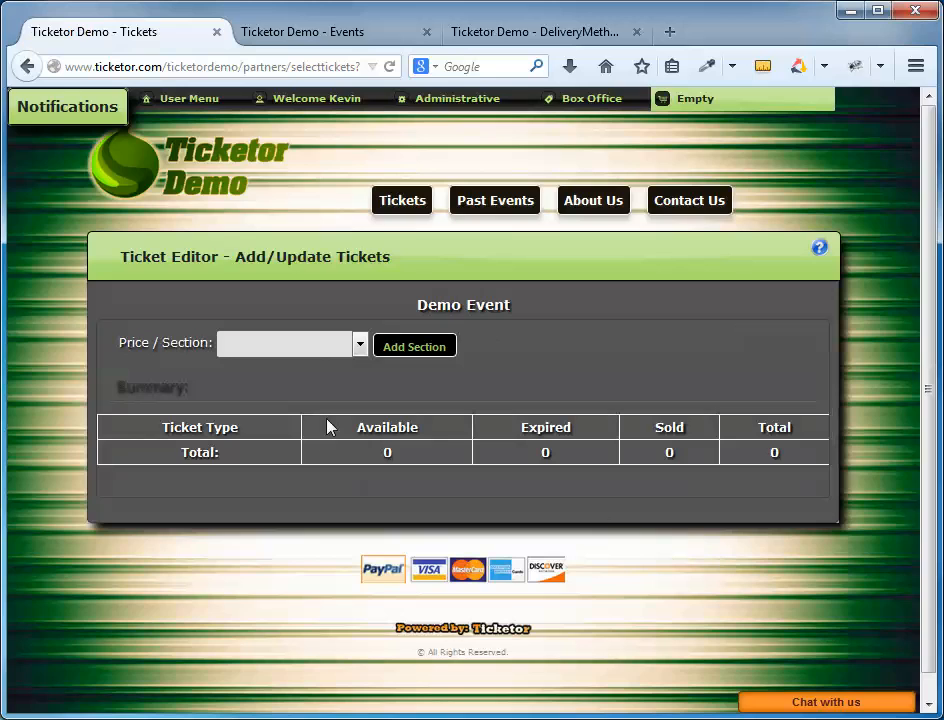
mouse_move(256, 388)
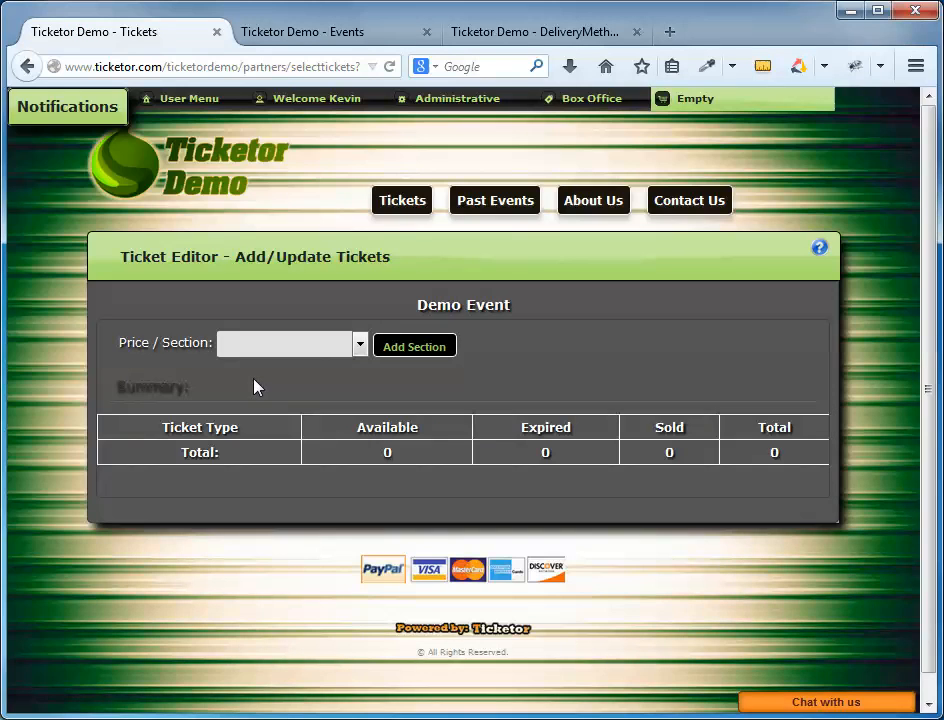
mouse_move(362, 352)
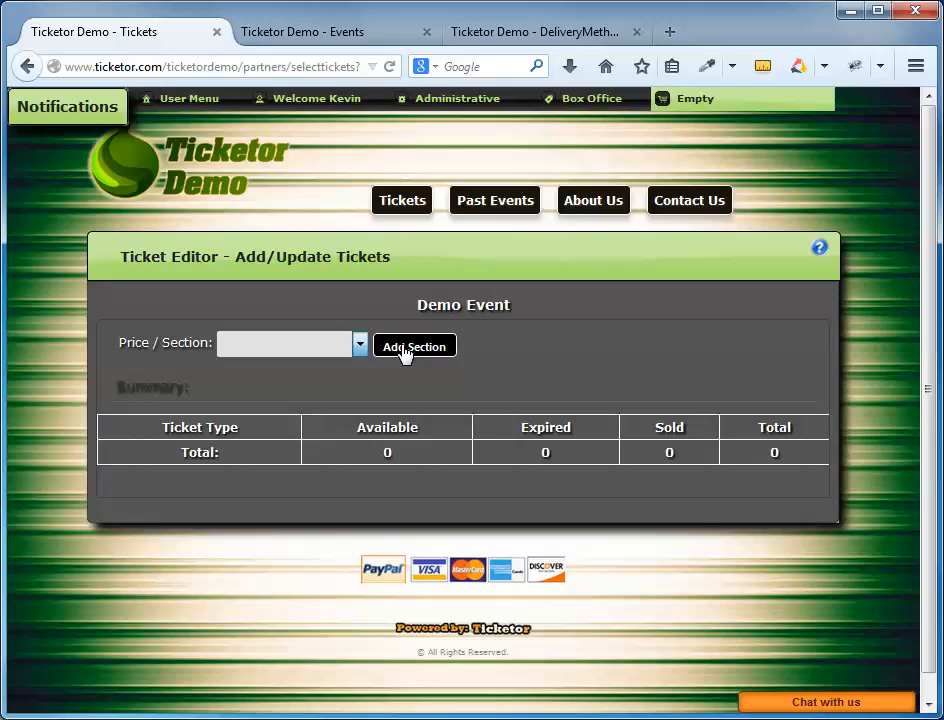
click(414, 346)
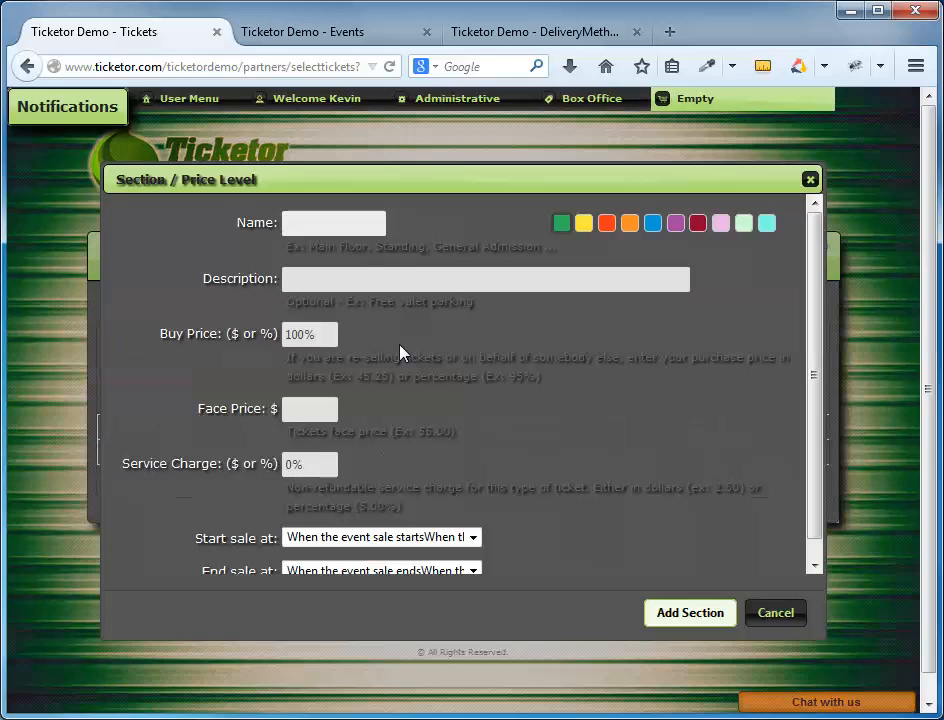
Step: Name the section Main Floor with the description Standing
click(332, 222)
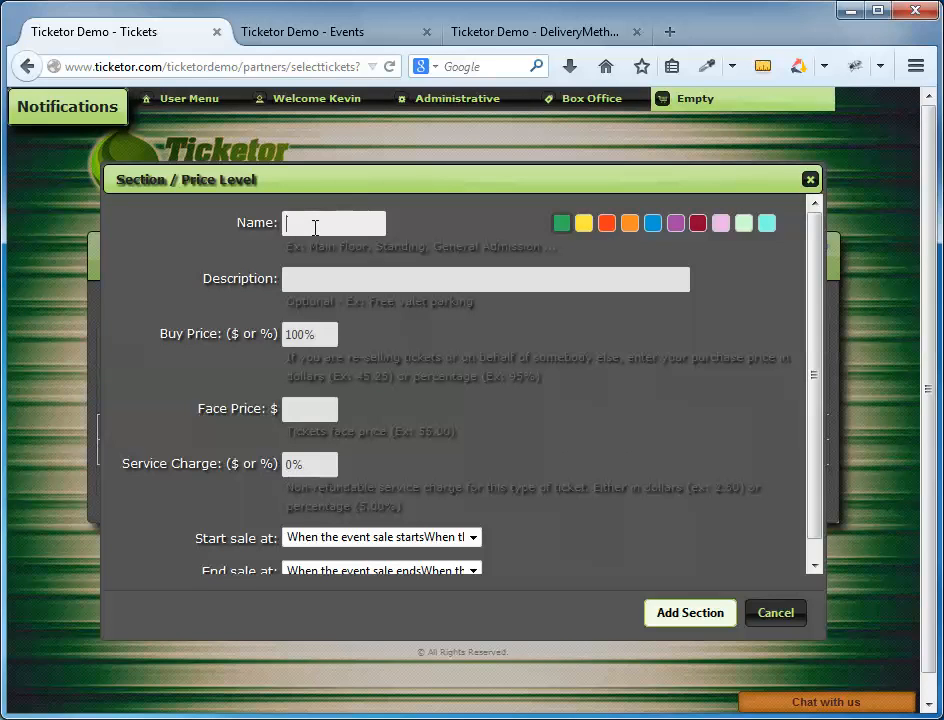
click(690, 612)
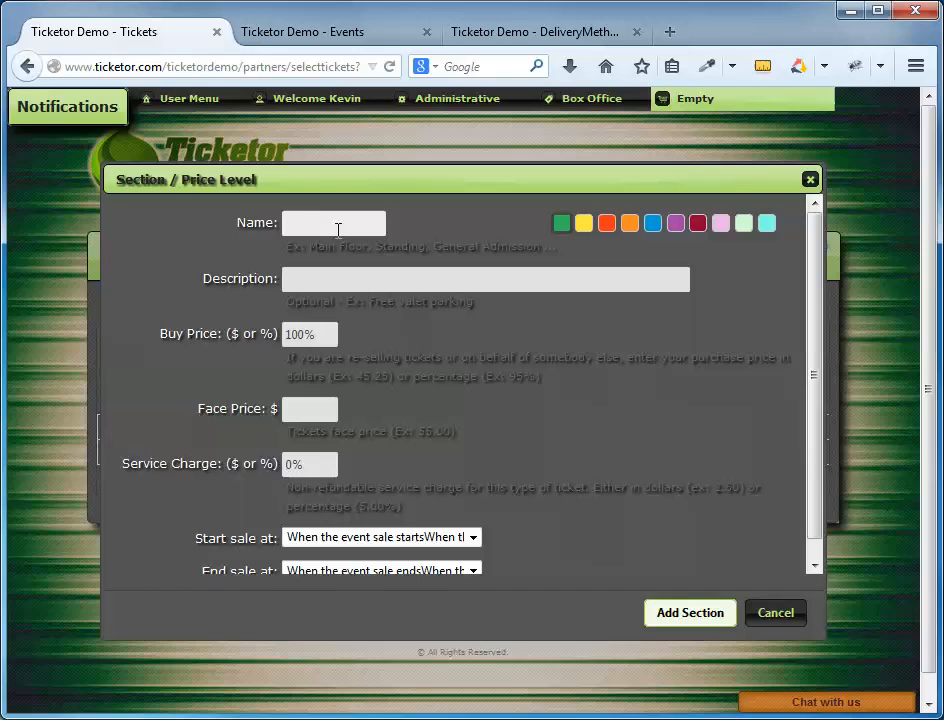
click(332, 224)
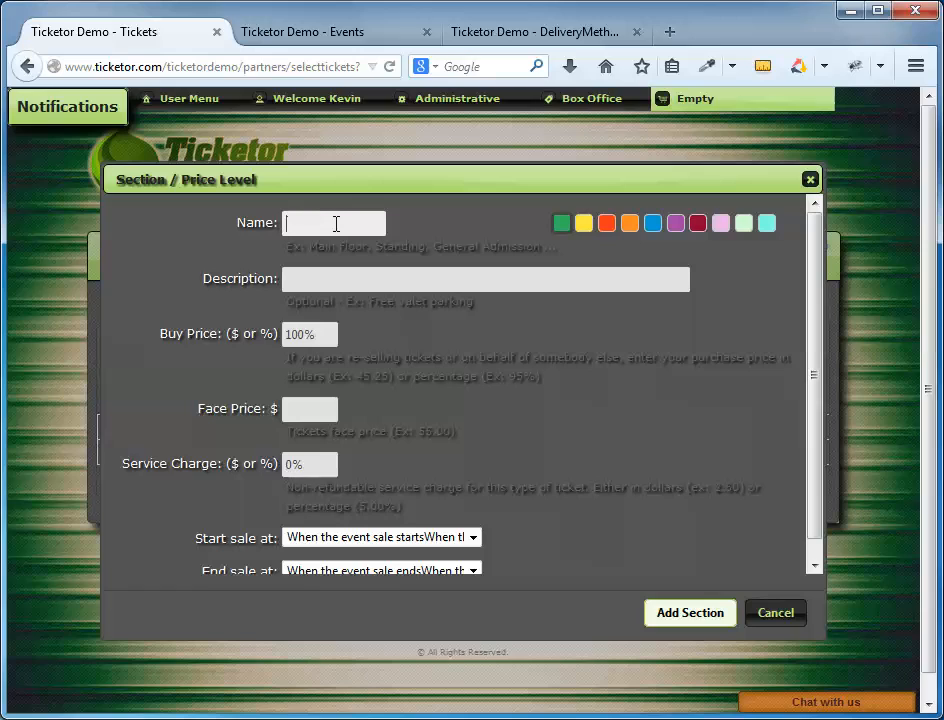
text(Main Floor)
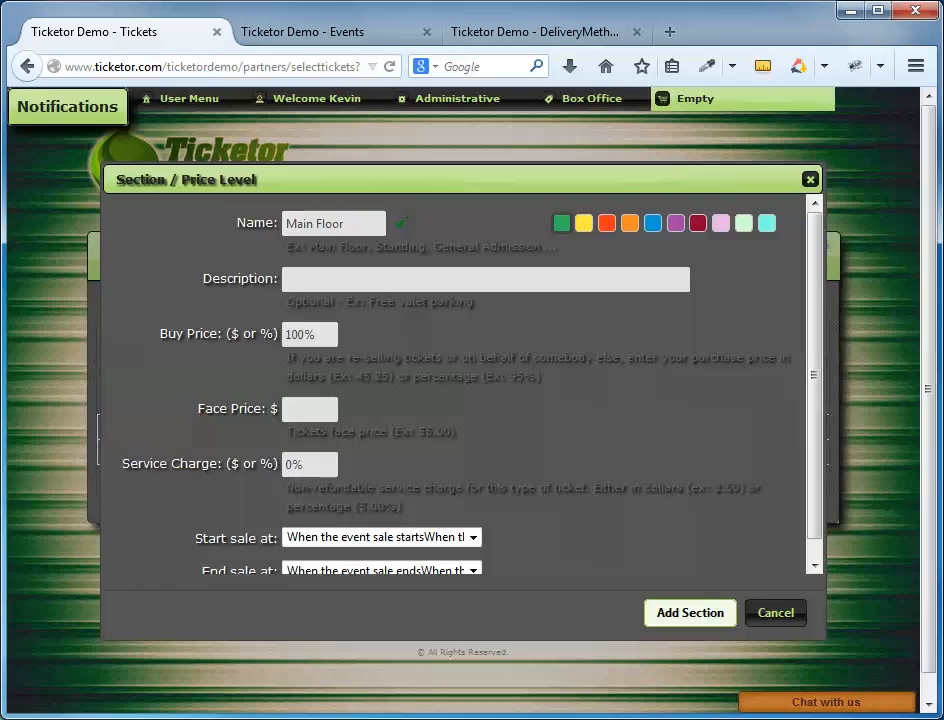
text($)
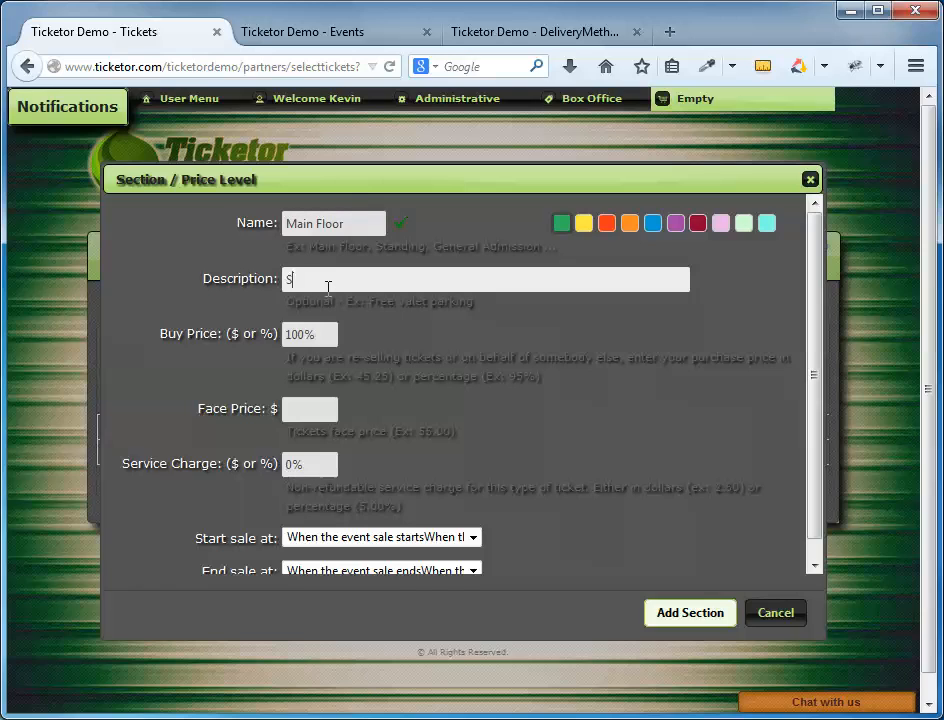
text(Standing)
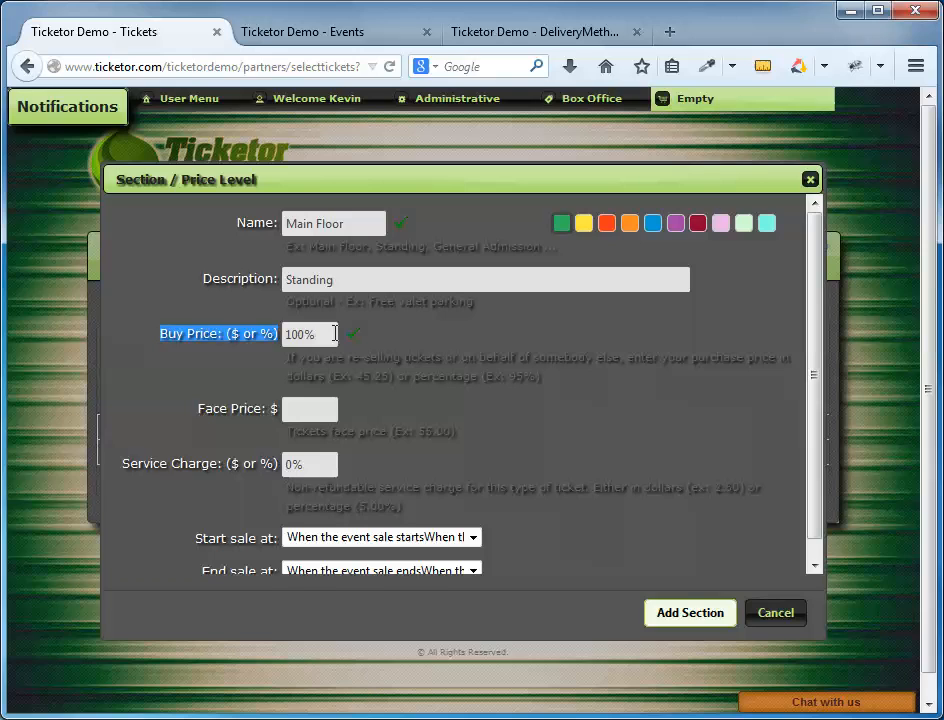
text(28)
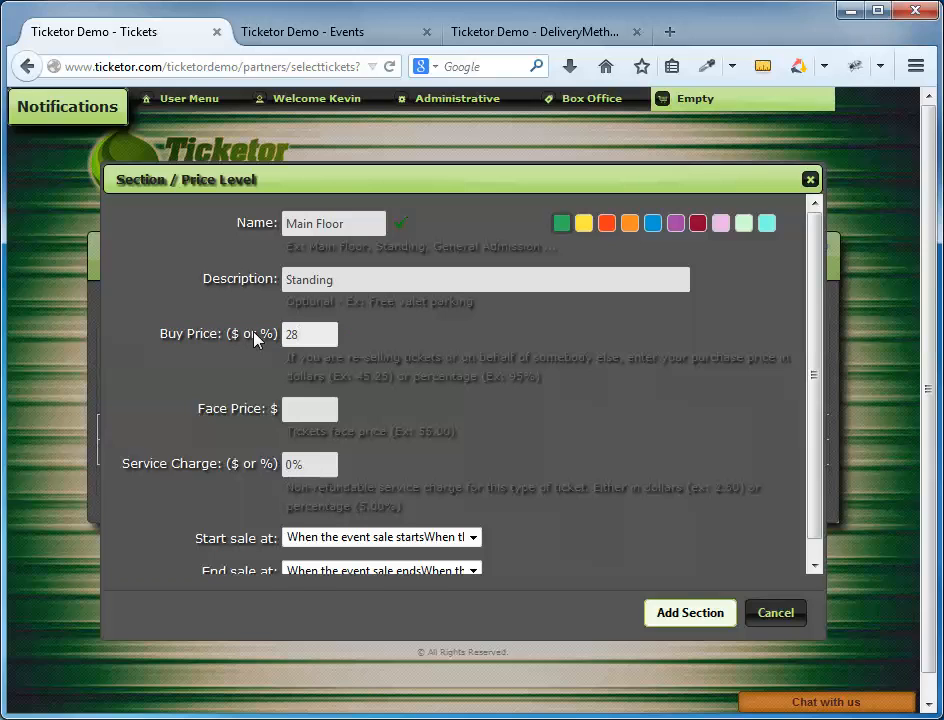
Step: Set buy price 0, face price 40, service charge 10%, and add the Main Floor section
click(310, 334)
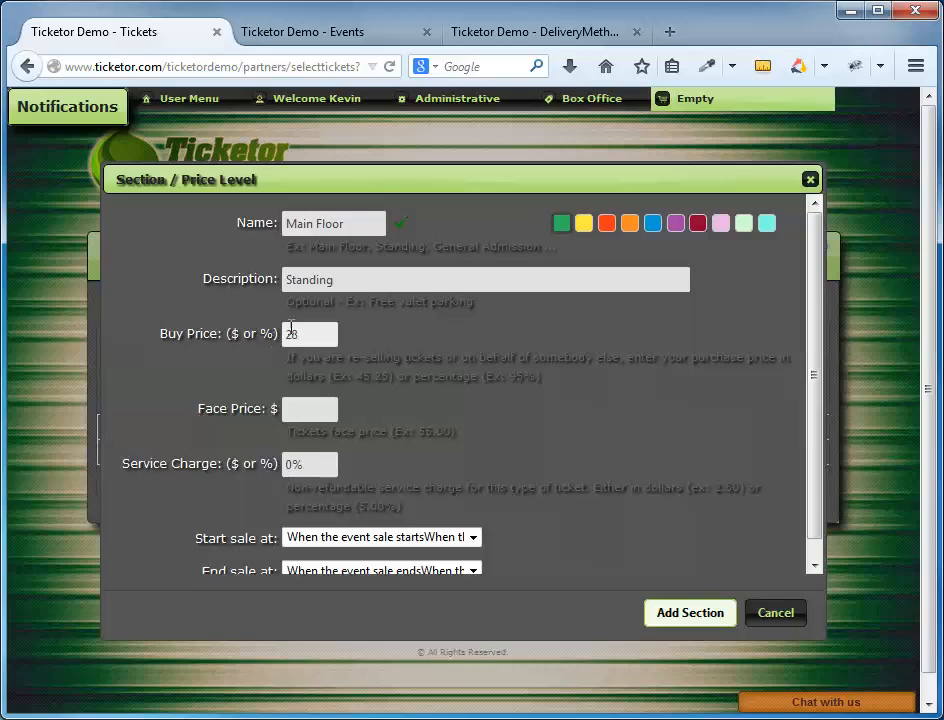
double_click(308, 334)
text(0)
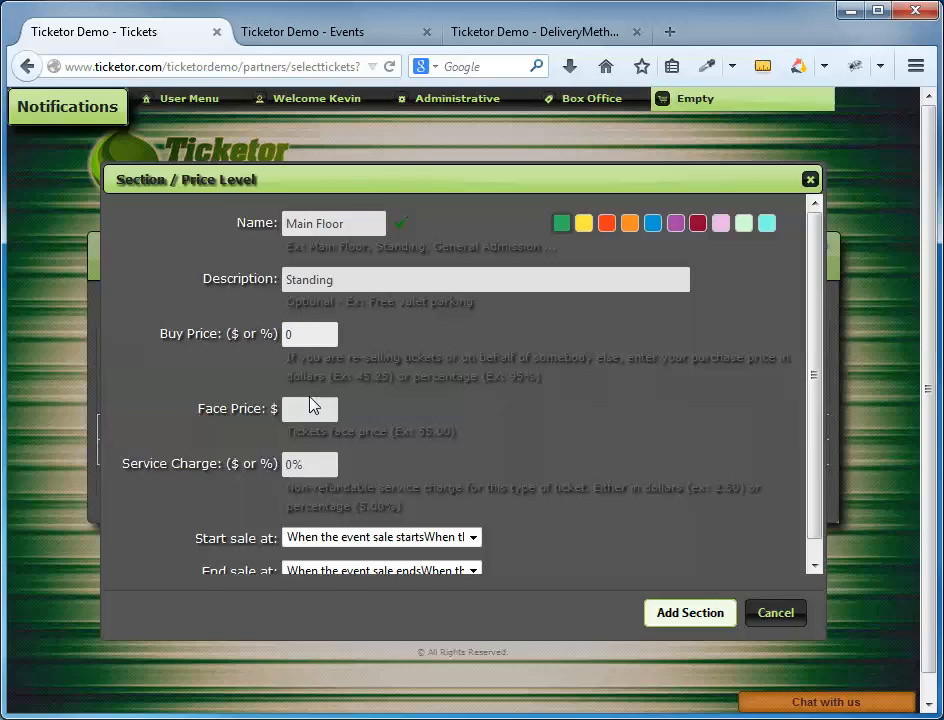
click(308, 410)
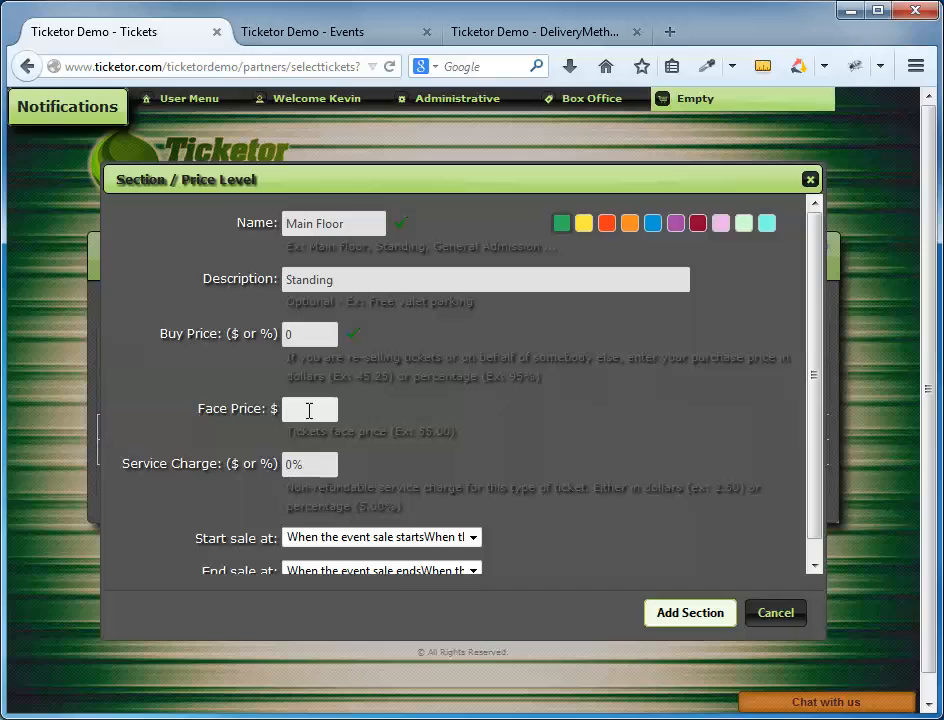
text(4)
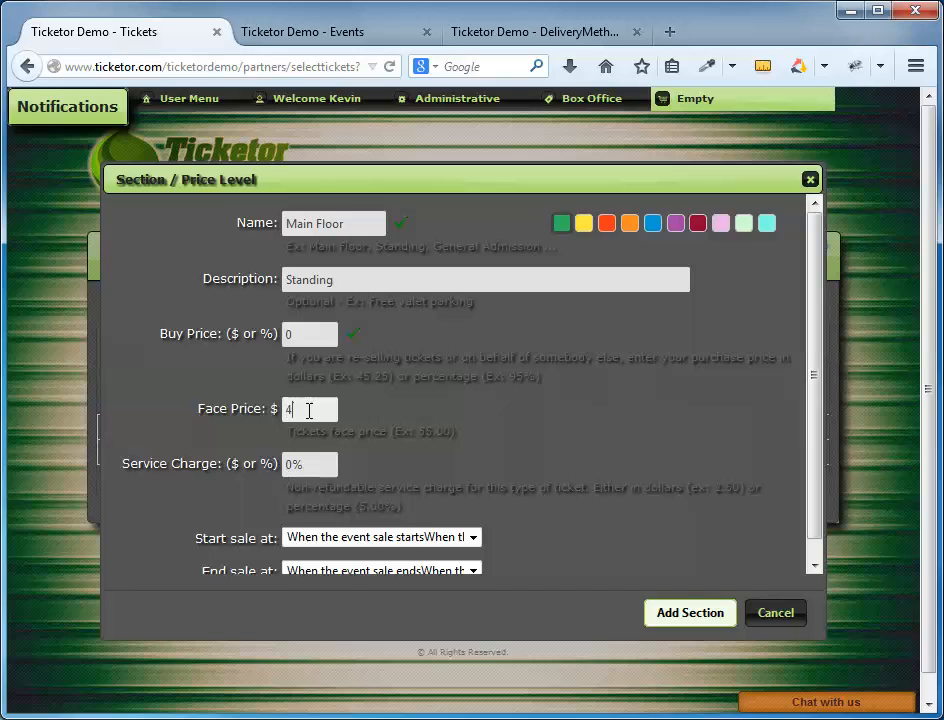
text(0)
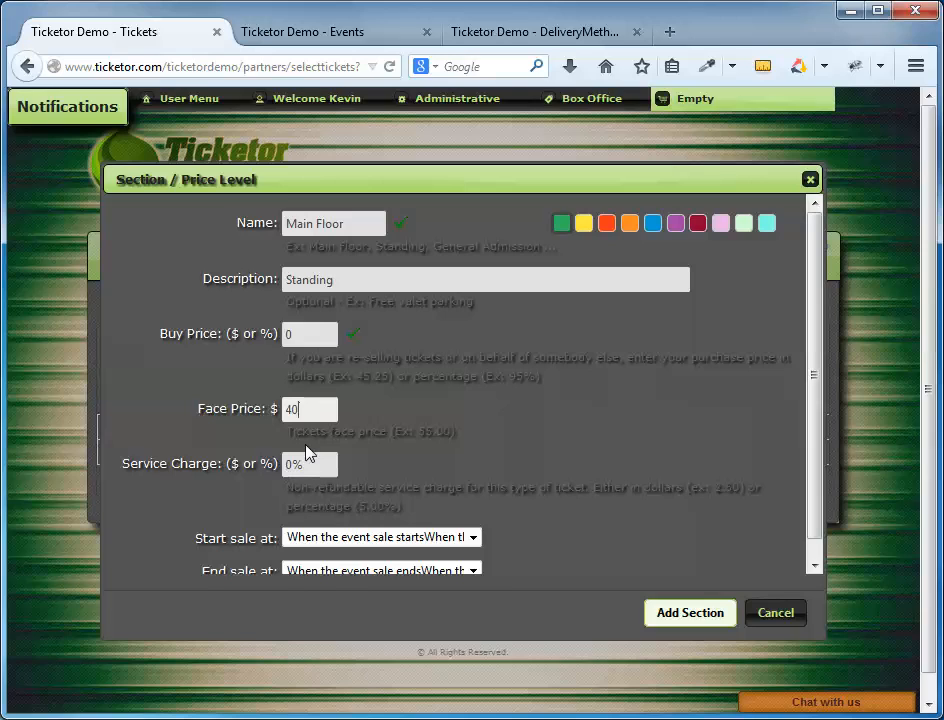
click(308, 464)
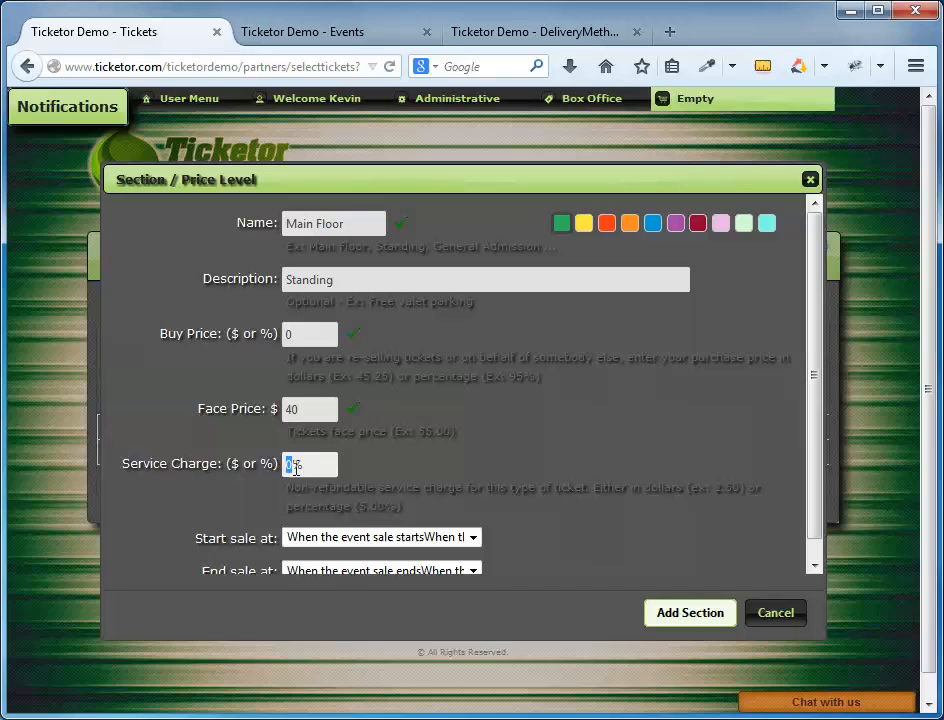
text(6)
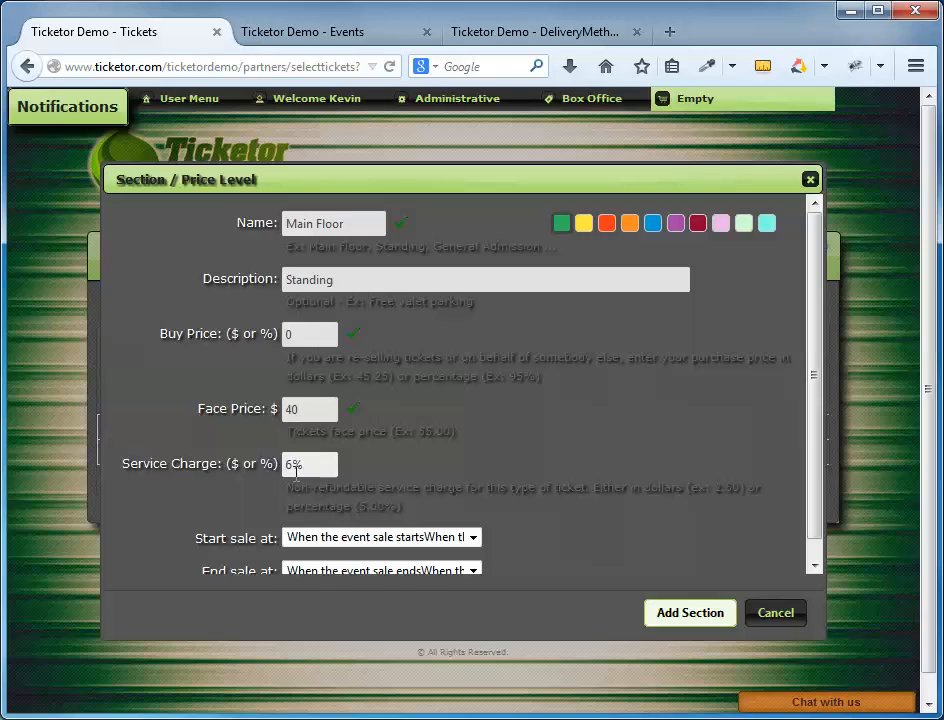
double_click(296, 464)
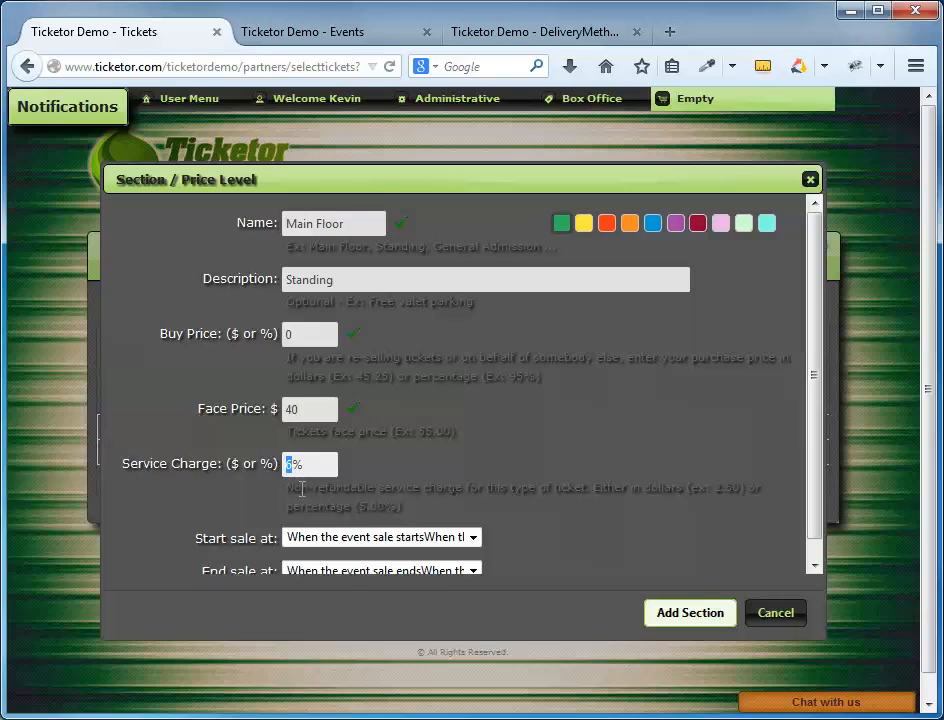
text(10%)
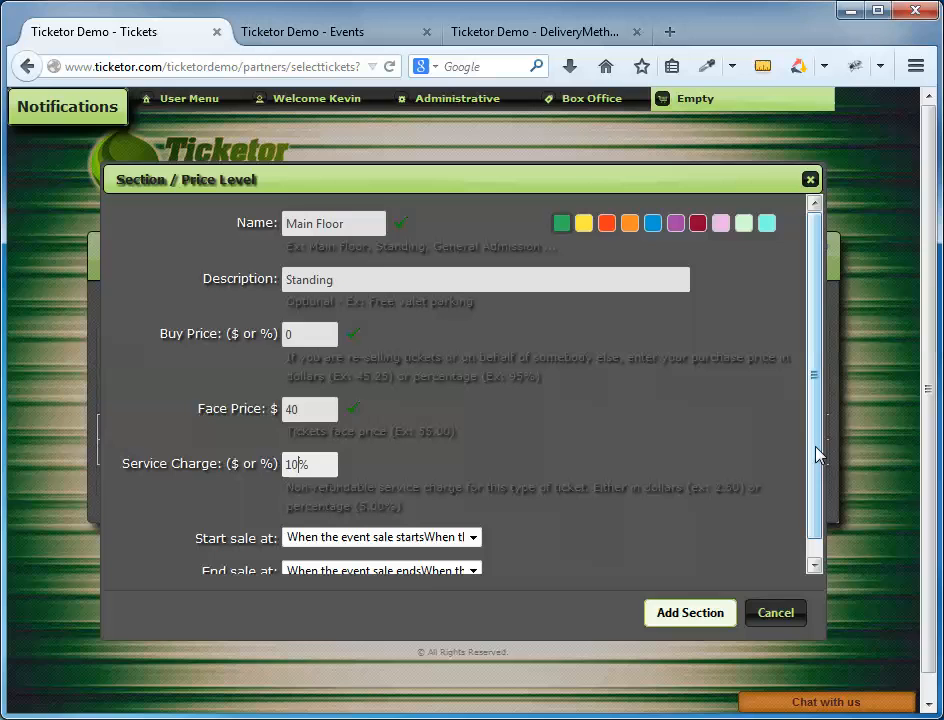
click(688, 612)
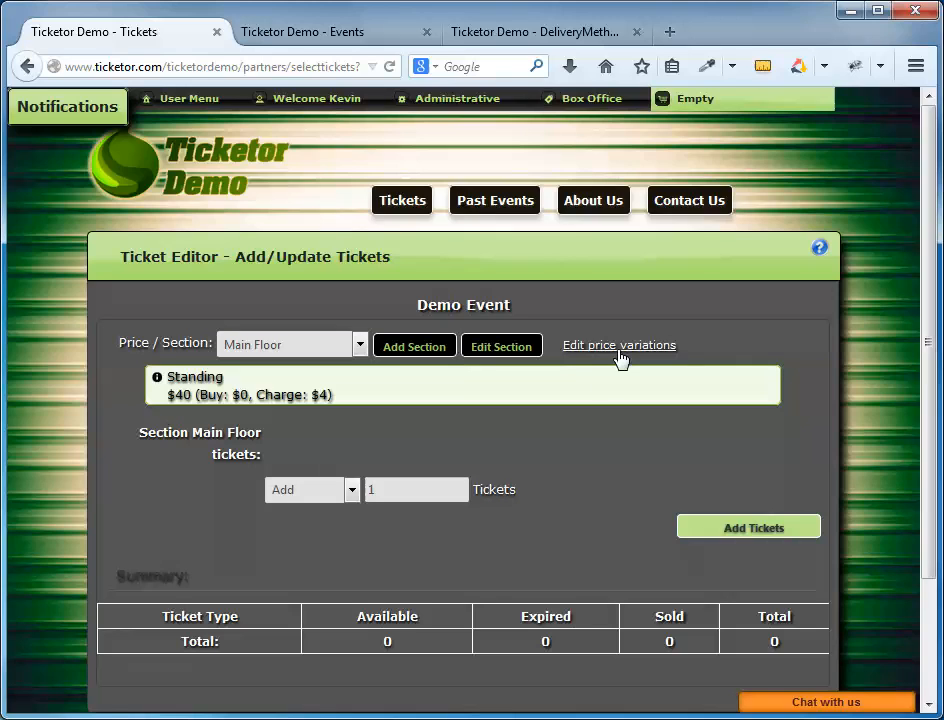
Step: Start adding a price variation to the Main Floor section
click(620, 344)
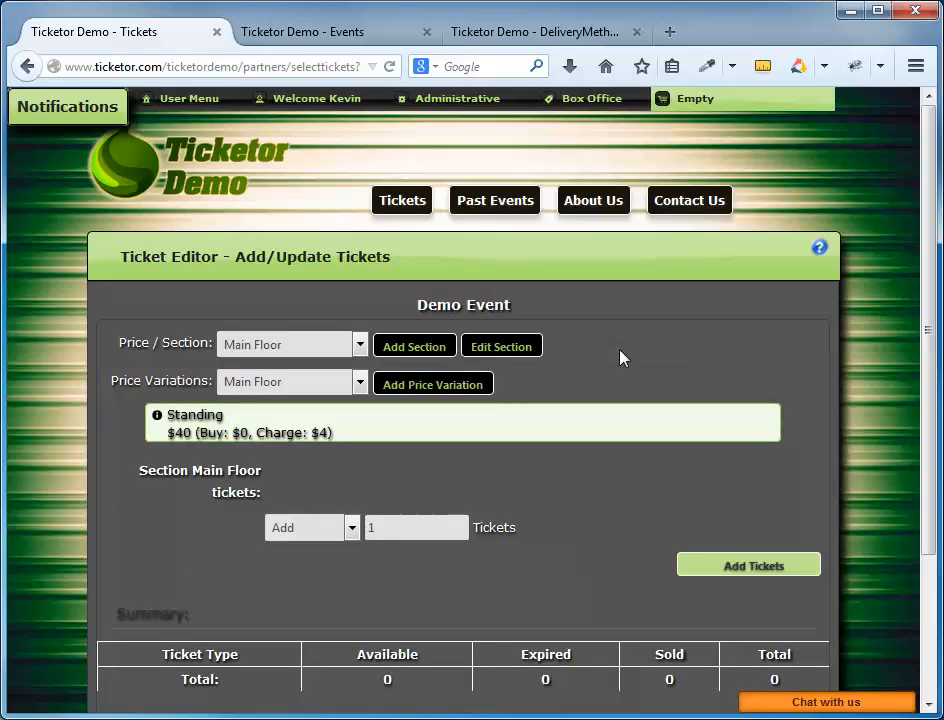
mouse_move(432, 384)
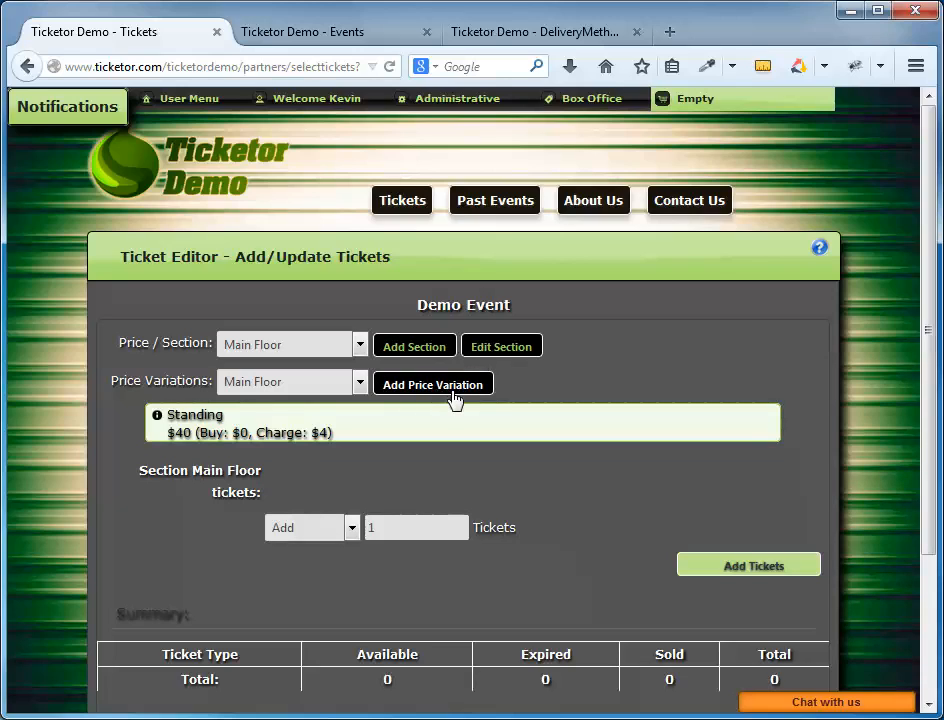
click(432, 384)
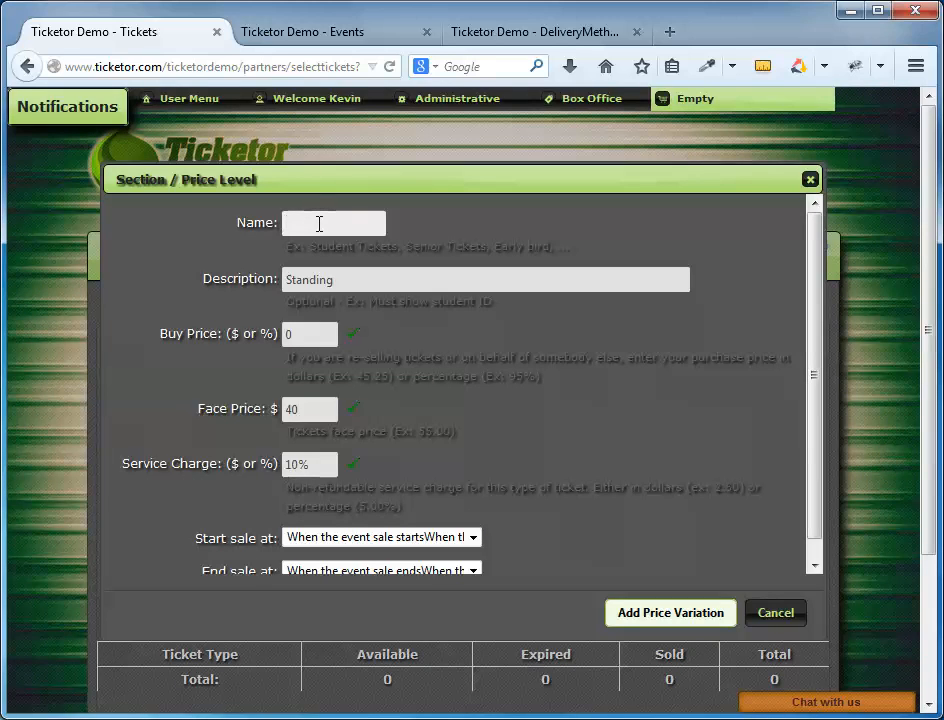
Step: Add a Student variation described 'Student Id required' at face price 30
click(332, 222)
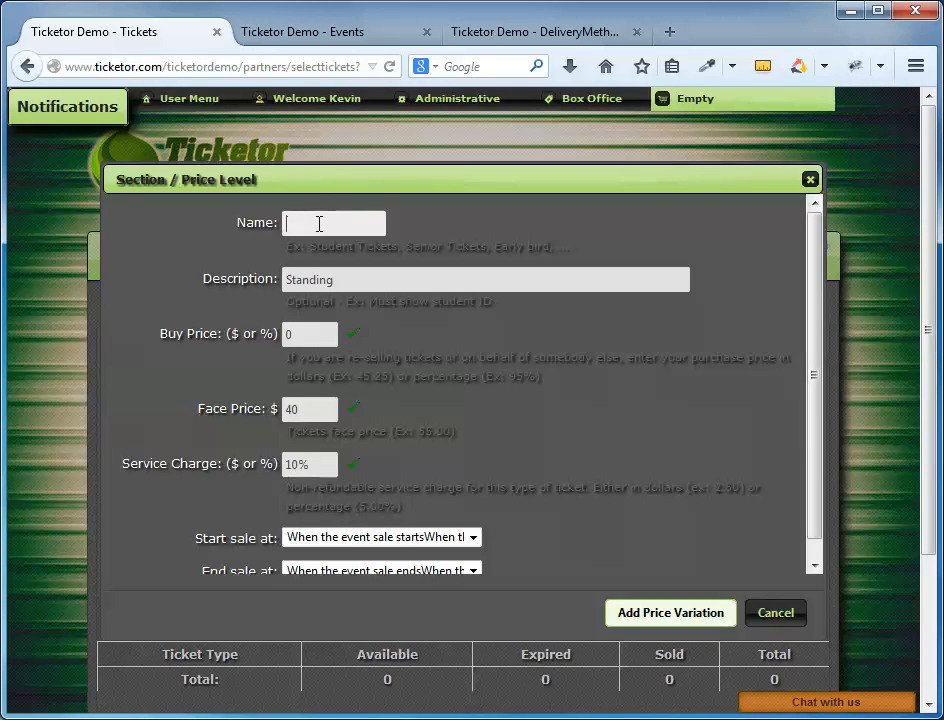
text(Student)
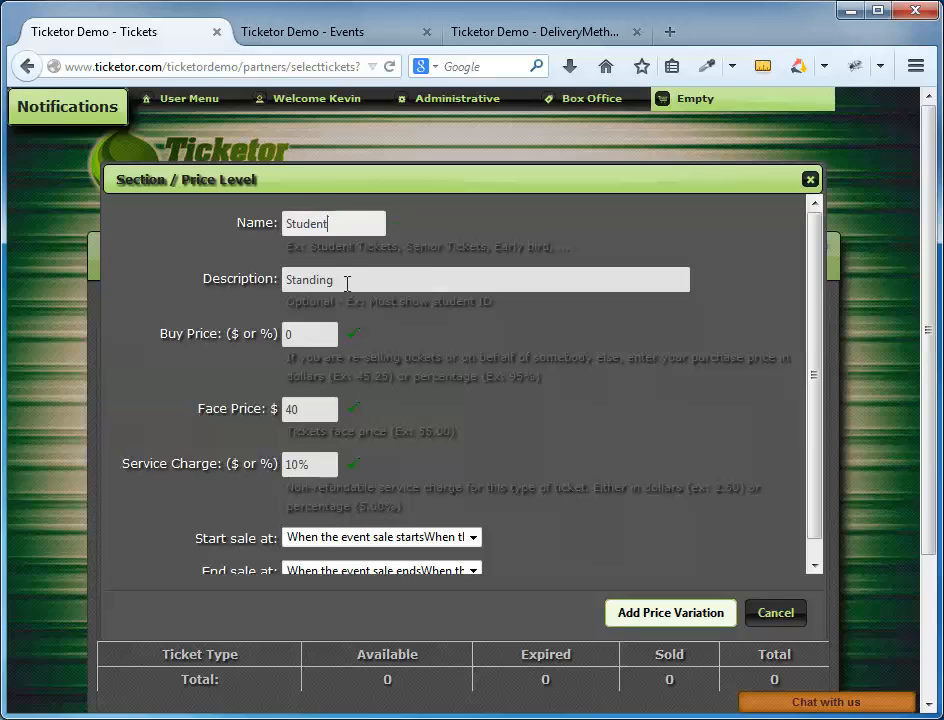
double_click(308, 280)
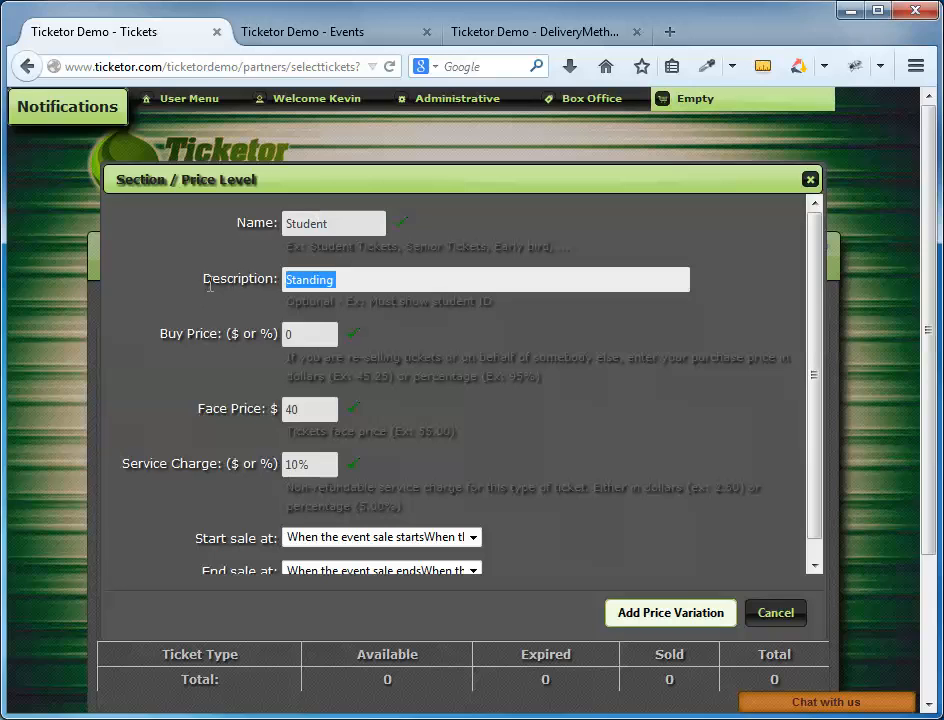
text(Student Id require)
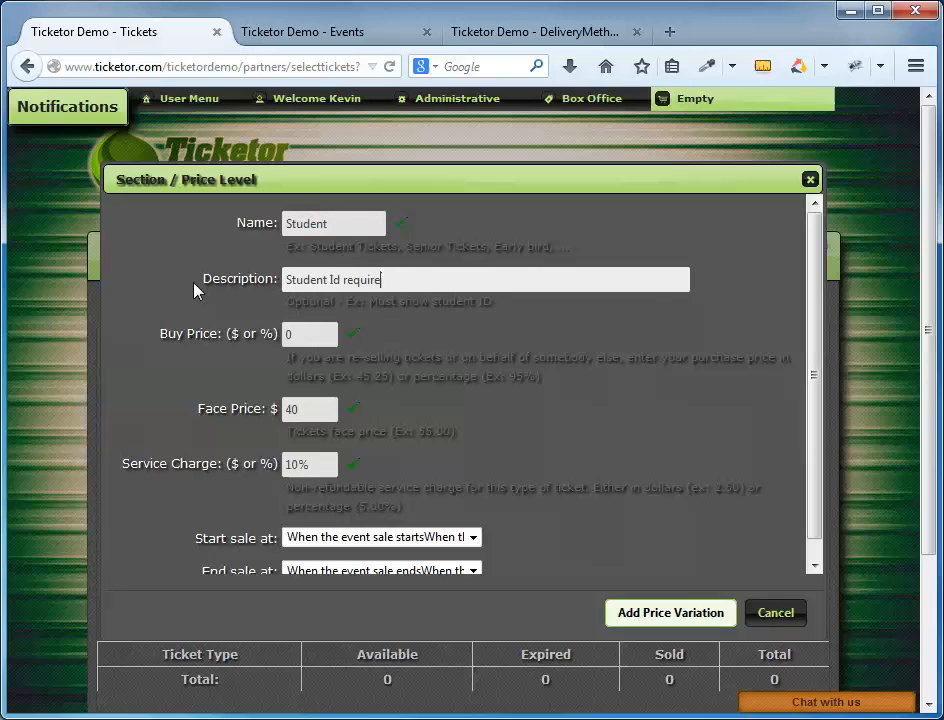
click(308, 408)
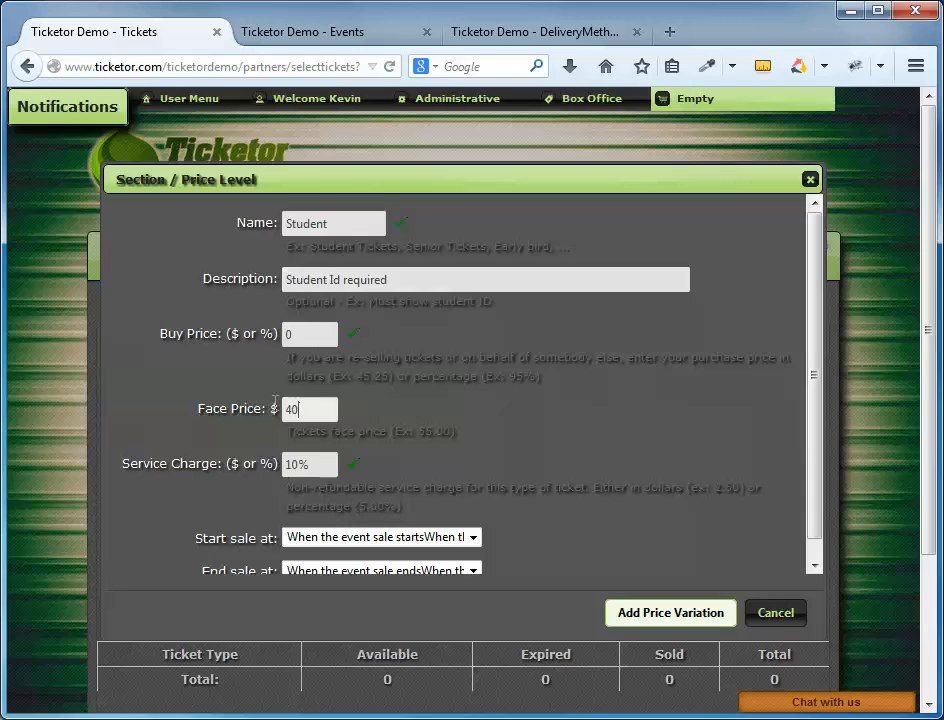
text(30)
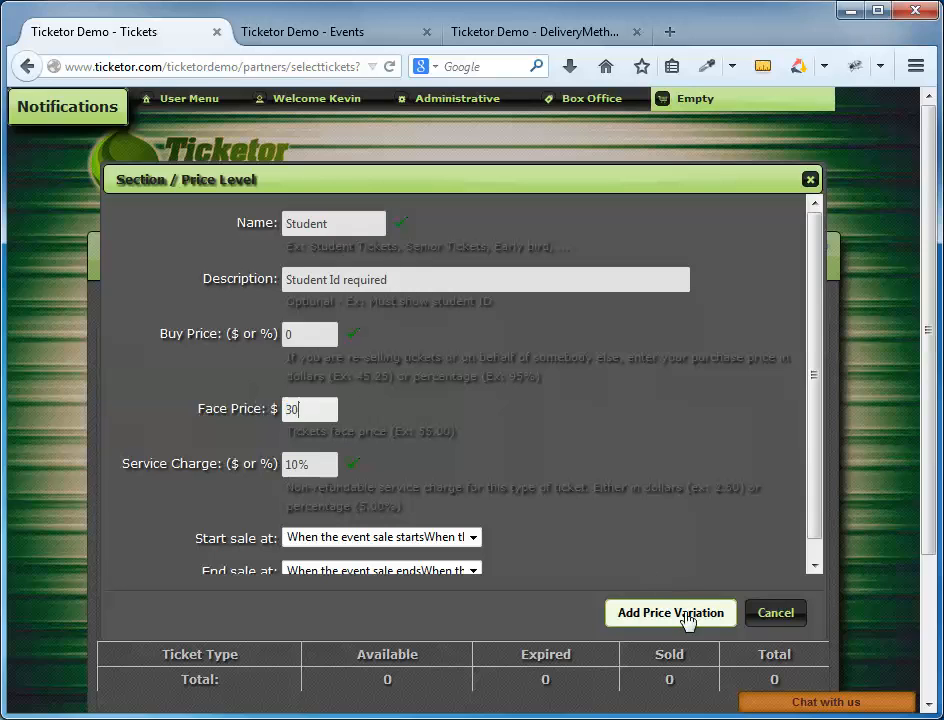
click(670, 612)
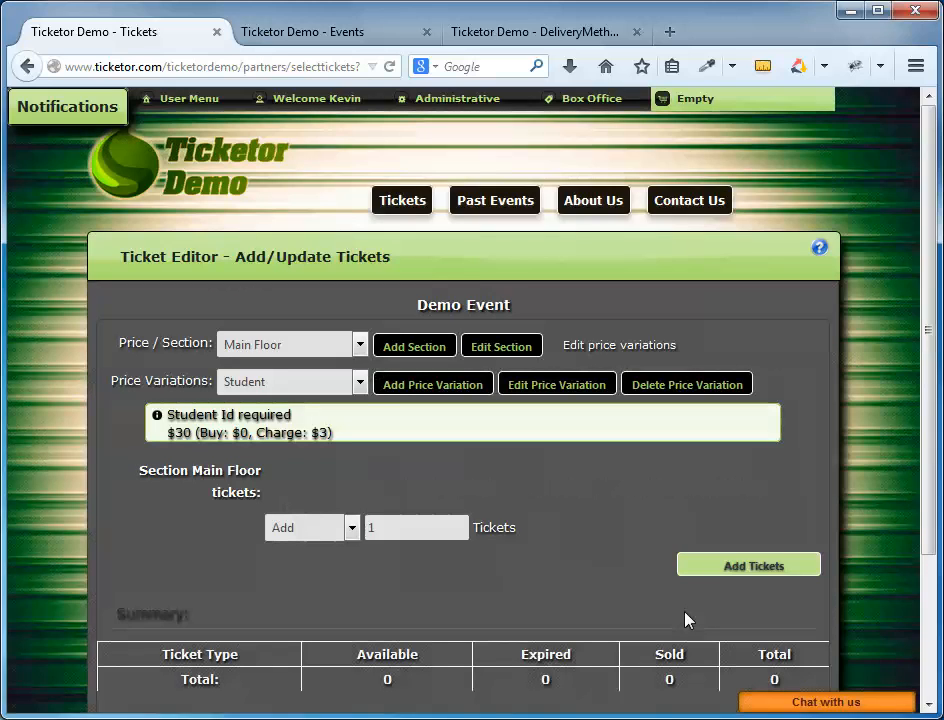
mouse_move(488, 554)
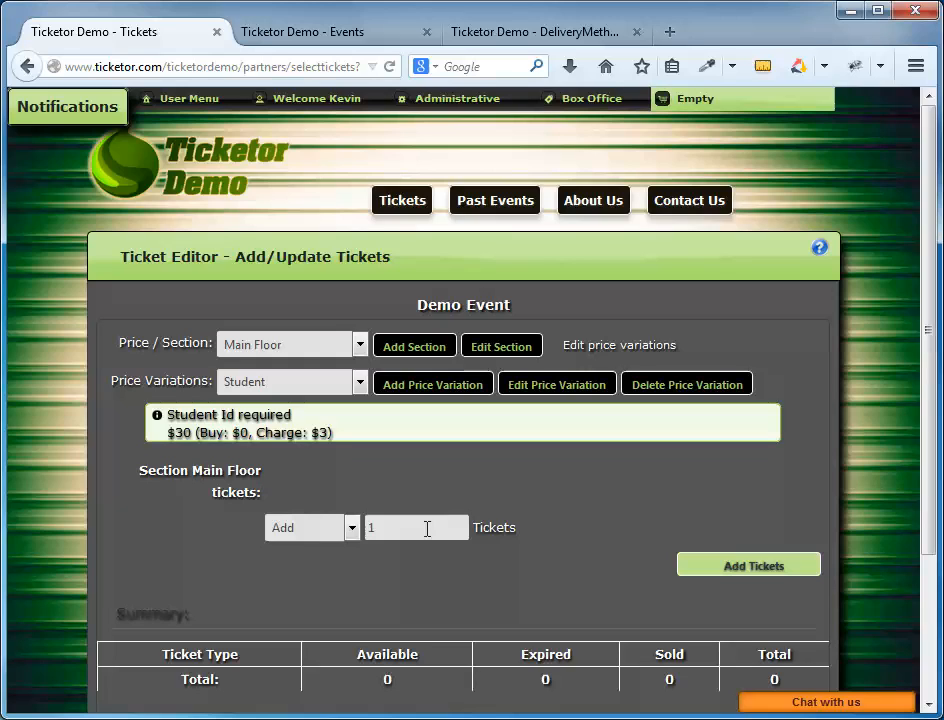
Step: Add 100 tickets to Main Floor, confirm, and view the price variations list
text(100)
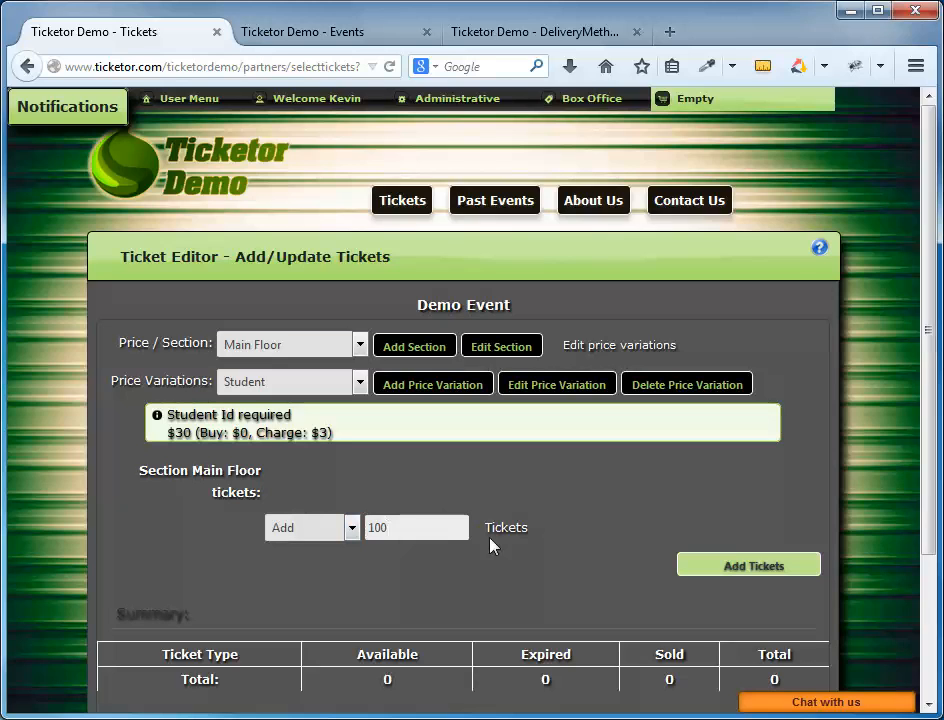
click(748, 564)
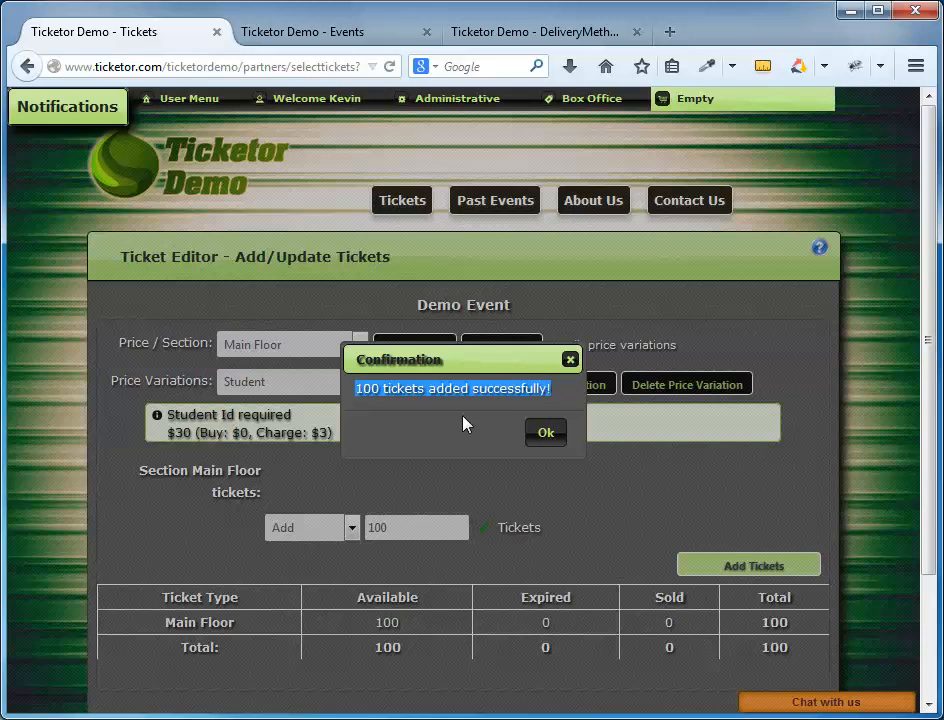
click(544, 432)
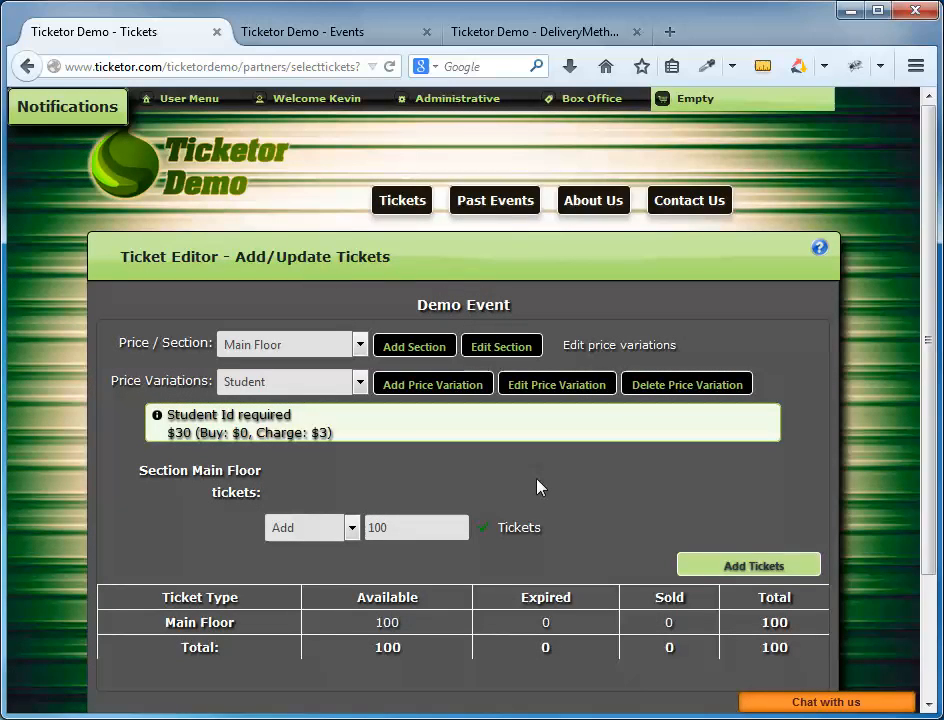
mouse_move(350, 620)
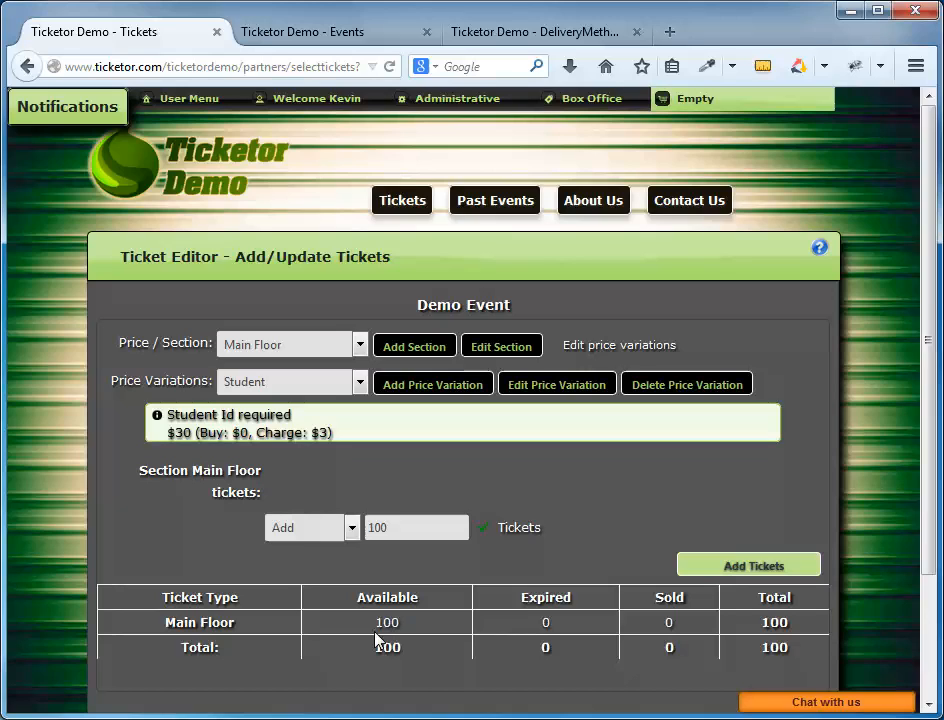
click(352, 382)
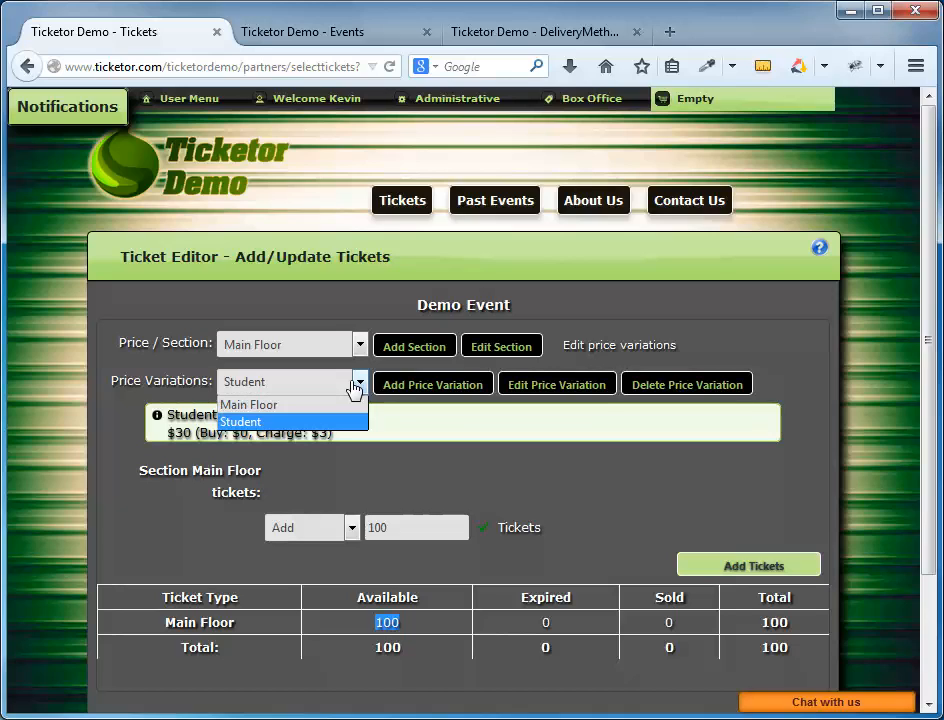
click(240, 420)
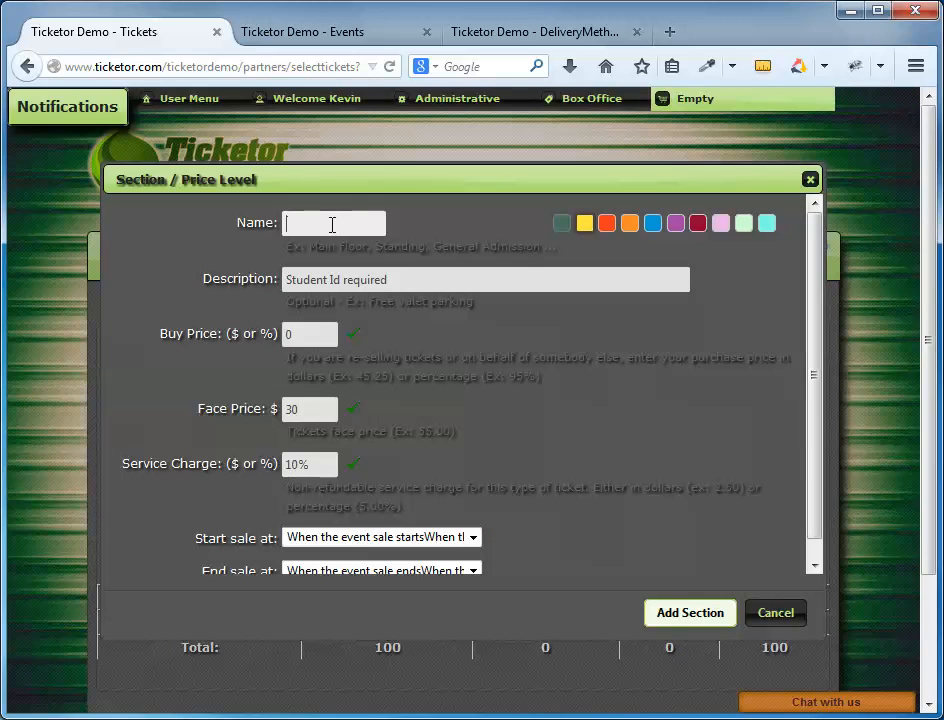
Step: Name the new section 'Balcony' at face price 20 and move to its ticket quantity box
text(Balco)
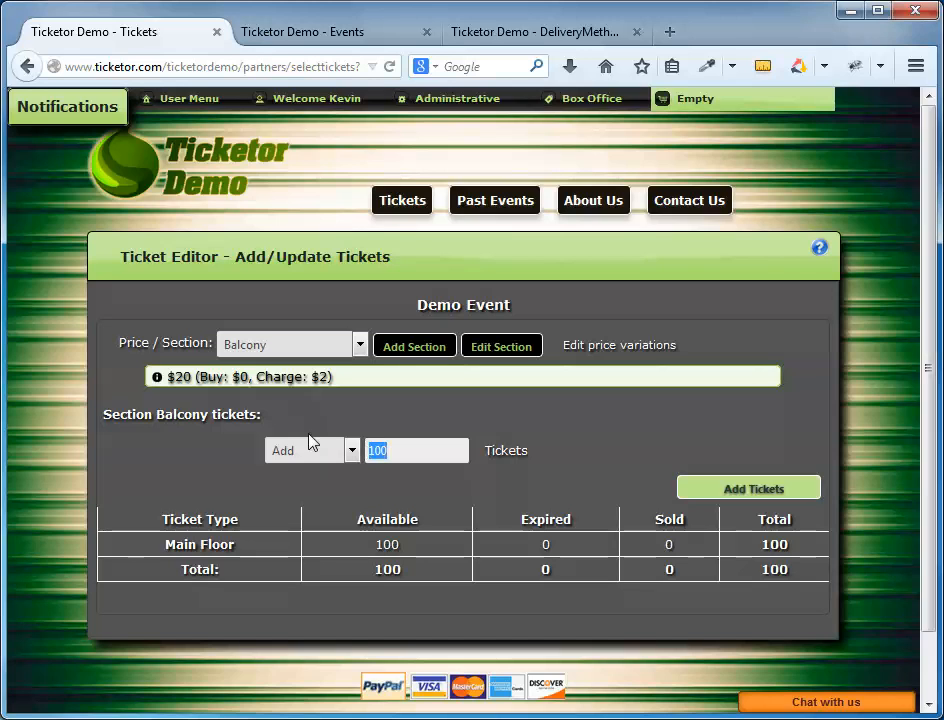
click(748, 488)
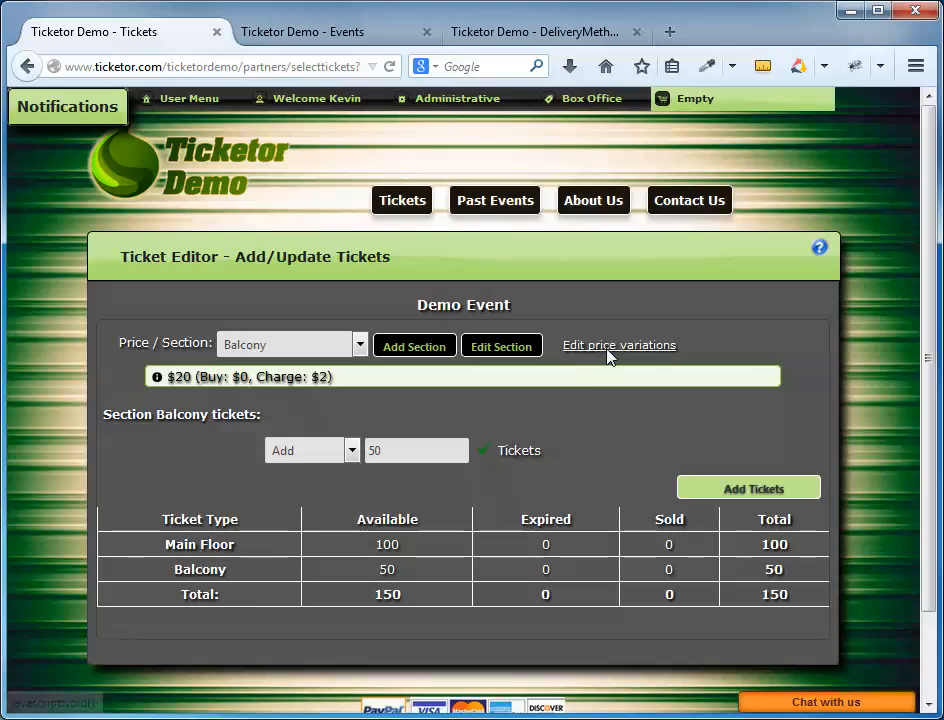
Step: Add a VIP price variation described 'Includes drinks' with face price 70
click(618, 344)
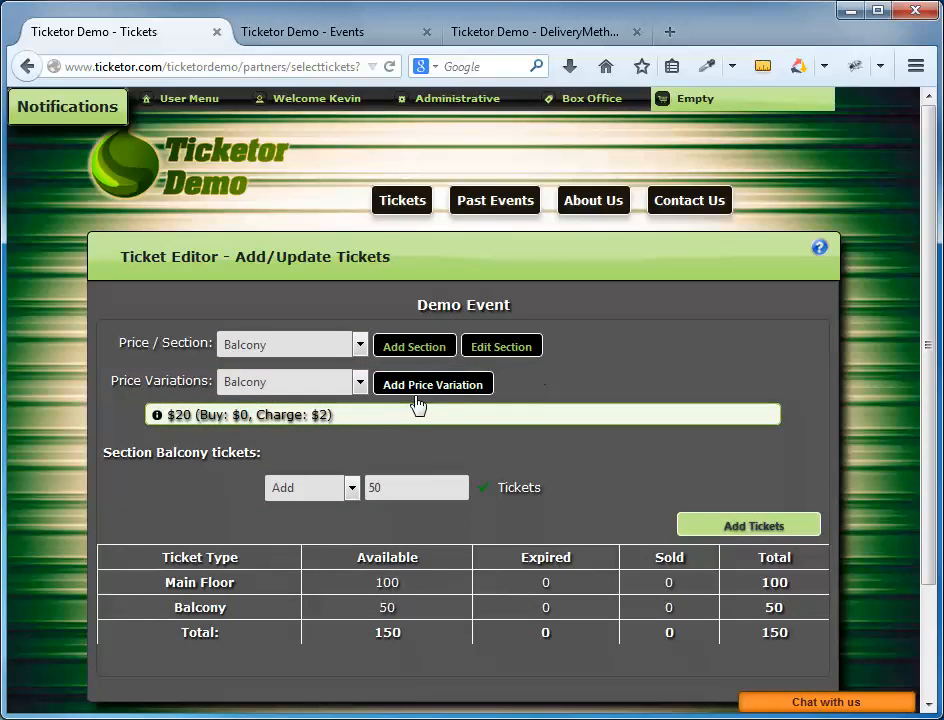
mouse_move(348, 350)
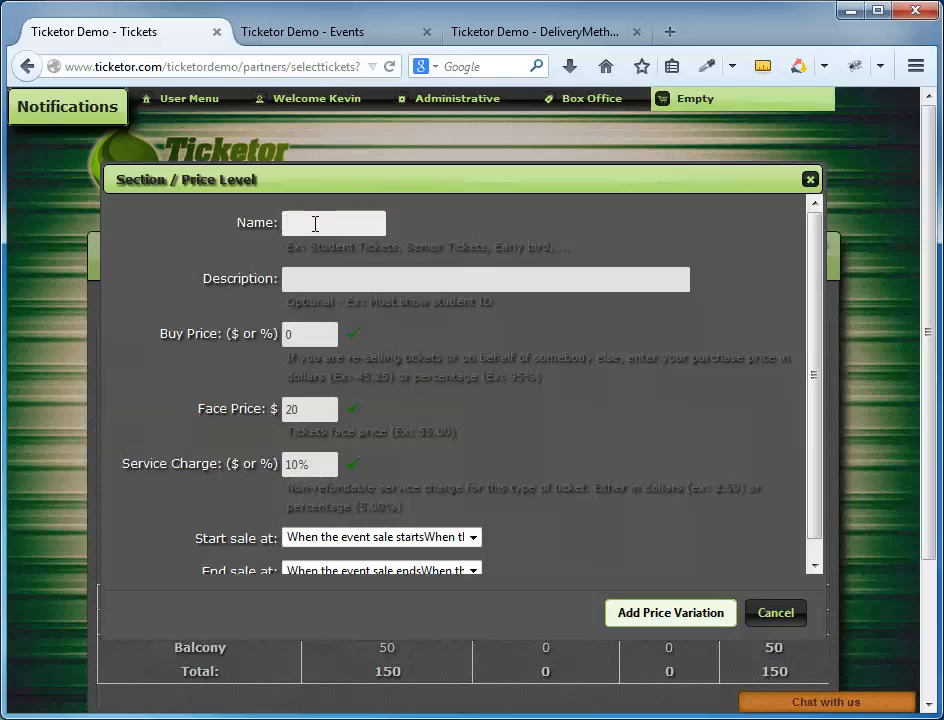
text(VIU)
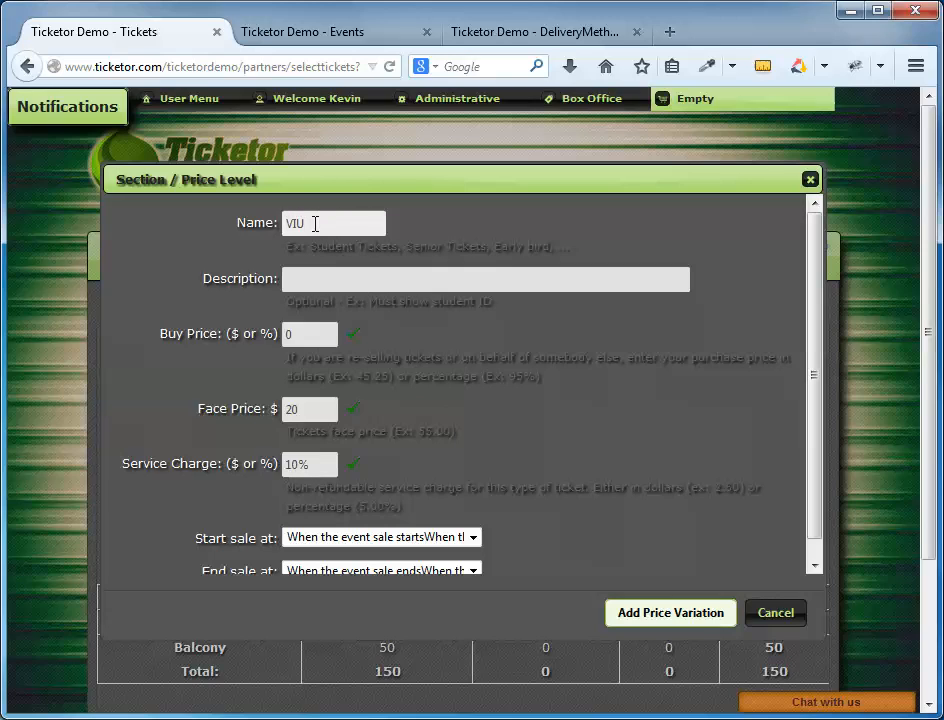
key(Backspace)
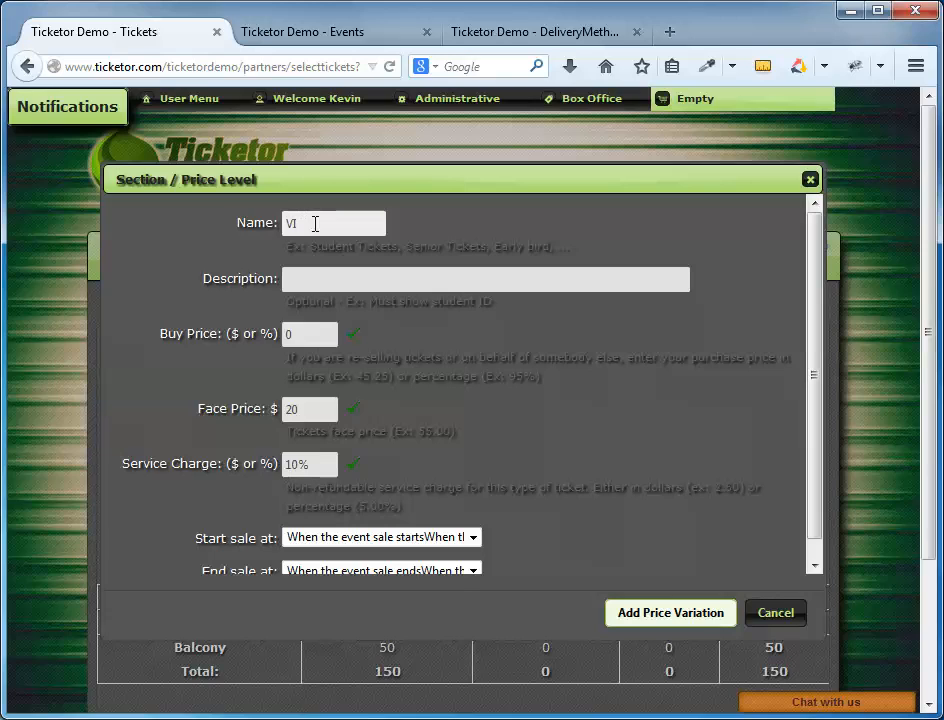
text(Includes drinks)
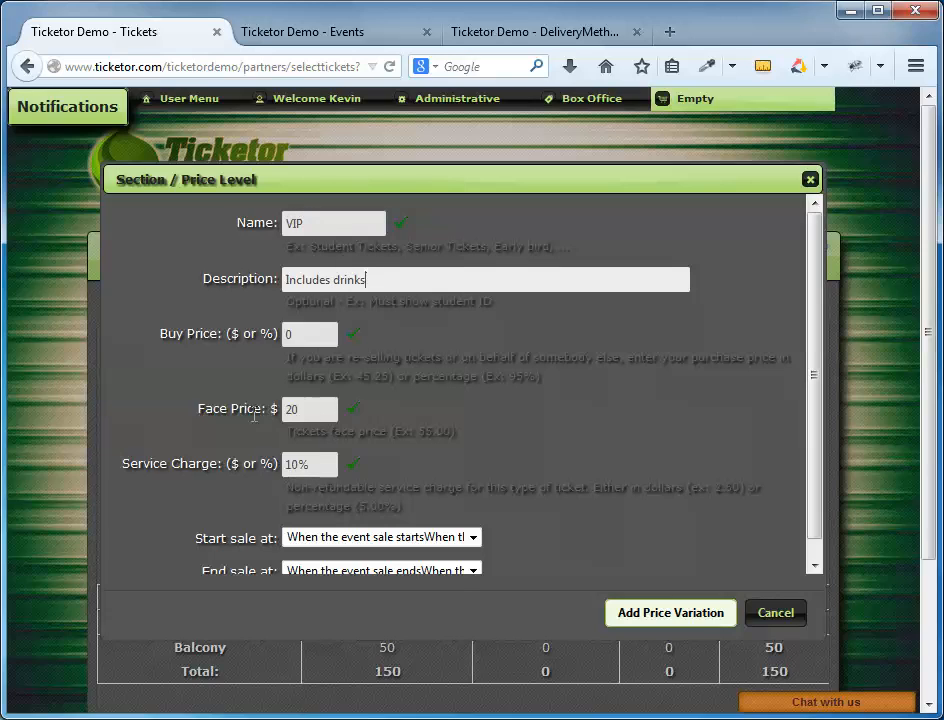
text(70)
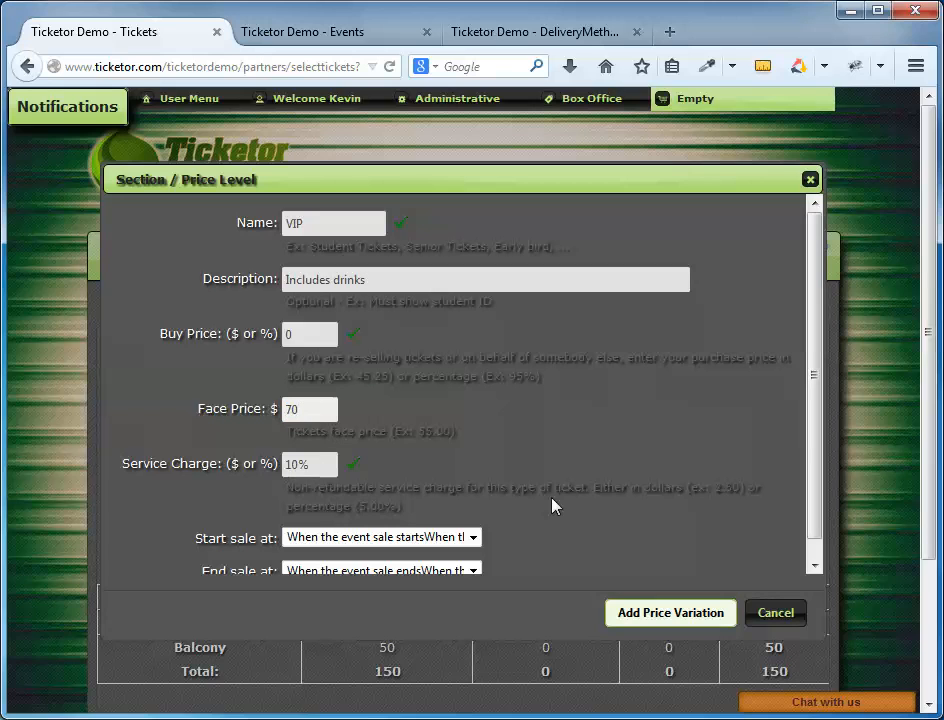
click(776, 612)
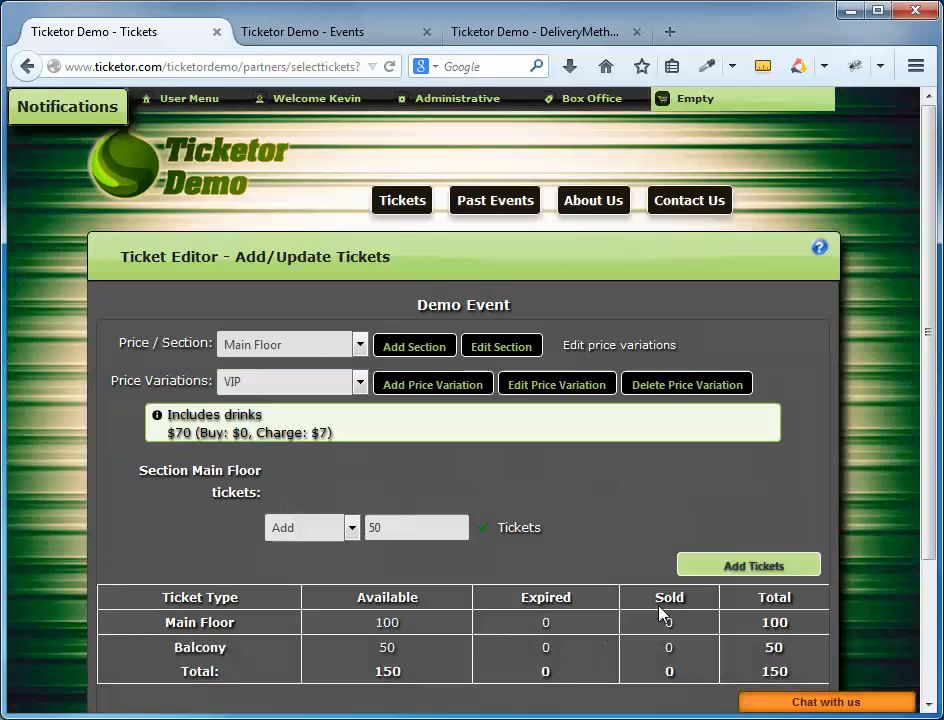
mouse_move(358, 418)
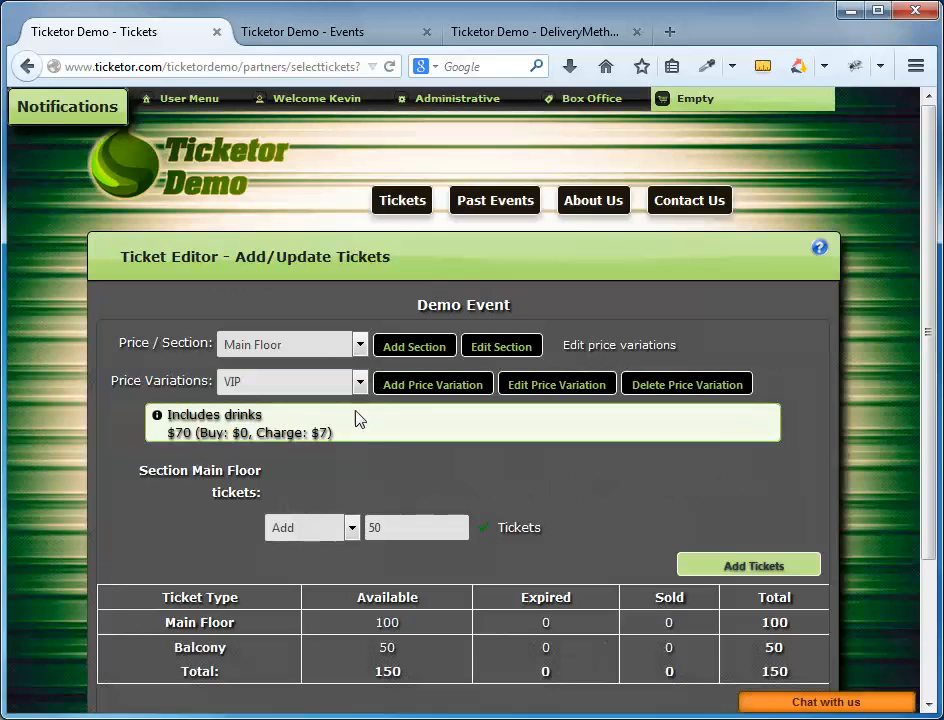
Step: Add an Early Bird price variation described 'Available un...' with sales ending at an exact date
click(358, 380)
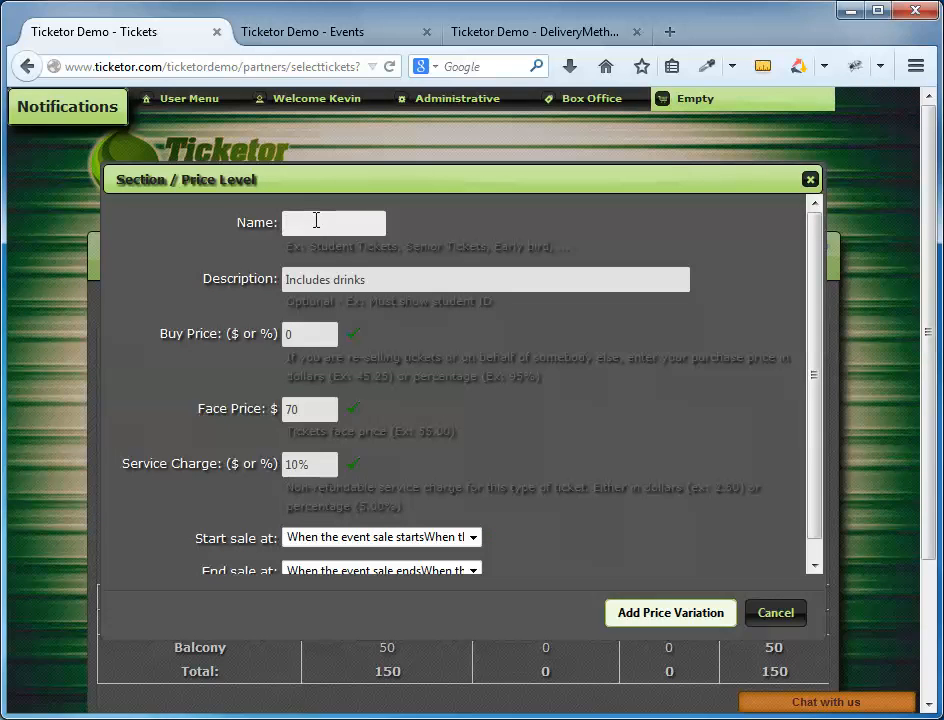
text(Early Bird)
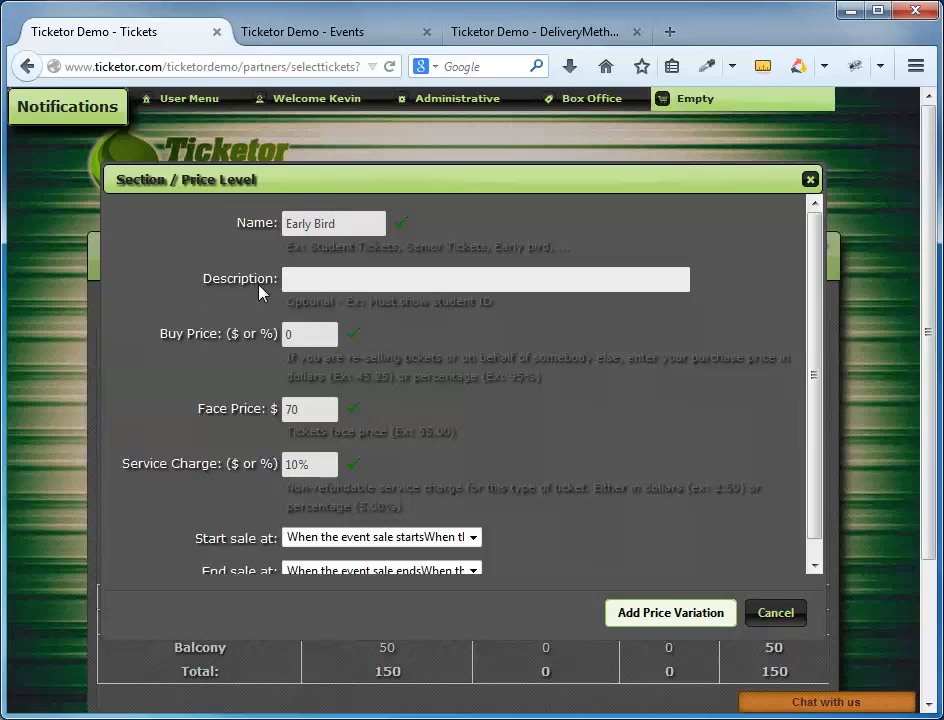
text(A)
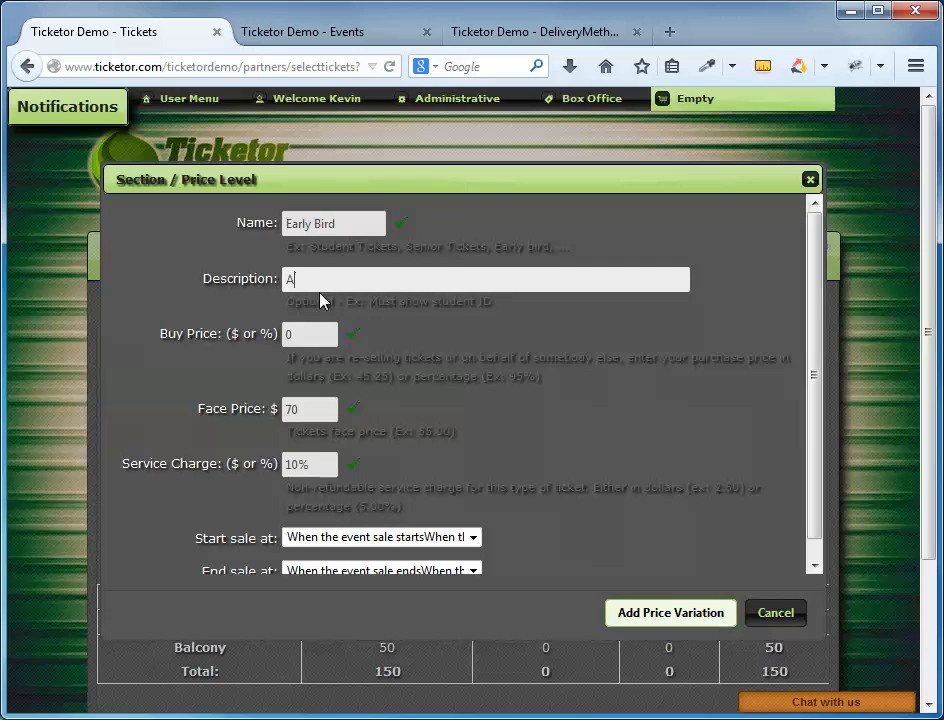
text(vailable)
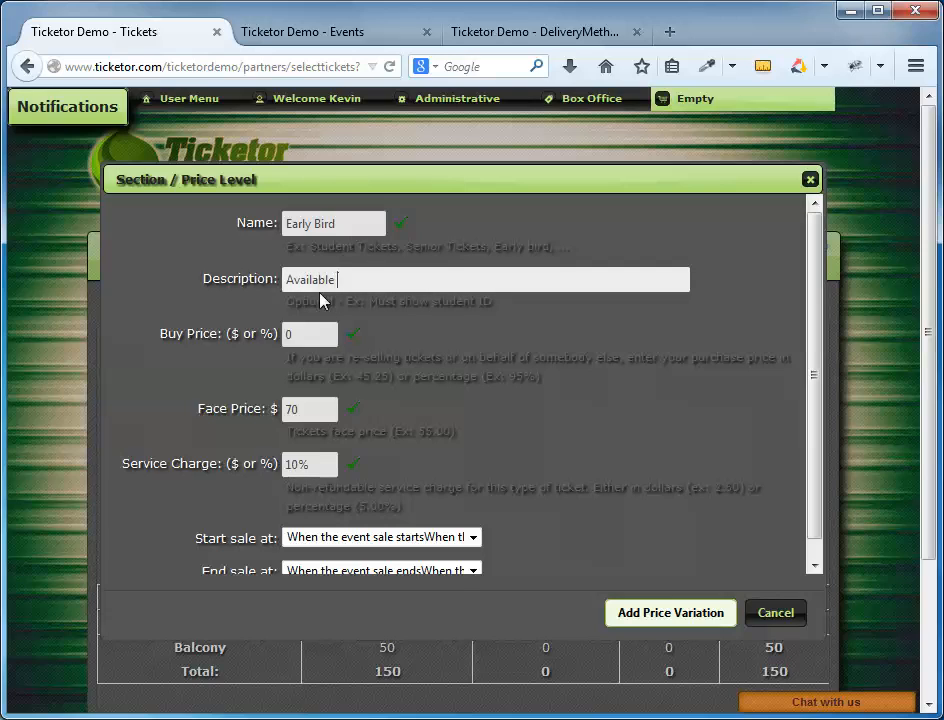
text(untill ...)
click(310, 408)
text(35)
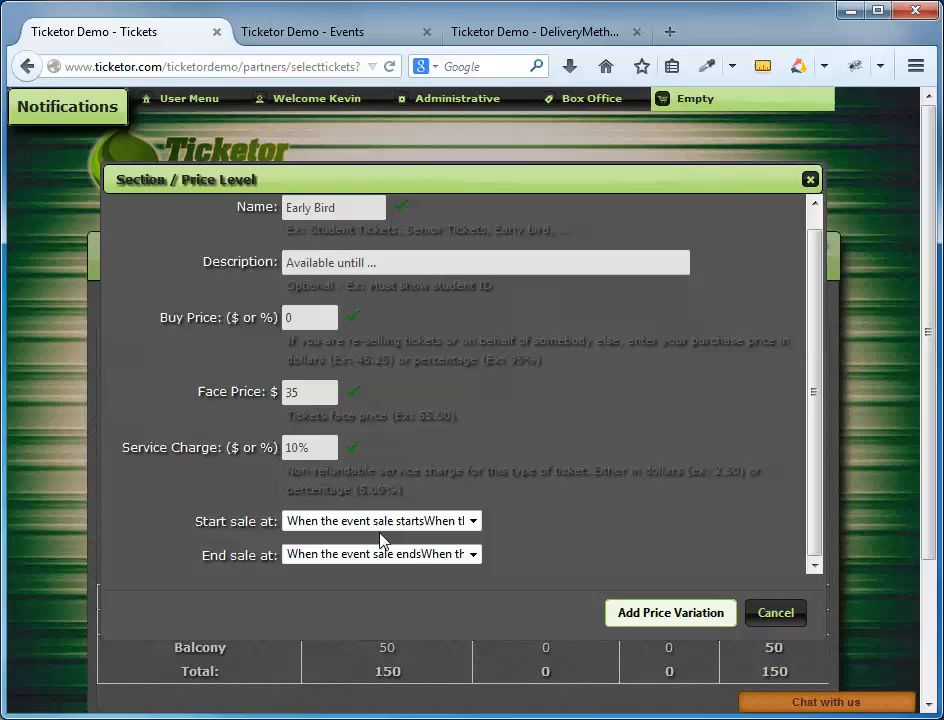
click(380, 554)
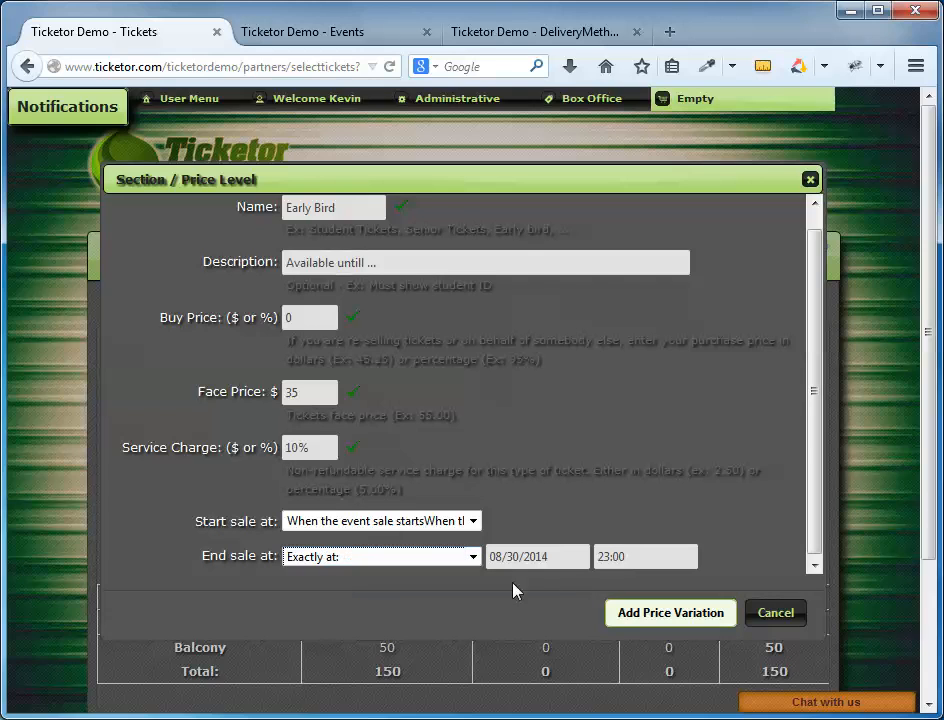
click(536, 556)
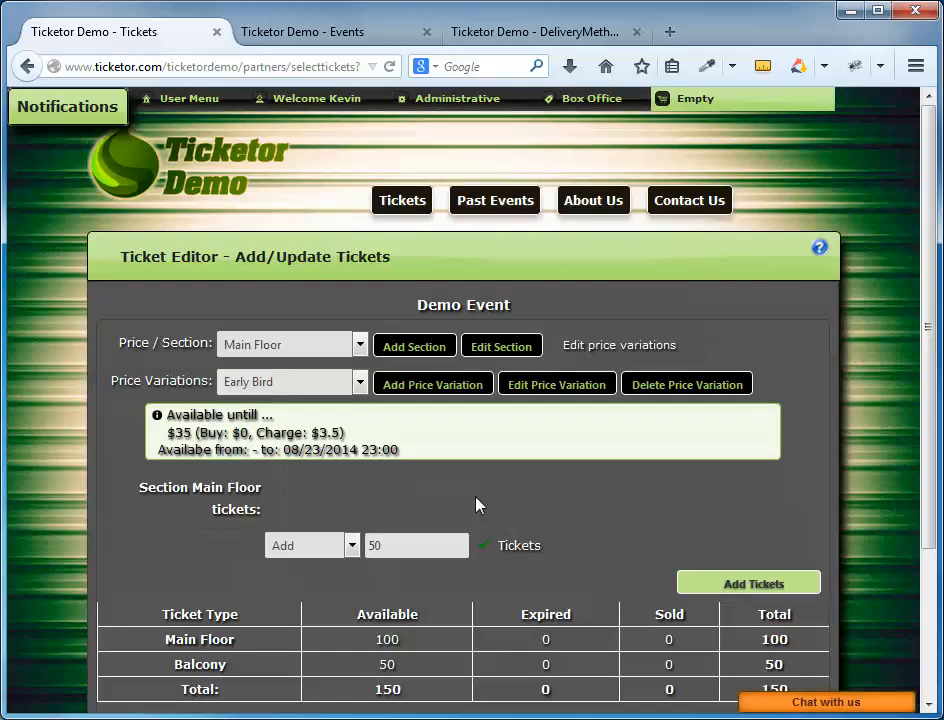
scroll(down, 3)
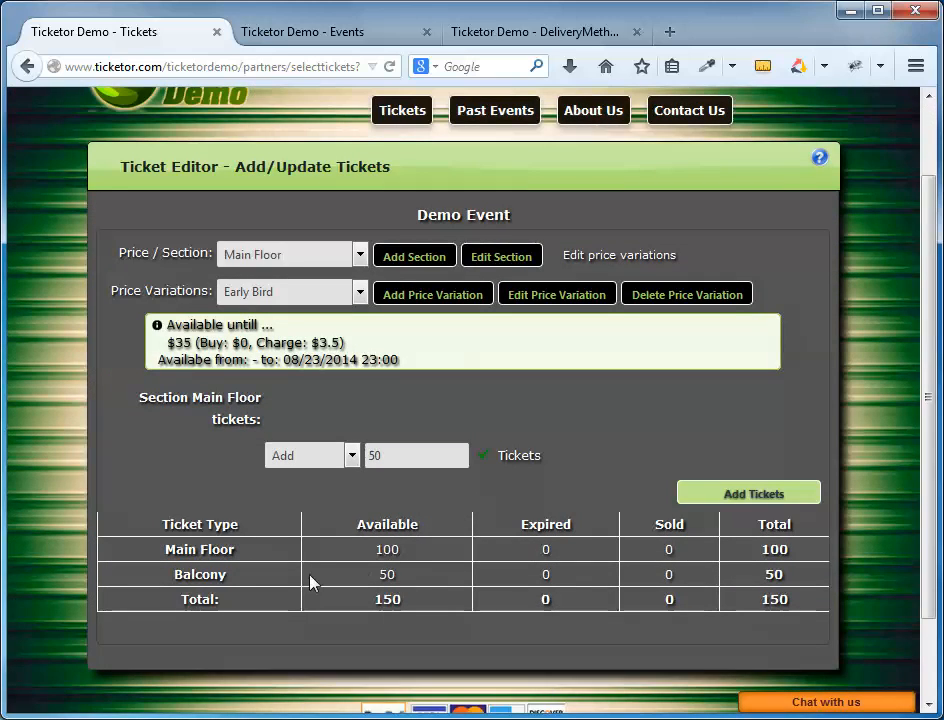
mouse_move(268, 580)
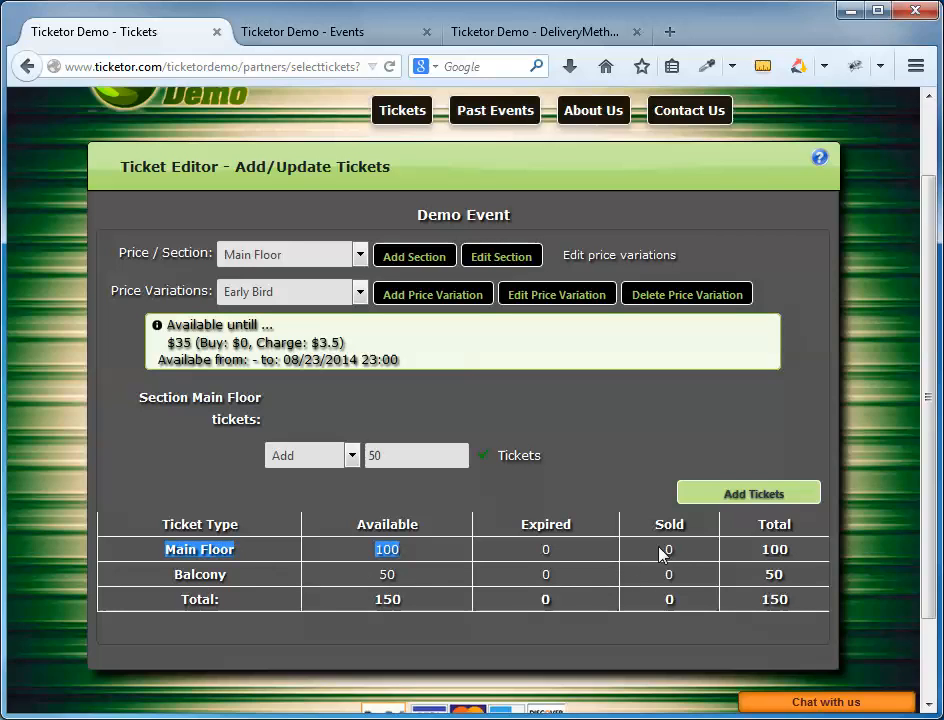
mouse_move(172, 582)
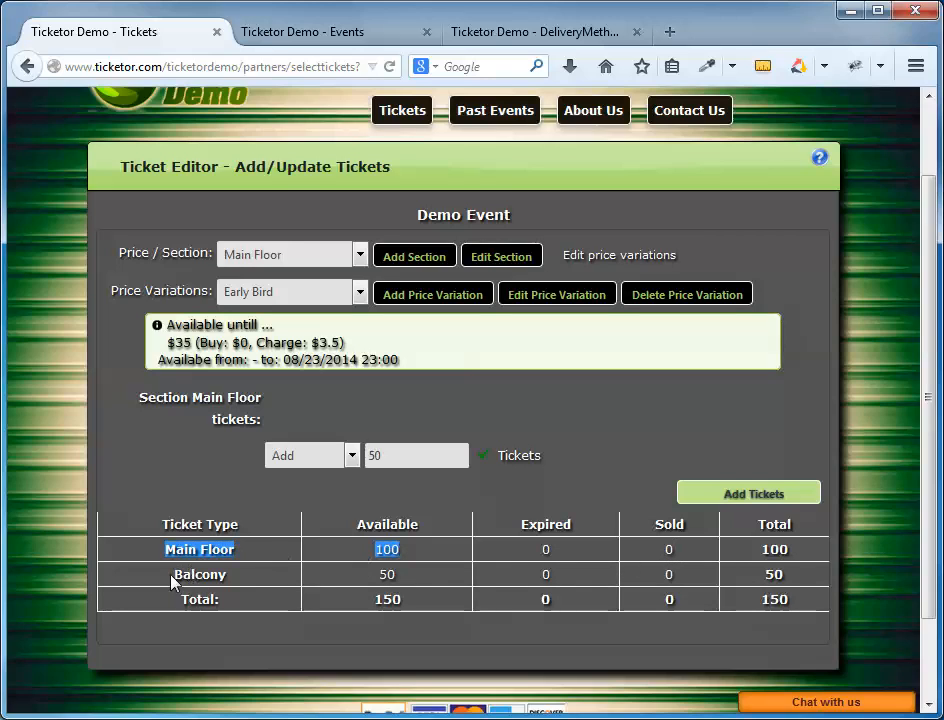
click(200, 574)
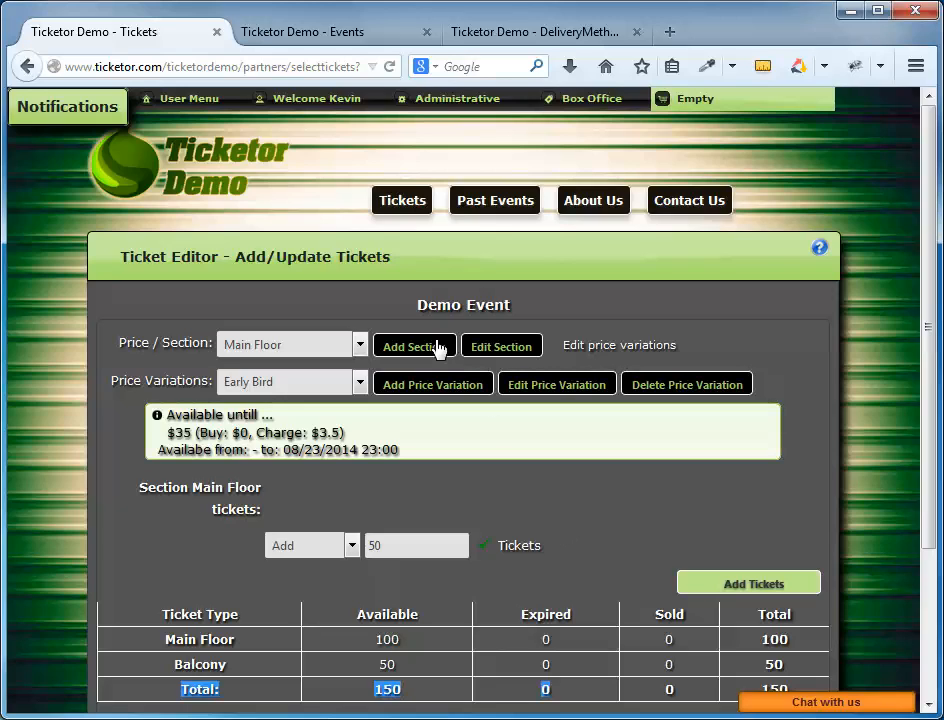
mouse_move(400, 220)
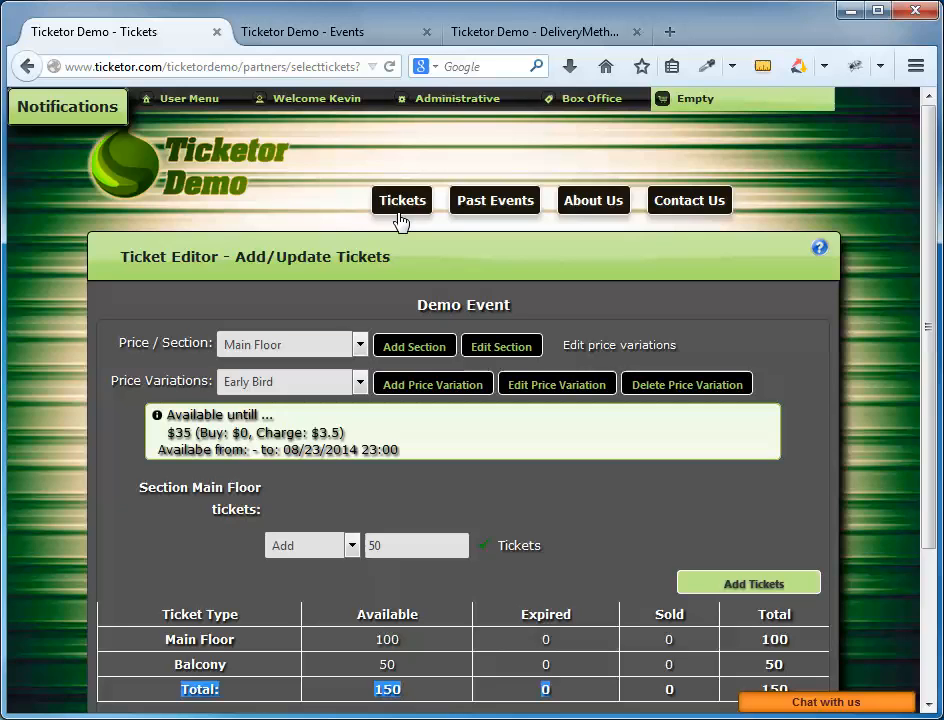
Step: From Upcoming Events, start buying for Demo Event and add two Main Floor tickets to the cart
click(400, 200)
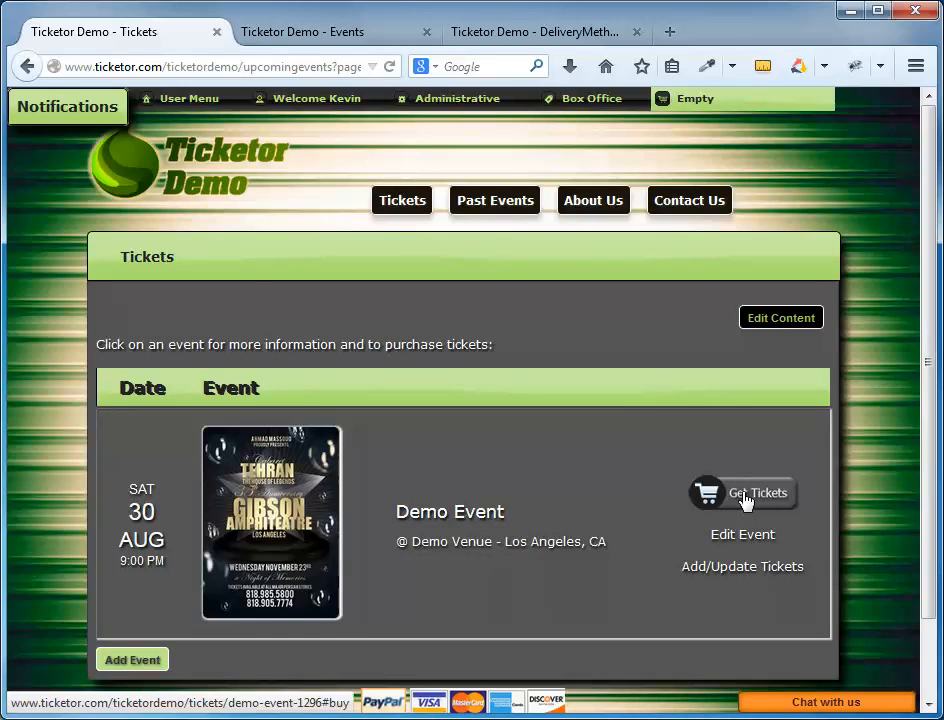
click(742, 492)
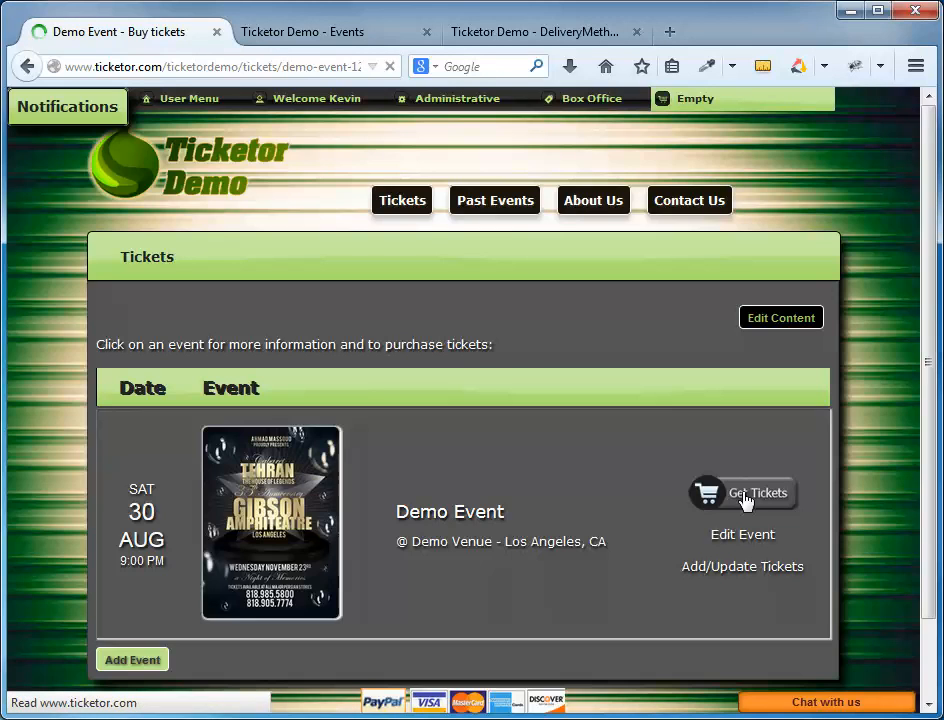
click(742, 492)
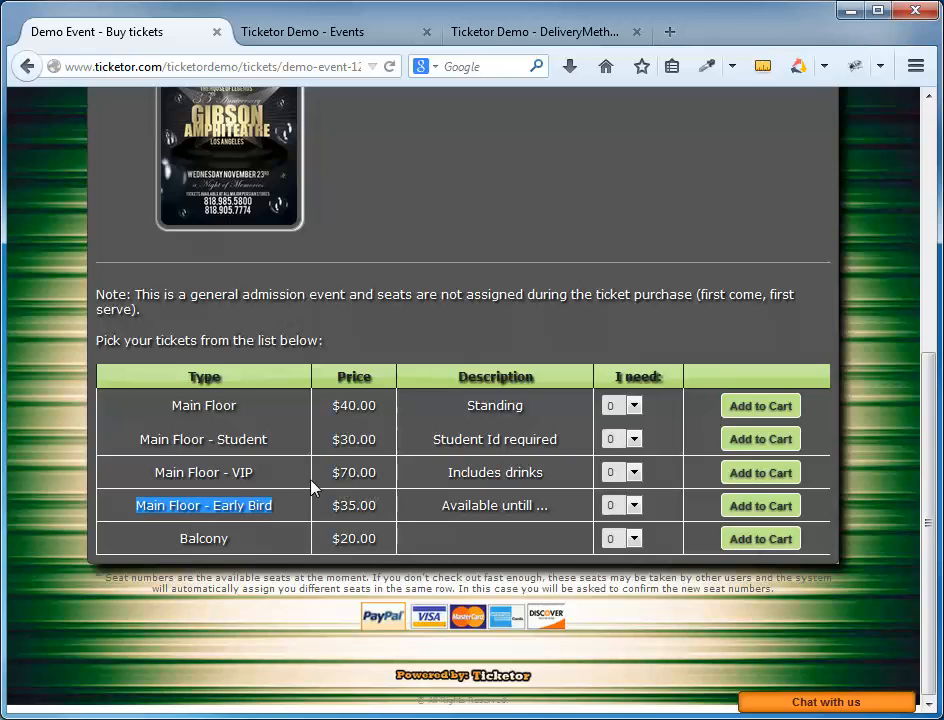
click(634, 404)
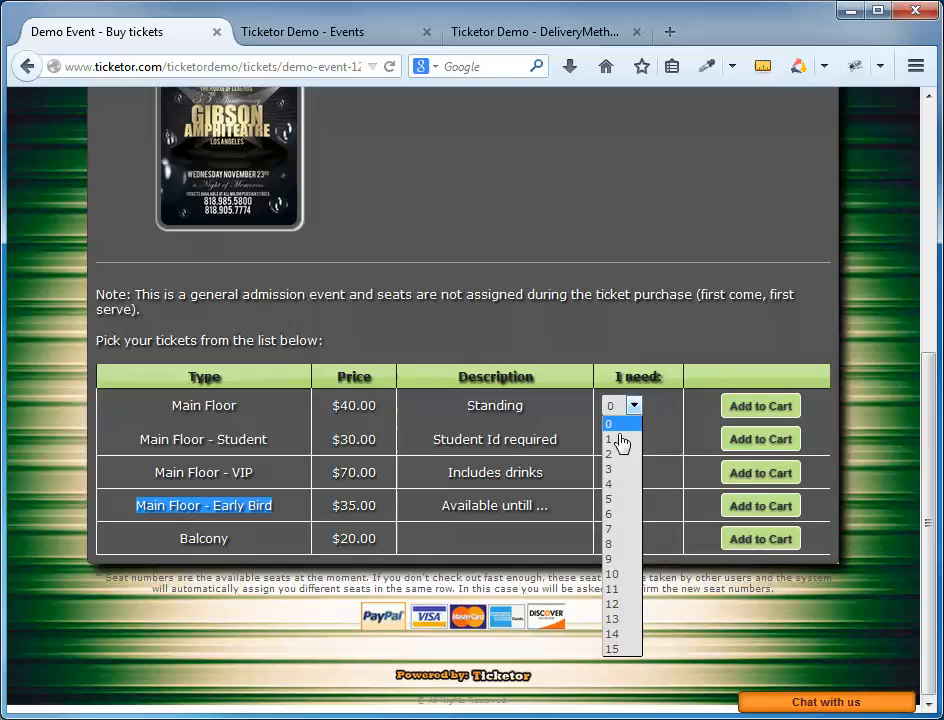
click(760, 406)
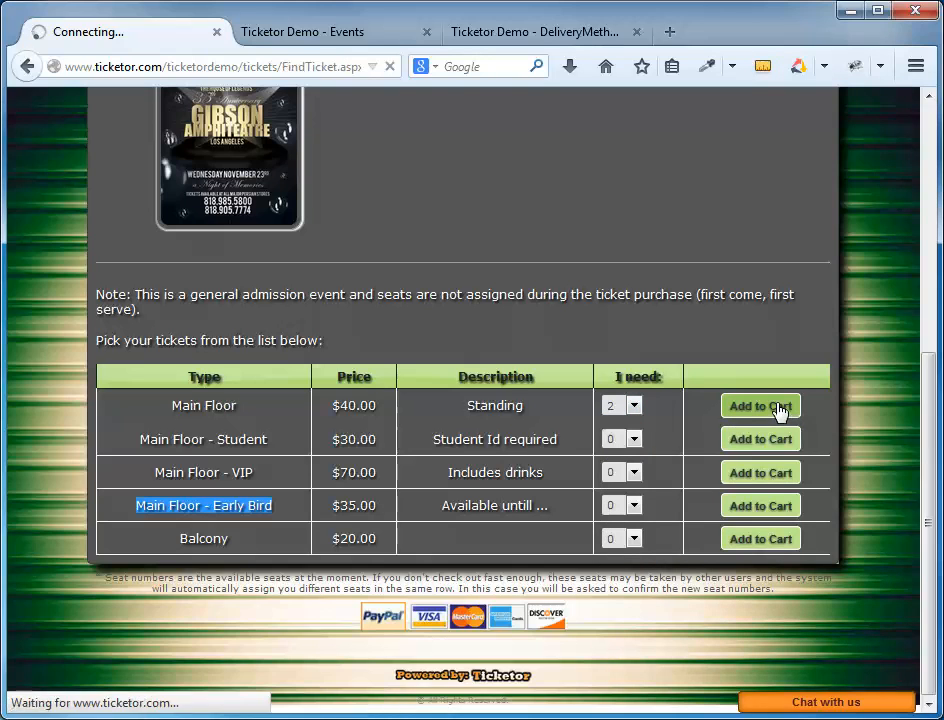
click(760, 404)
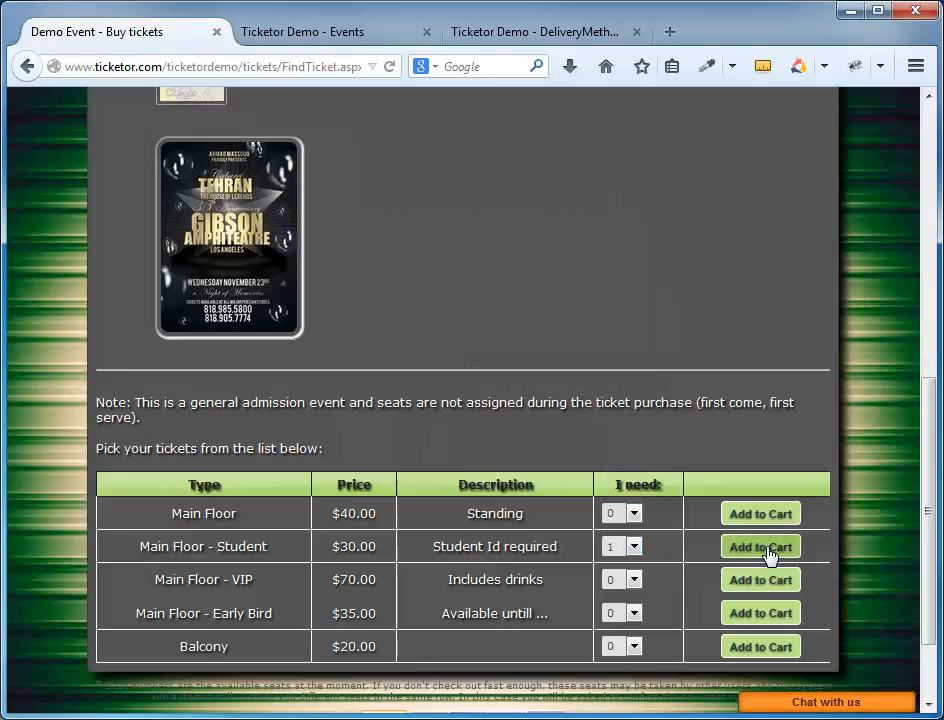
Step: Add one Main Floor - Student ticket, dismiss the confirmation and head to checkout ($110 cart)
click(760, 546)
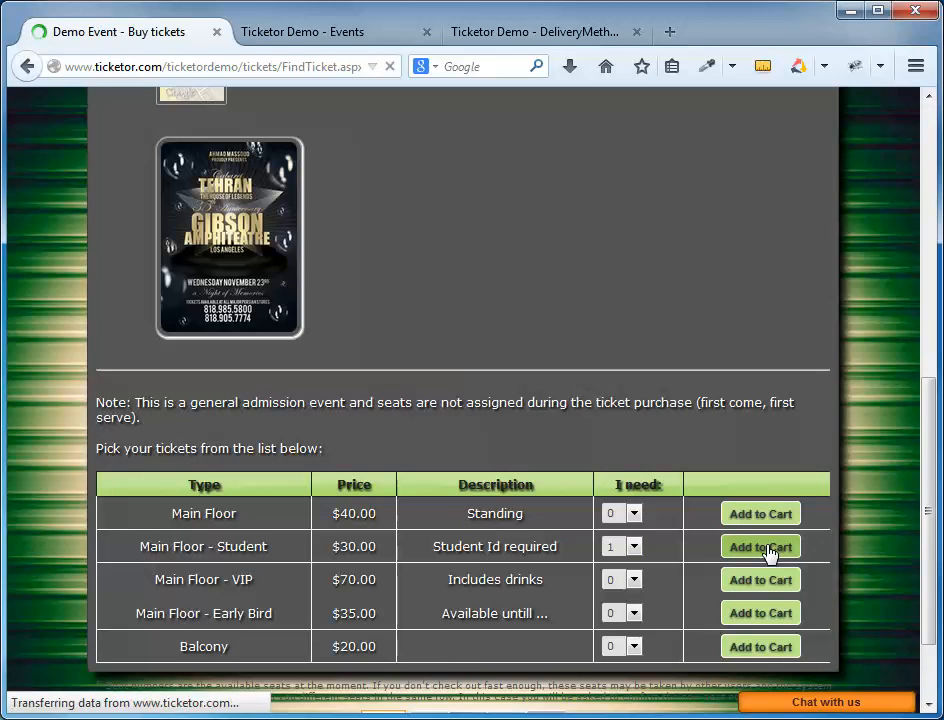
click(760, 546)
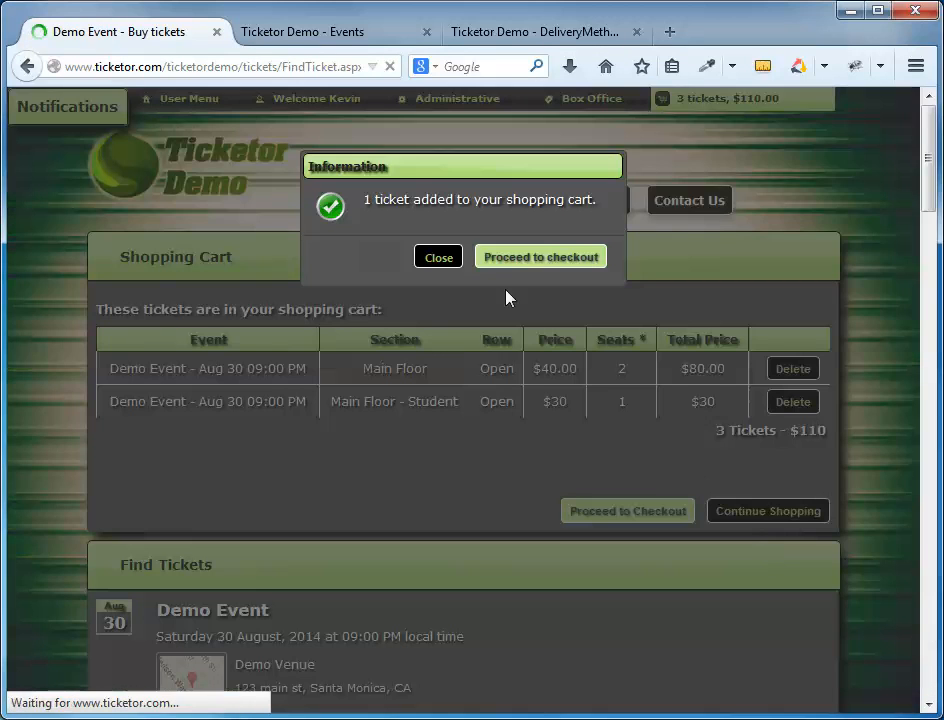
click(436, 256)
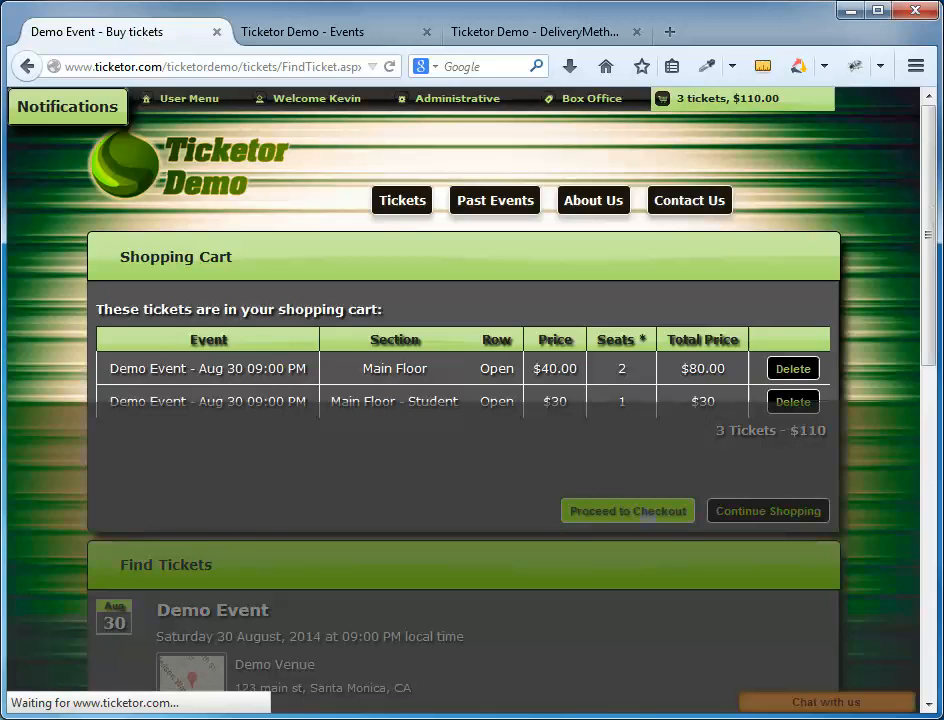
click(628, 512)
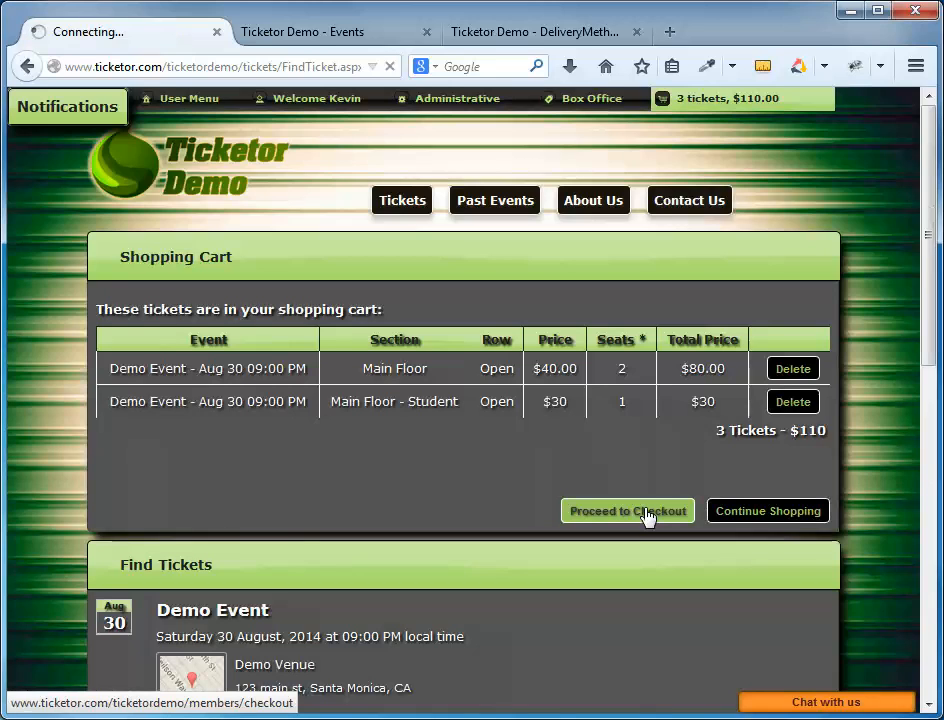
Step: On the checkout page choose Print e-Ticket delivery, giving a $121.00 total with $11 service charge
click(628, 512)
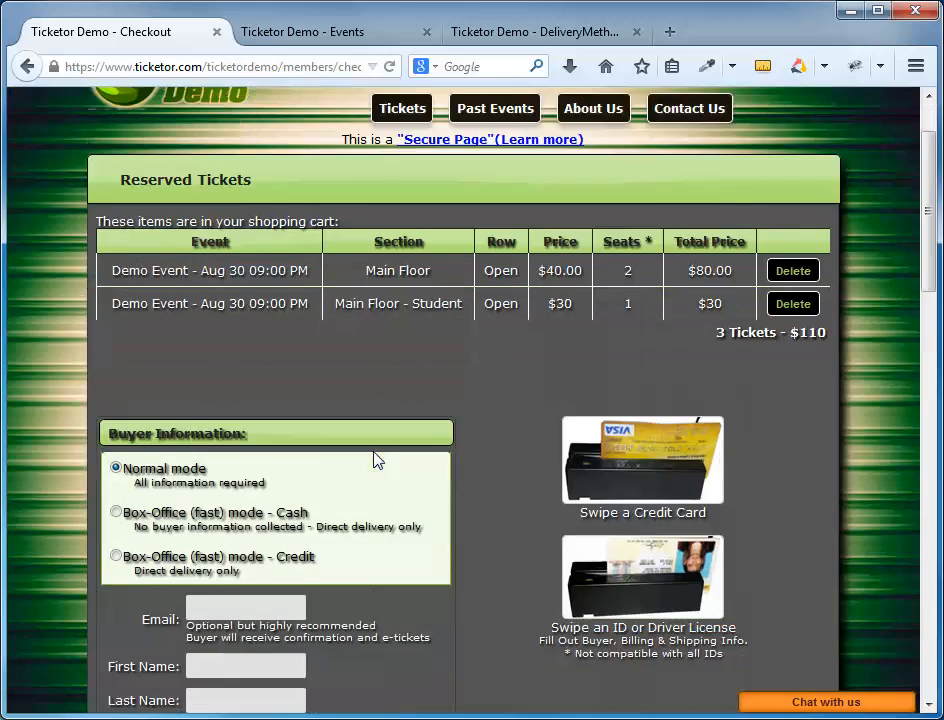
scroll(down, 3)
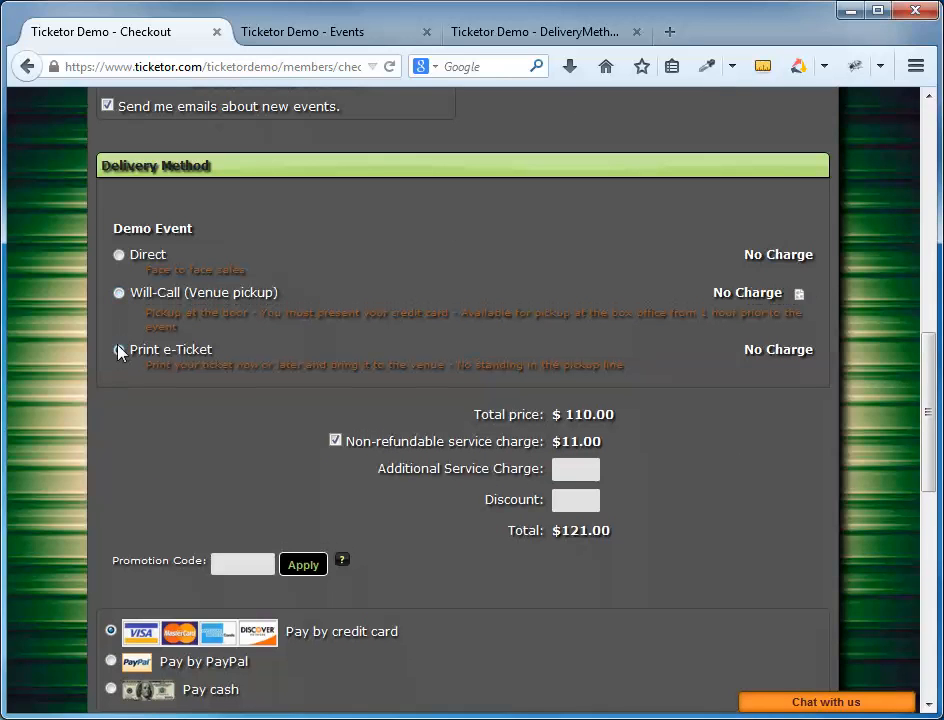
click(120, 344)
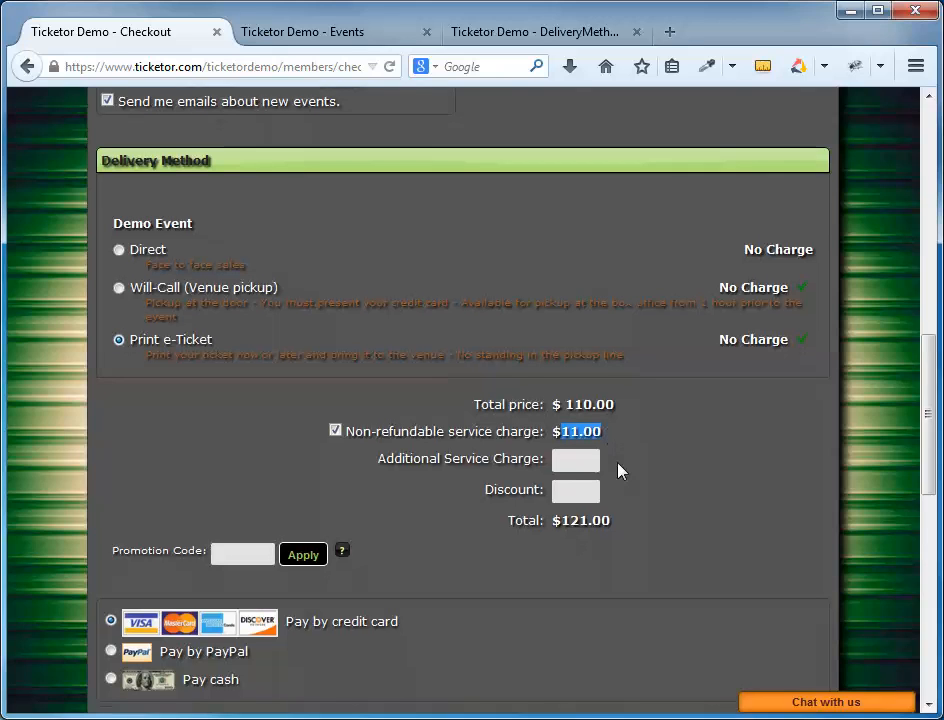
scroll(down, 3)
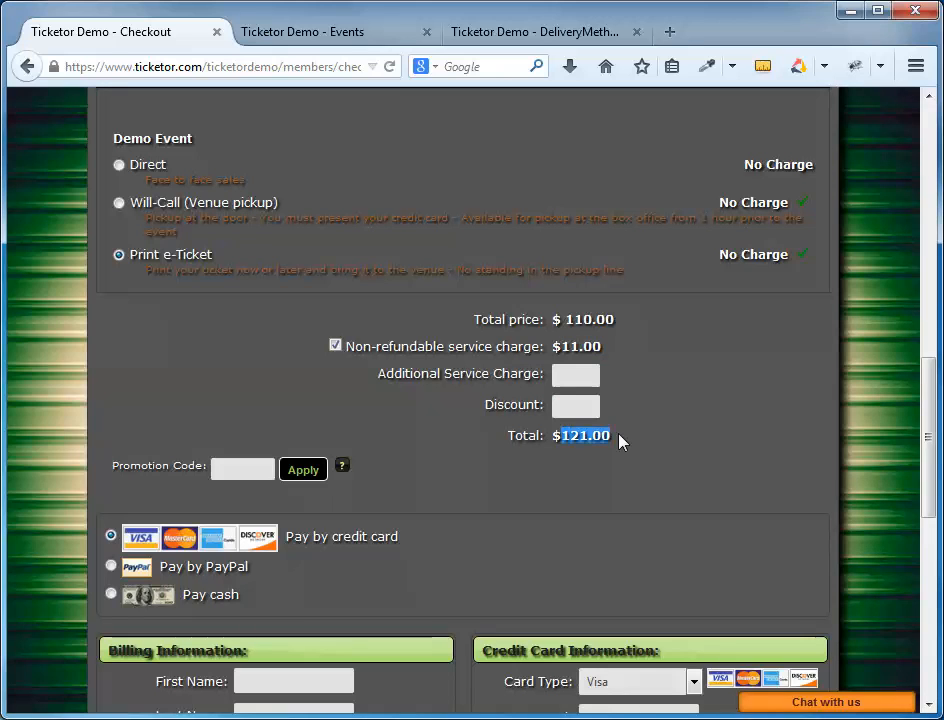
scroll(down, 3)
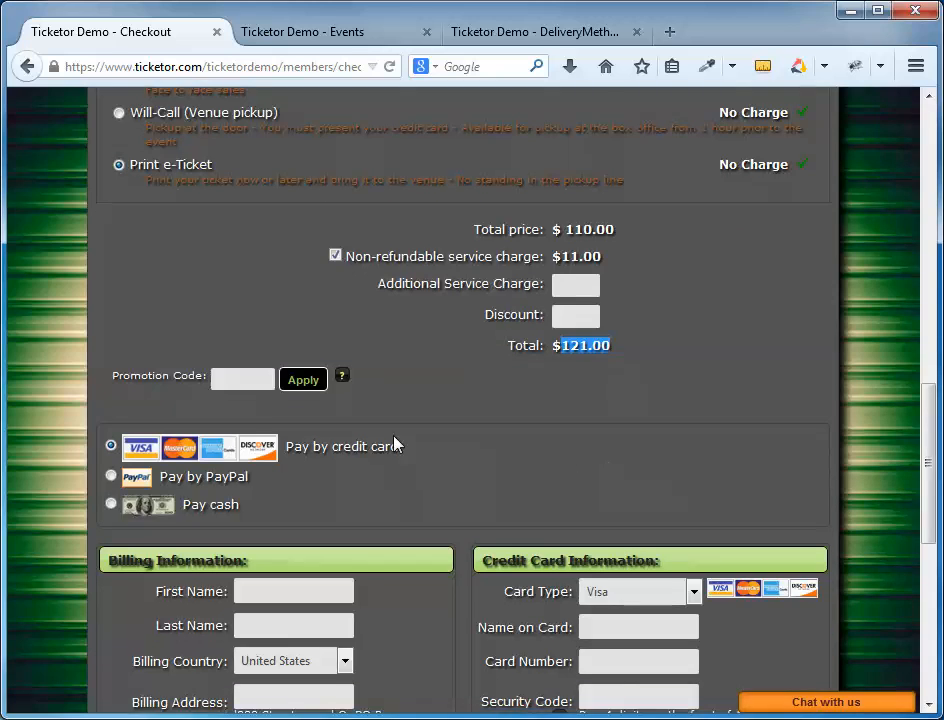
click(242, 378)
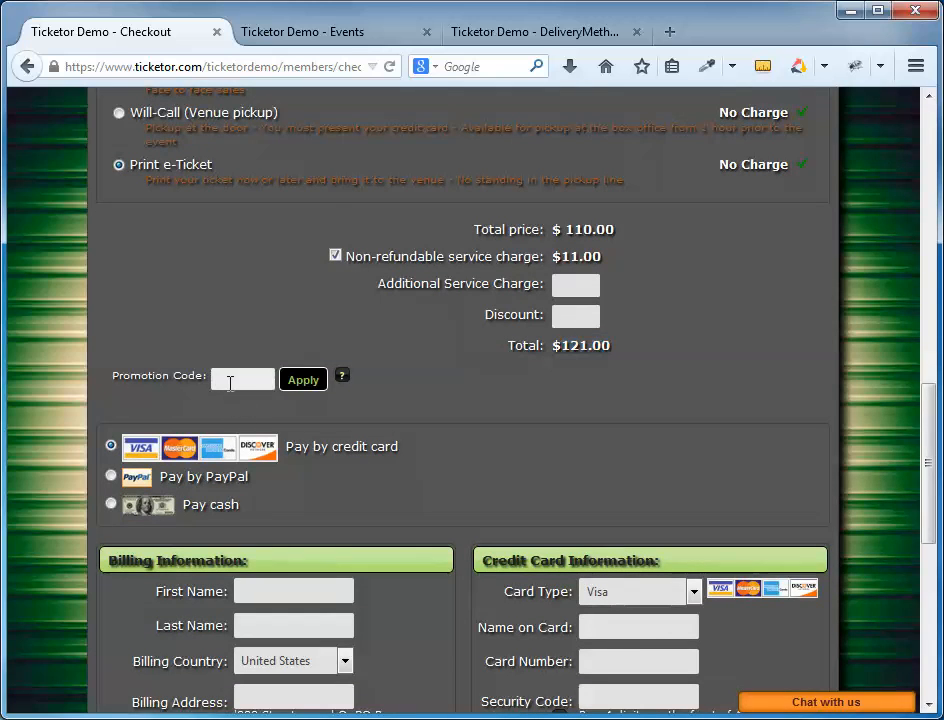
Step: Toggle between credit card and PayPal payment, ending with Pay by PayPal selected for $121.00
scroll(down, 3)
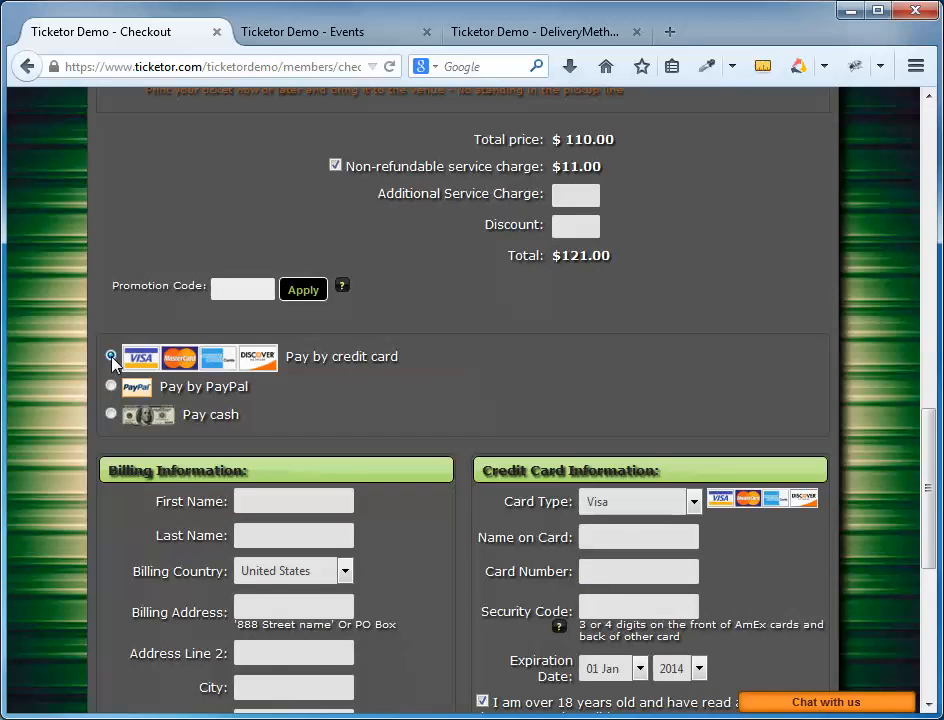
click(112, 386)
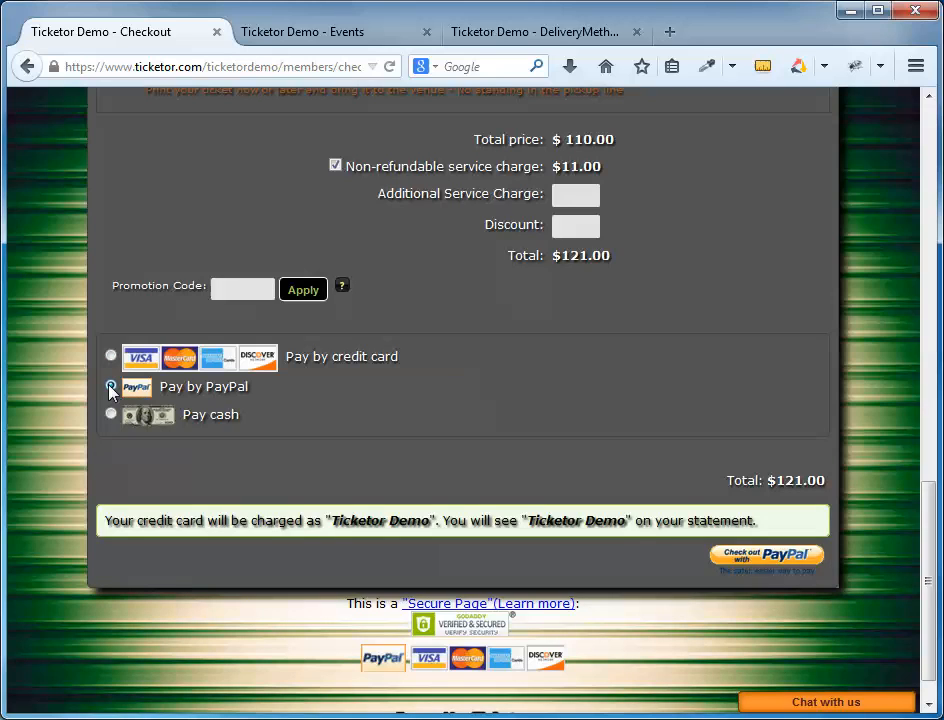
click(112, 356)
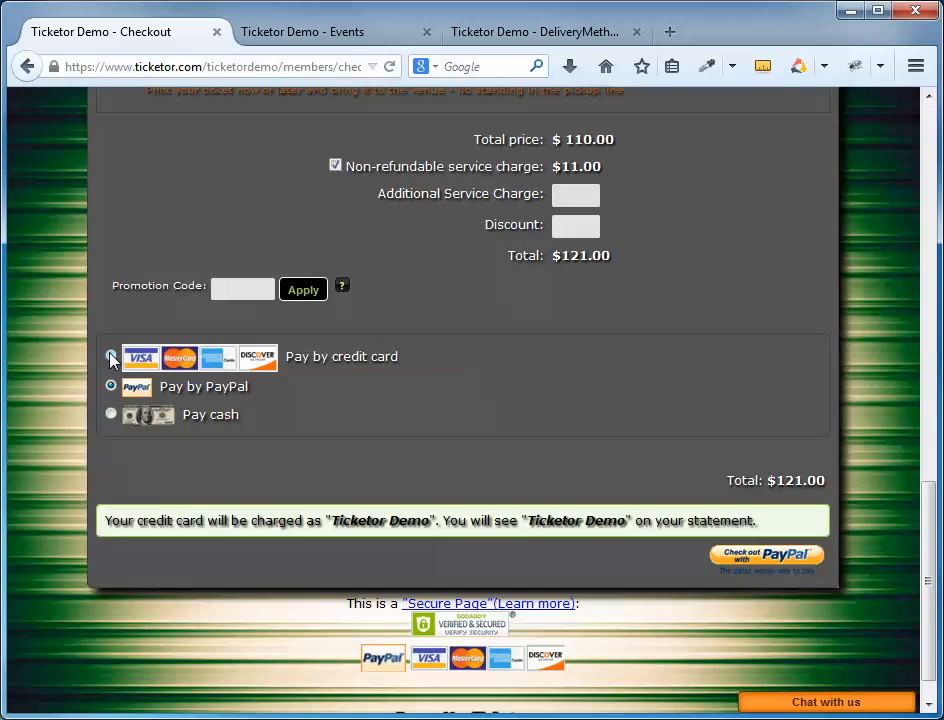
click(112, 356)
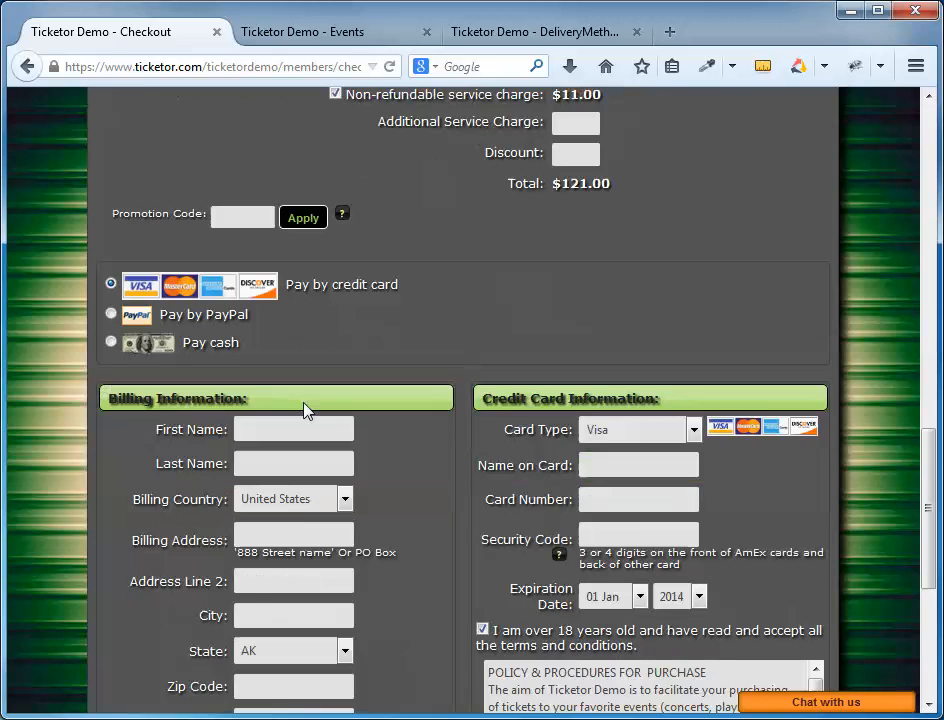
scroll(down, 3)
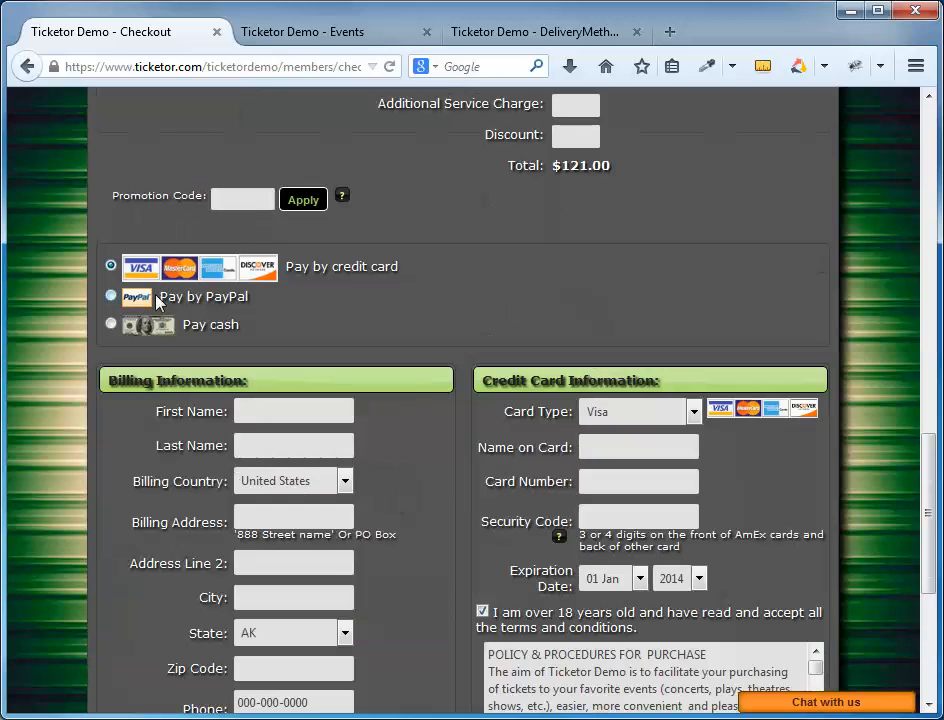
click(110, 296)
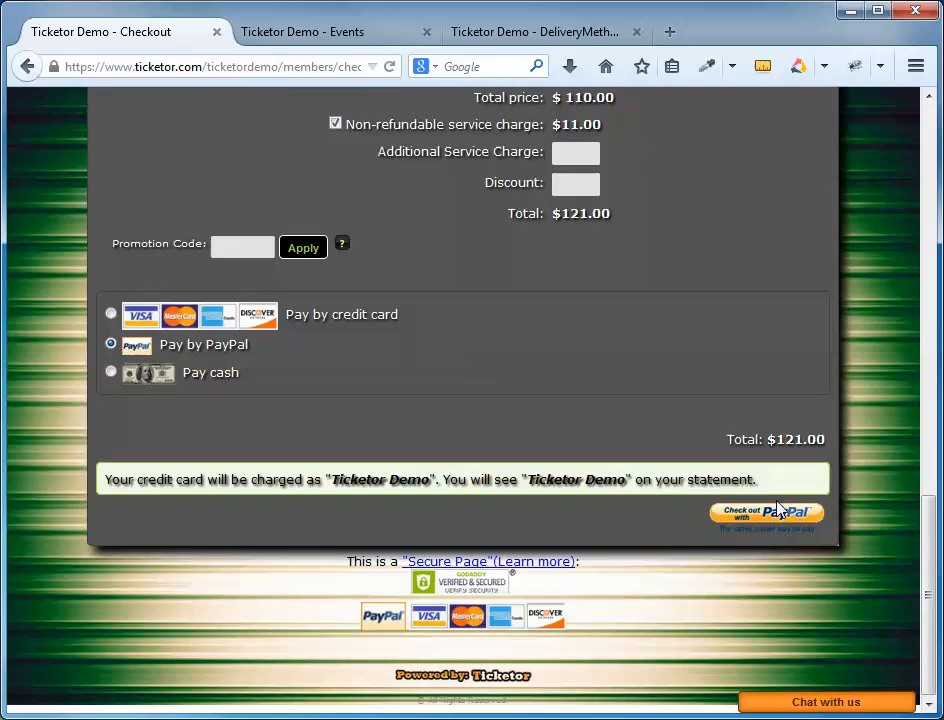